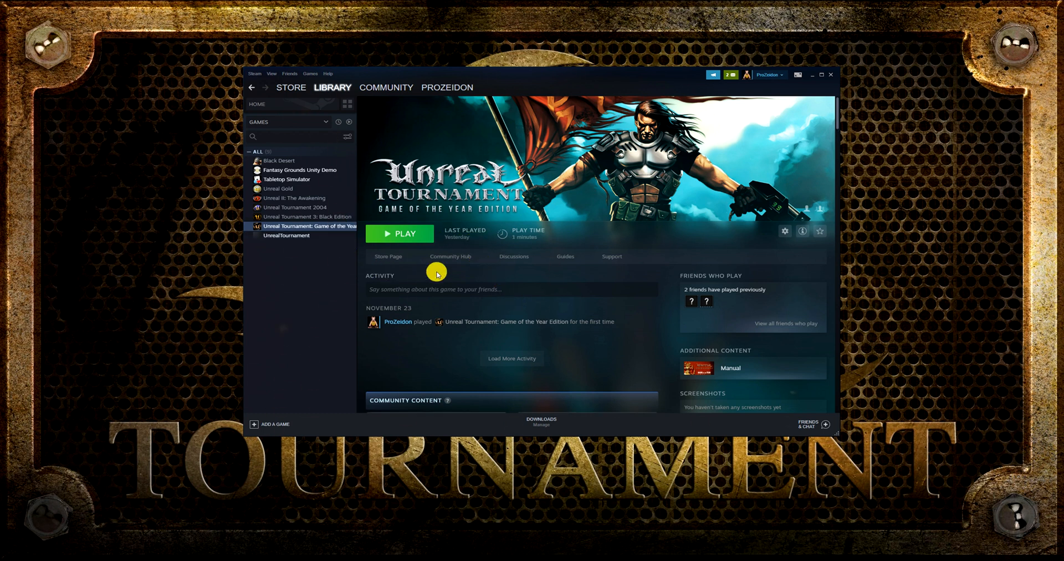
{"action": "mouse_move", "coordinate": [39, 229]}
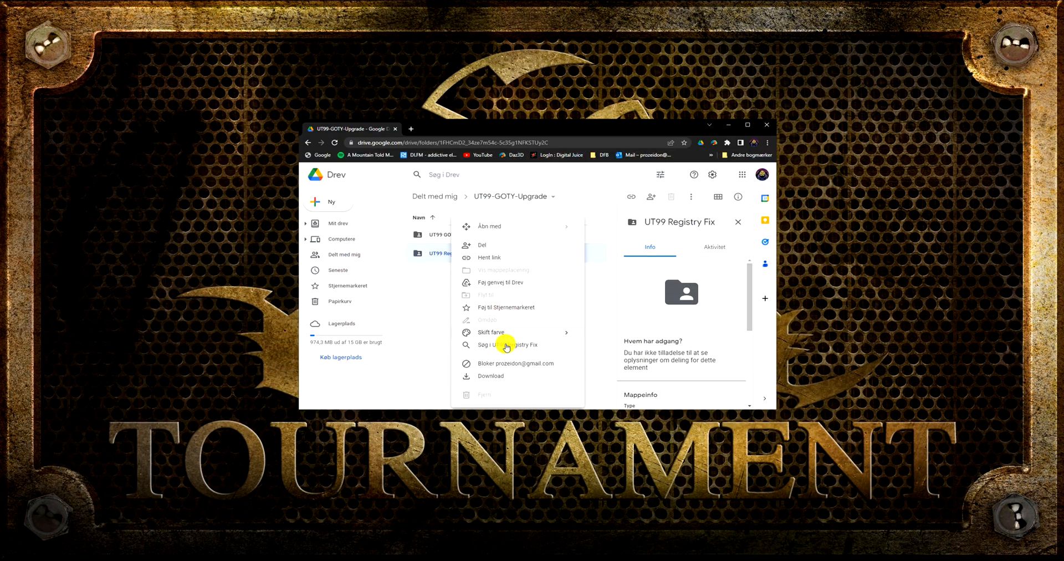
Download the UT99 Registry Fix folder, then pick Umods inside UT99 GOTY Upgrade.
{"action": "left_click", "coordinate": [490, 375]}
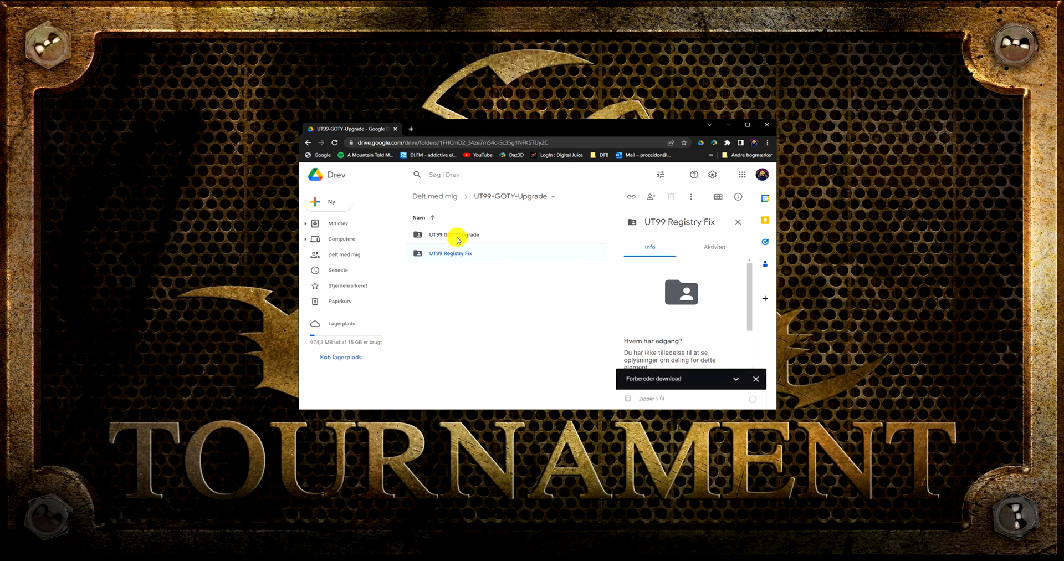
{"action": "left_click", "coordinate": [447, 235]}
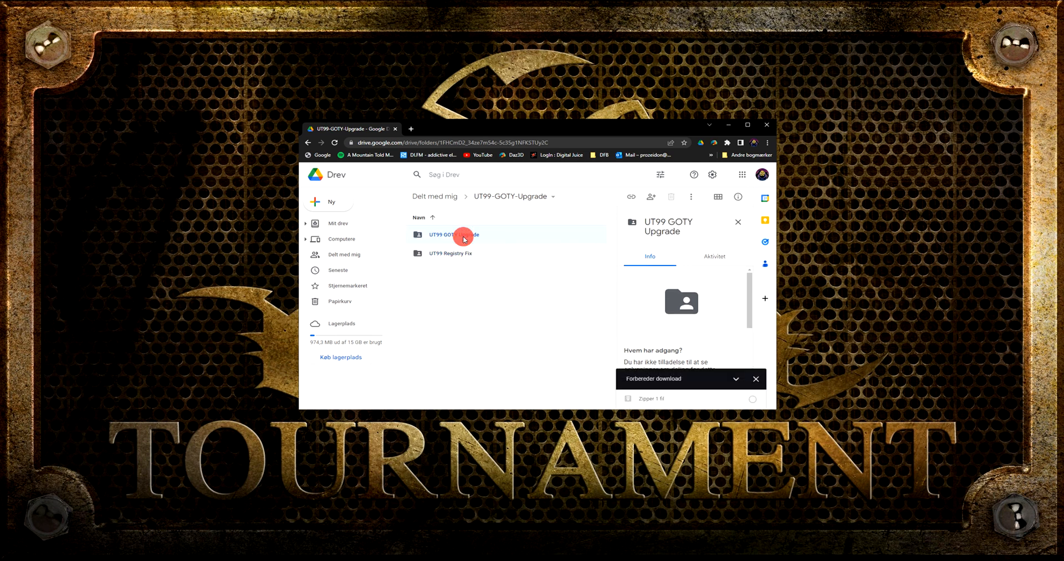
{"action": "double_click", "coordinate": [454, 234]}
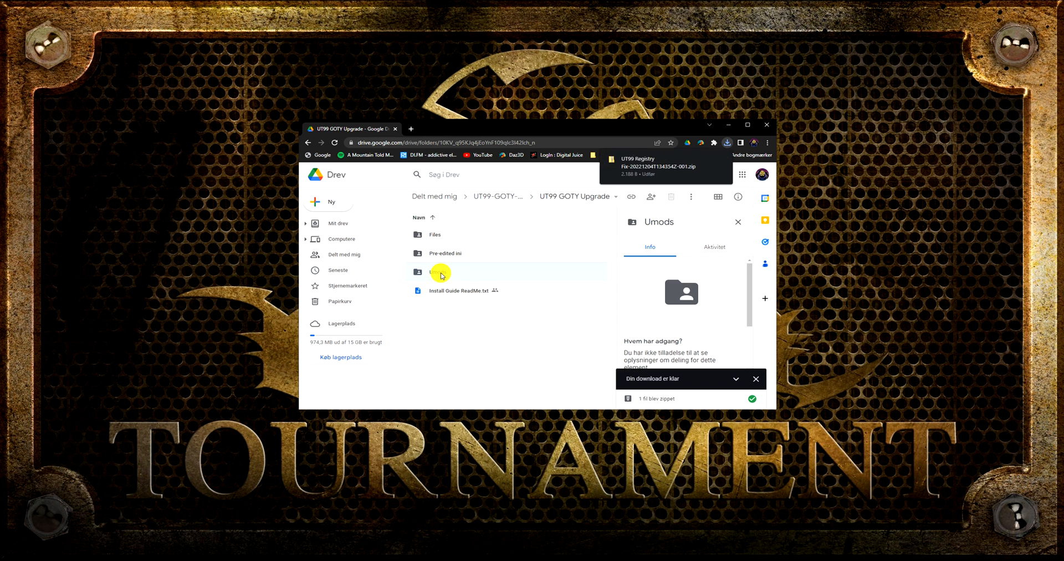
{"action": "left_click", "coordinate": [439, 272]}
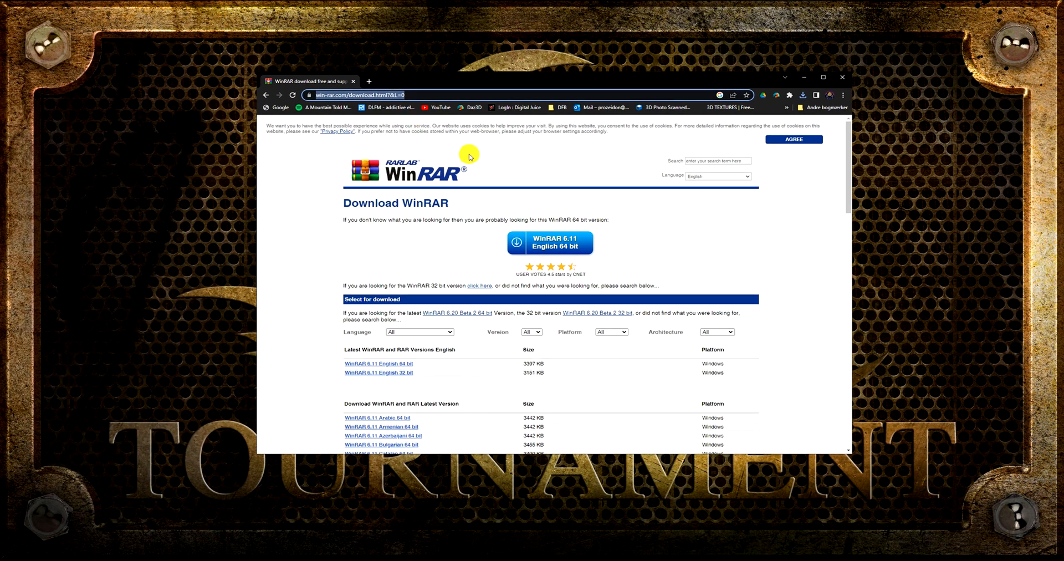
{"action": "mouse_move", "coordinate": [566, 263]}
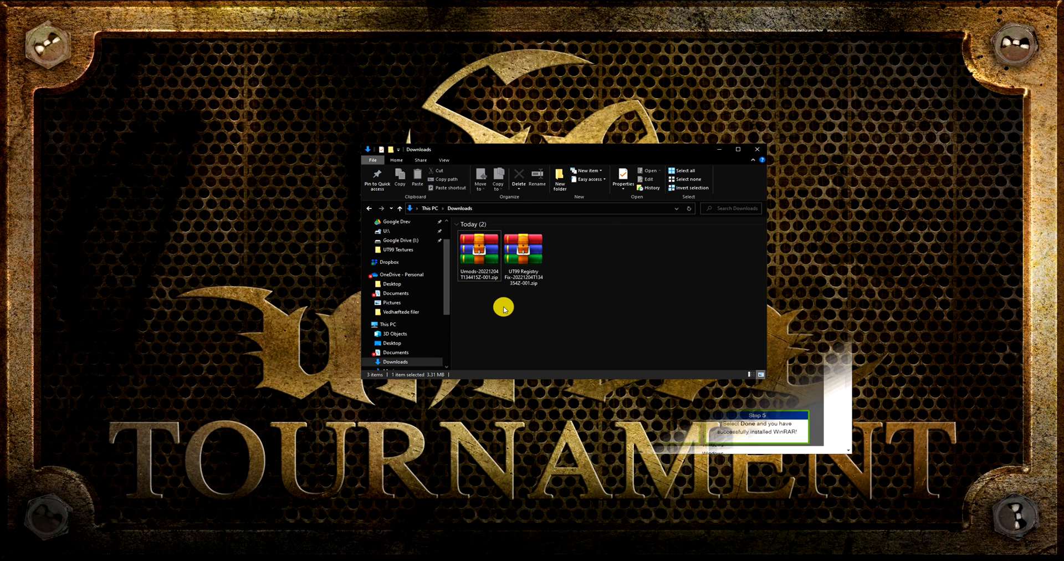
Extract the Umods archive into Downloads, browse its modules, then open the UT99 Registry Fix archive.
{"action": "double_click", "coordinate": [479, 248]}
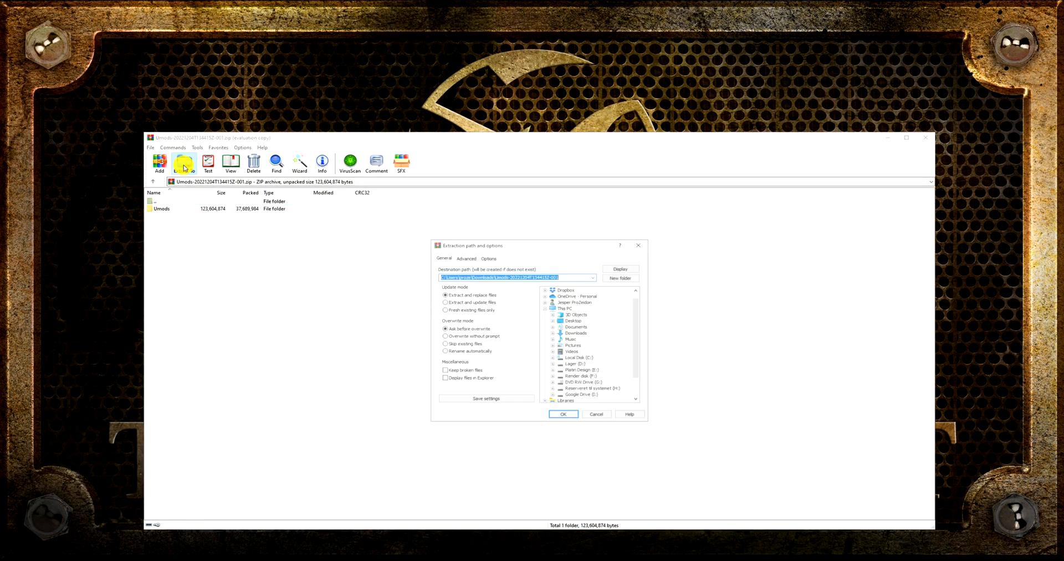
{"action": "left_click", "coordinate": [563, 413]}
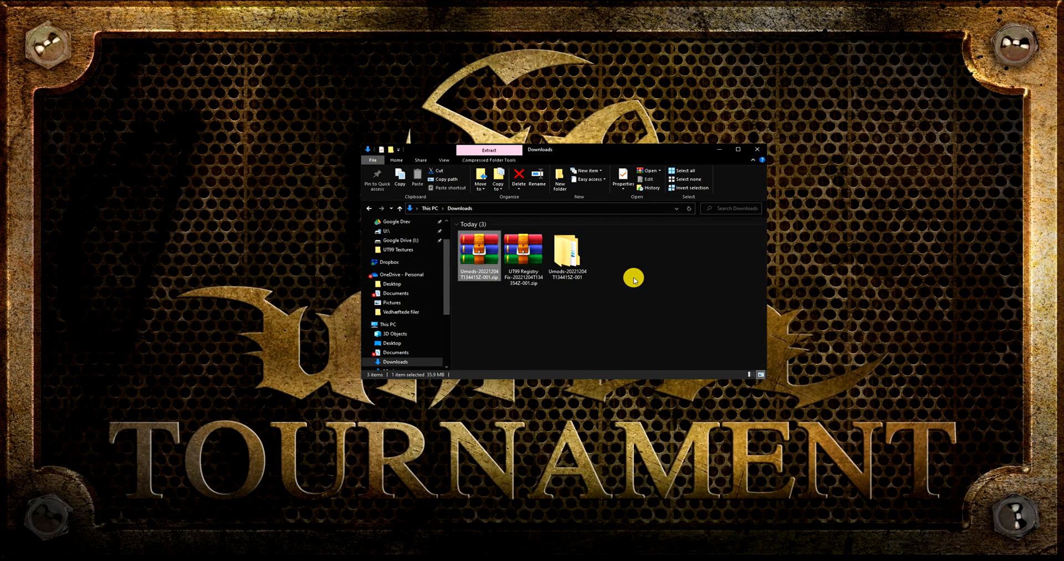
{"action": "double_click", "coordinate": [568, 255]}
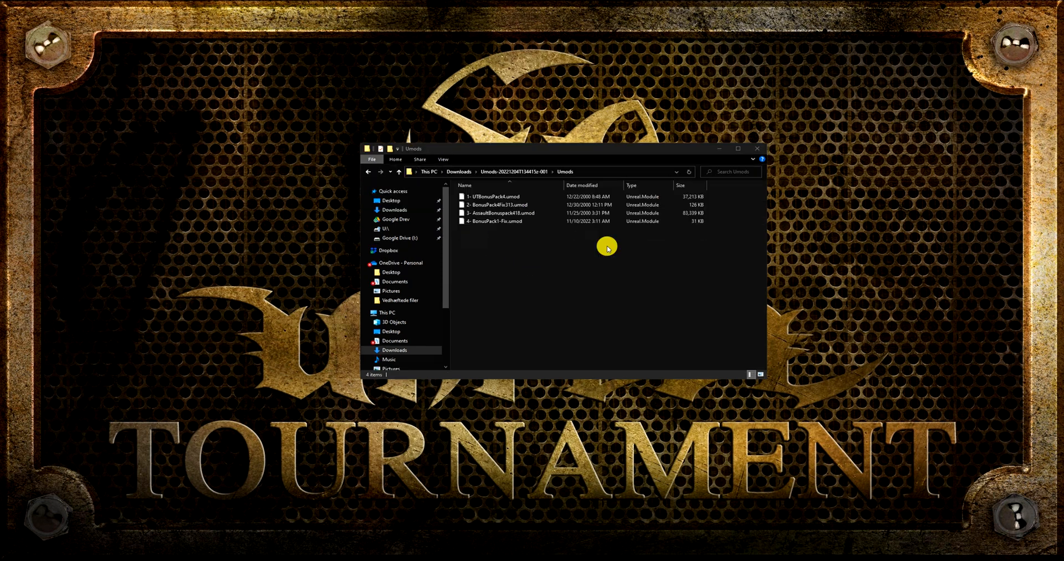
{"action": "double_click", "coordinate": [495, 196]}
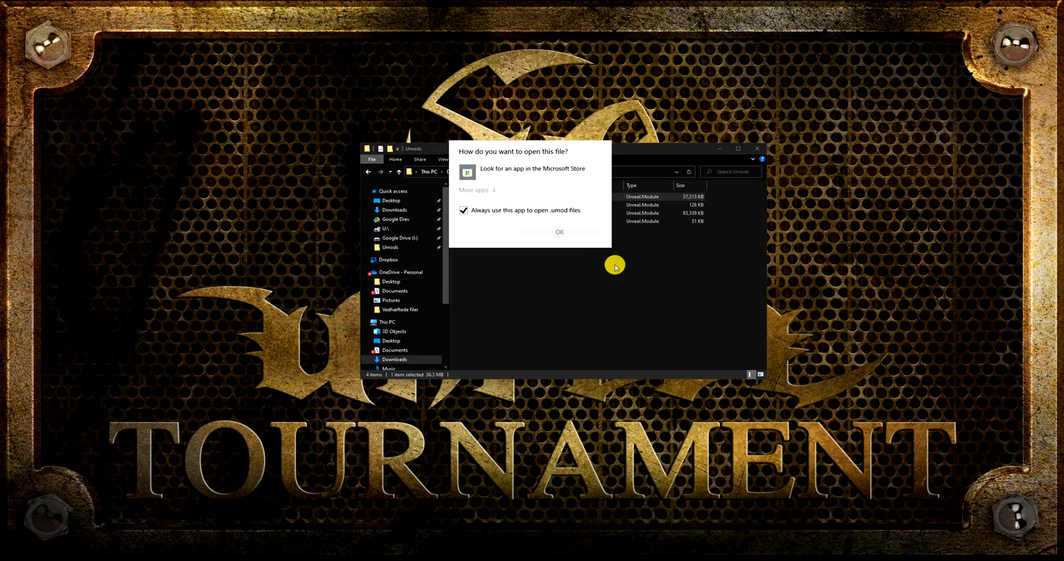
{"action": "left_click", "coordinate": [559, 231]}
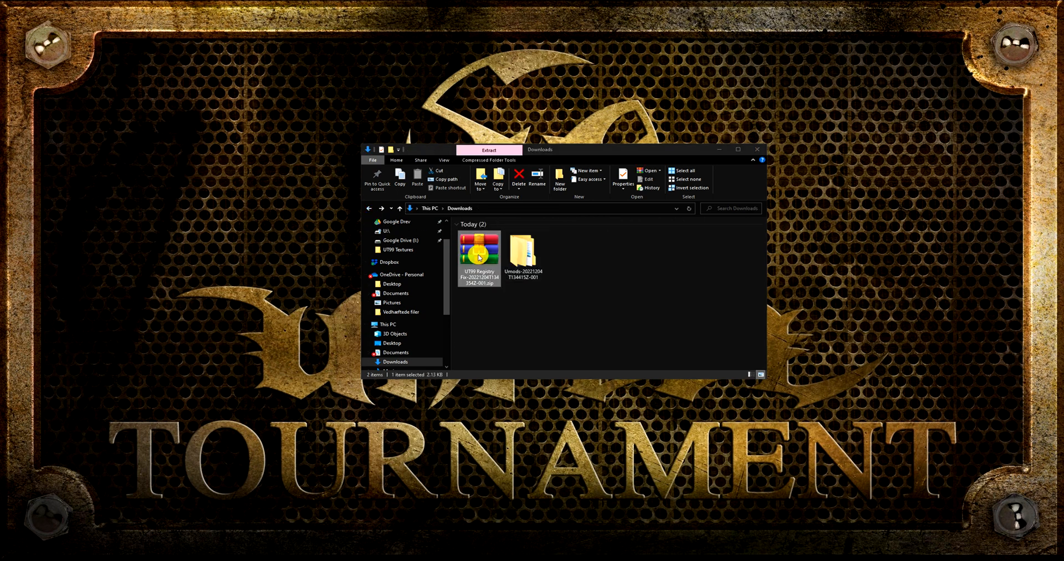
{"action": "double_click", "coordinate": [478, 248]}
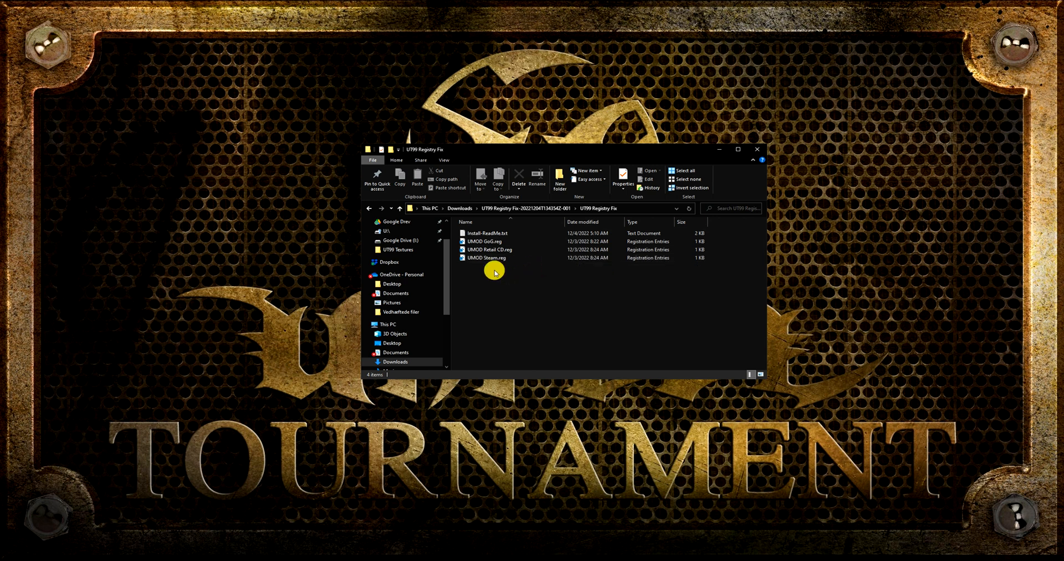
{"action": "right_click", "coordinate": [487, 258]}
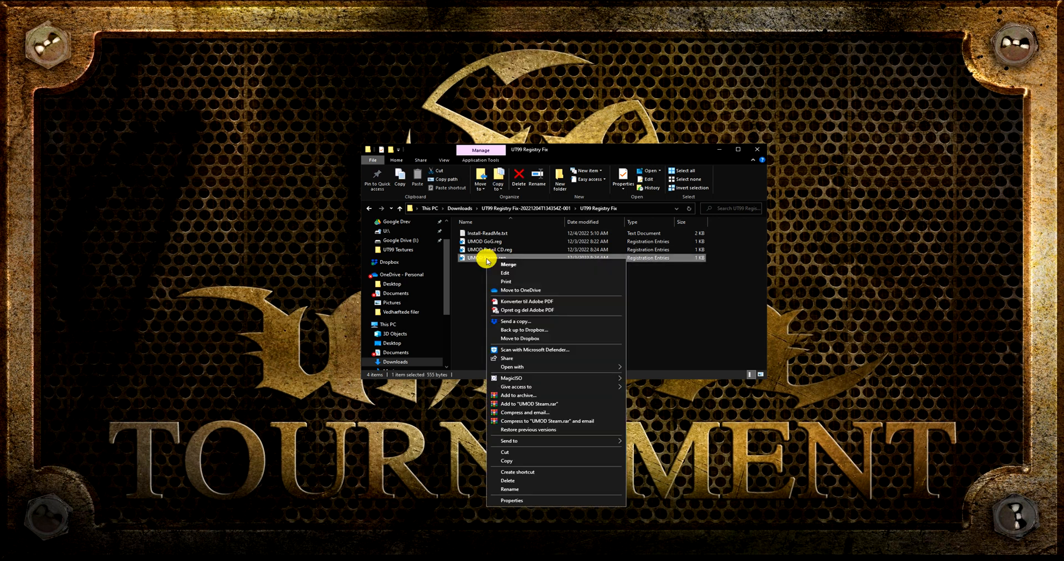
{"action": "mouse_move", "coordinate": [517, 274]}
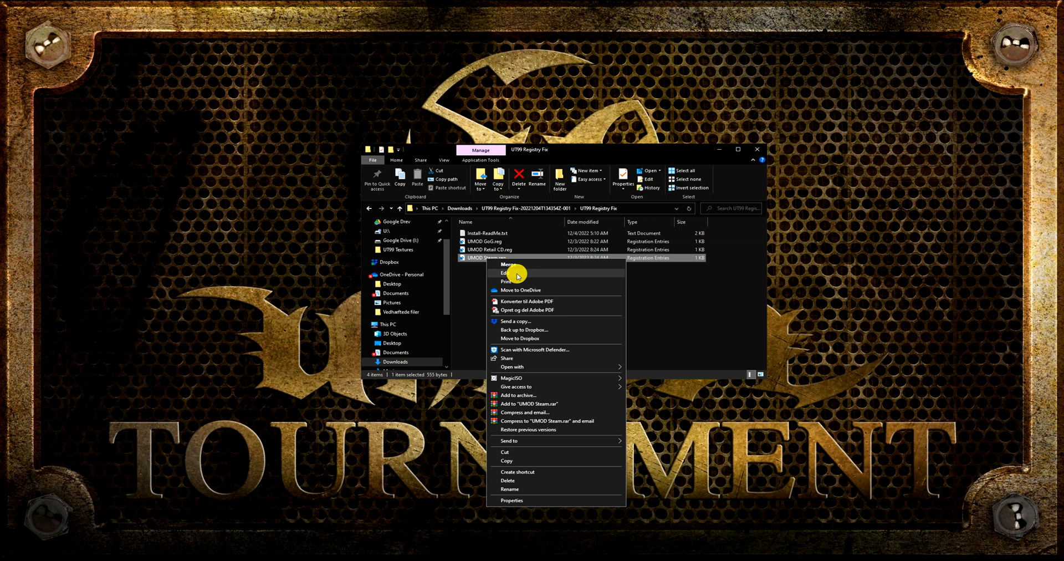
{"action": "left_click", "coordinate": [502, 272]}
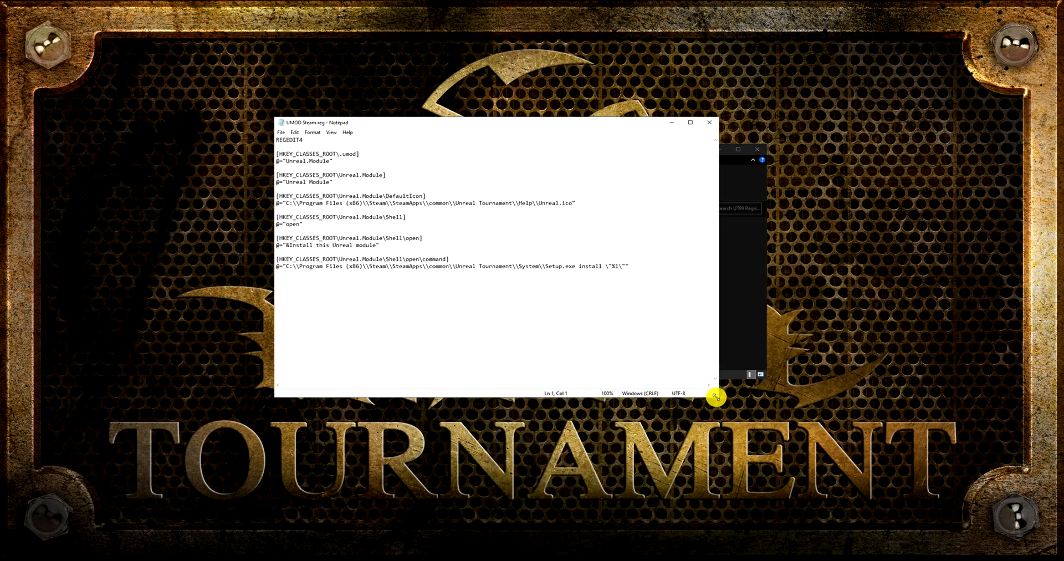
{"action": "double_click", "coordinate": [288, 202]}
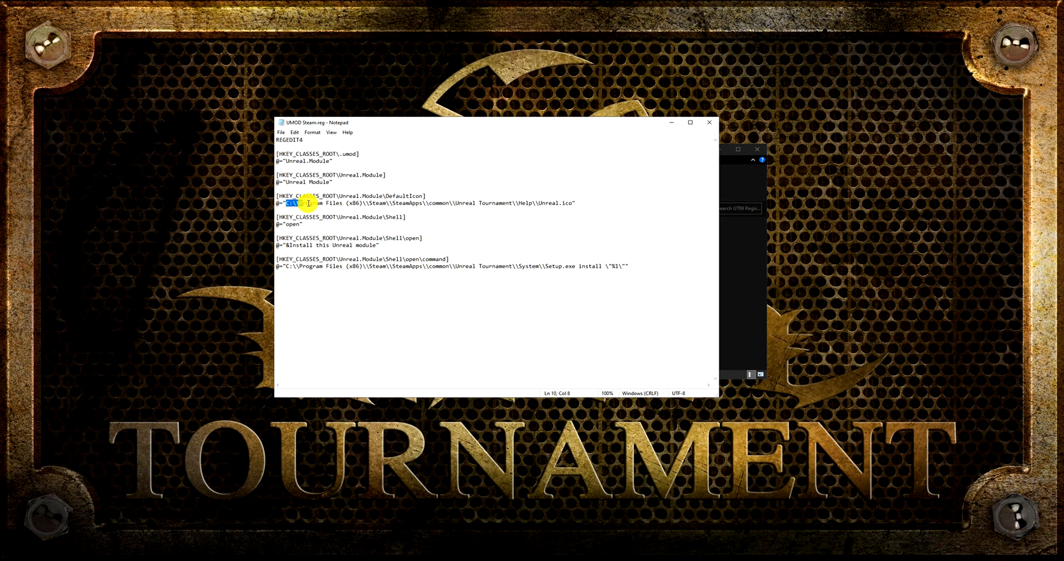
{"action": "left_click_drag", "start_coordinate": [305, 203], "coordinate": [543, 202]}
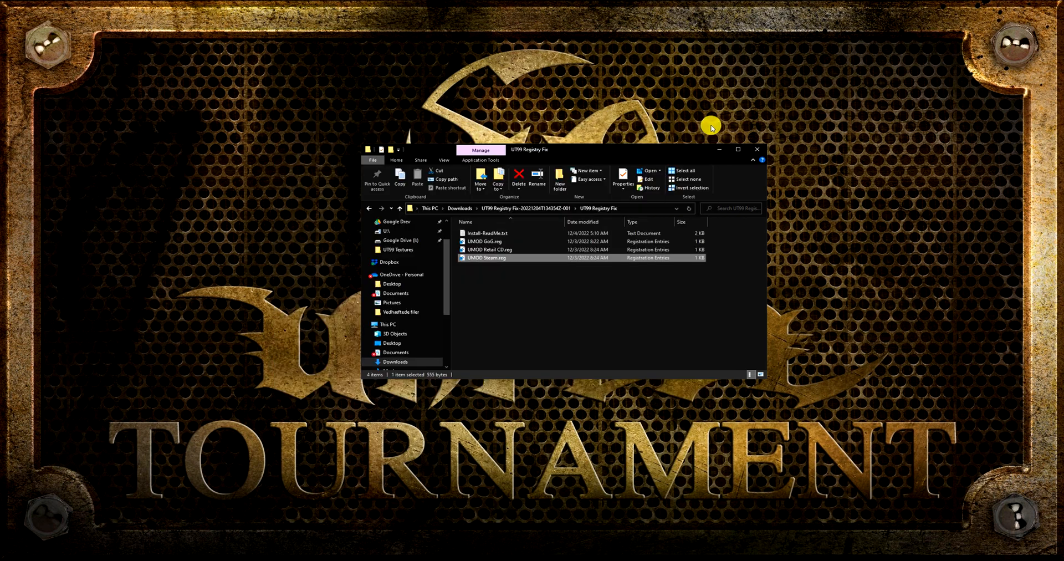
Merge UMOD Steam.reg into the registry, confirming the warning and the success message.
{"action": "left_click", "coordinate": [484, 242]}
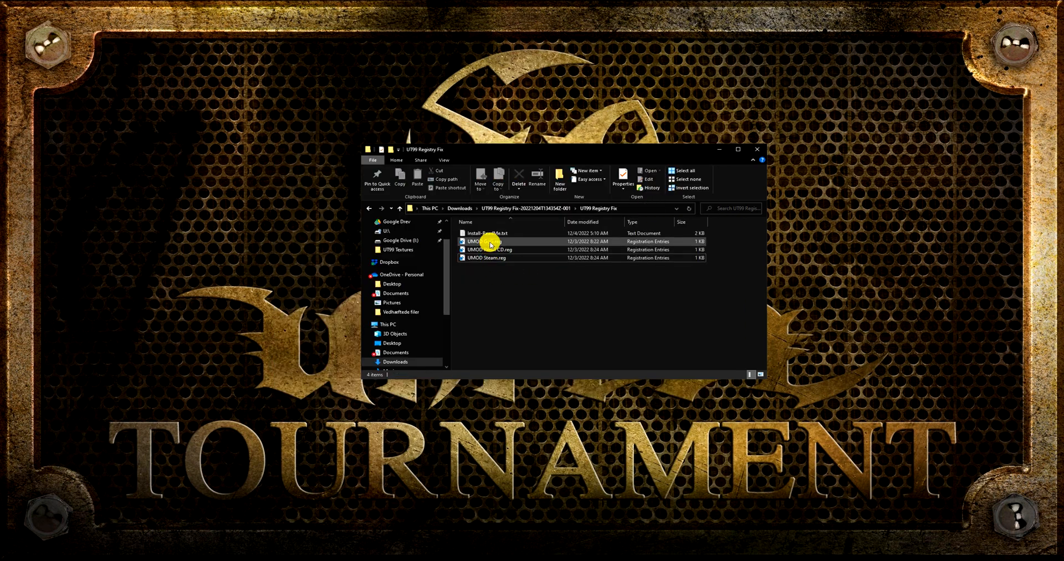
{"action": "left_click", "coordinate": [486, 258]}
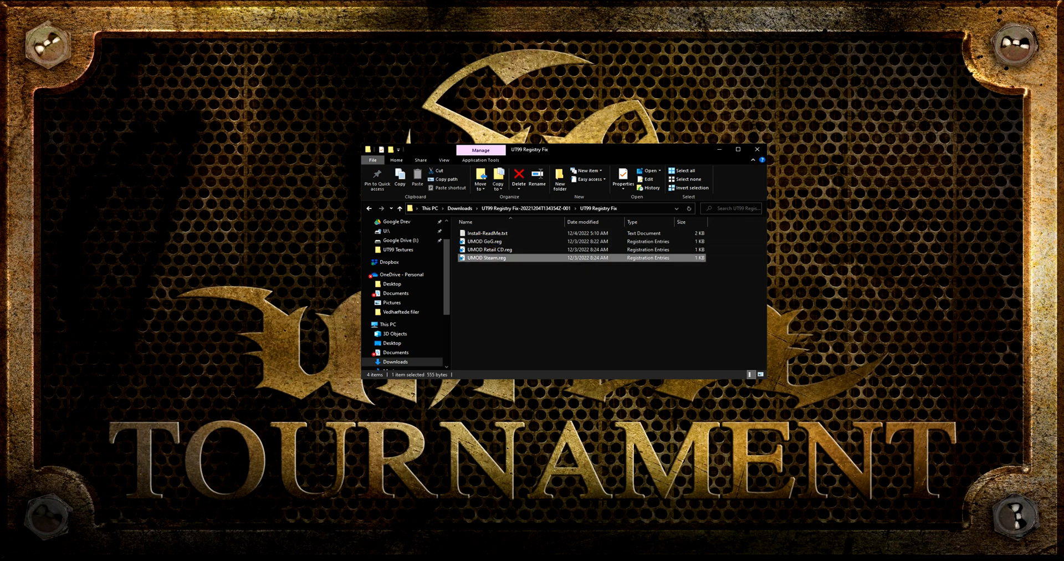
{"action": "double_click", "coordinate": [485, 257]}
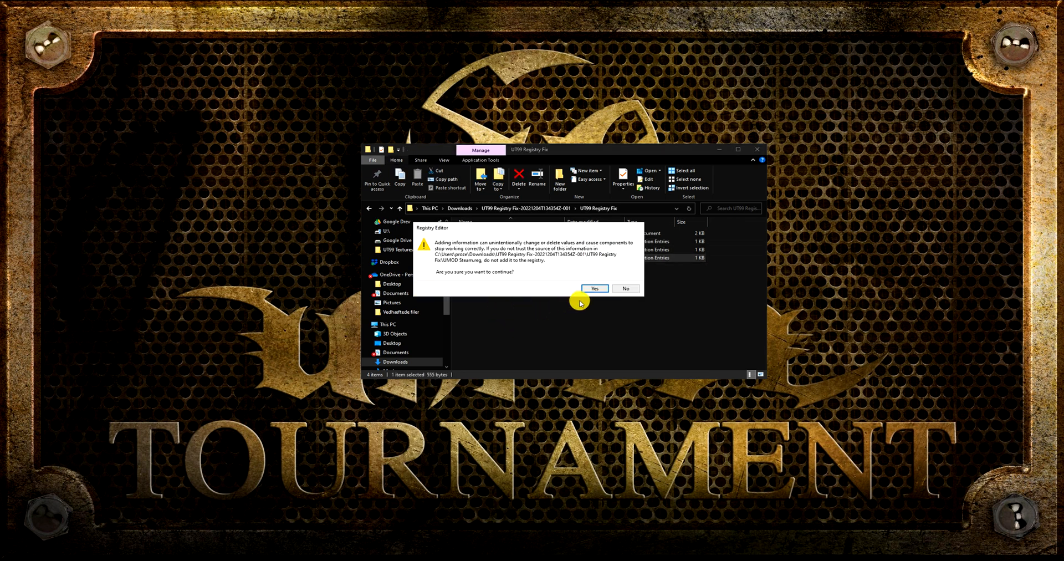
{"action": "left_click", "coordinate": [593, 289]}
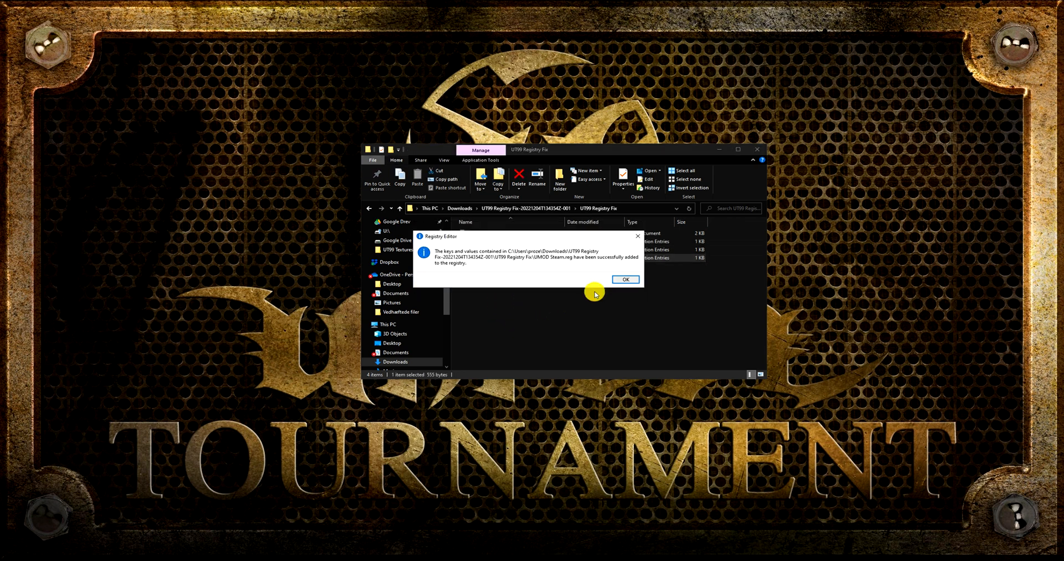
{"action": "left_click", "coordinate": [624, 279]}
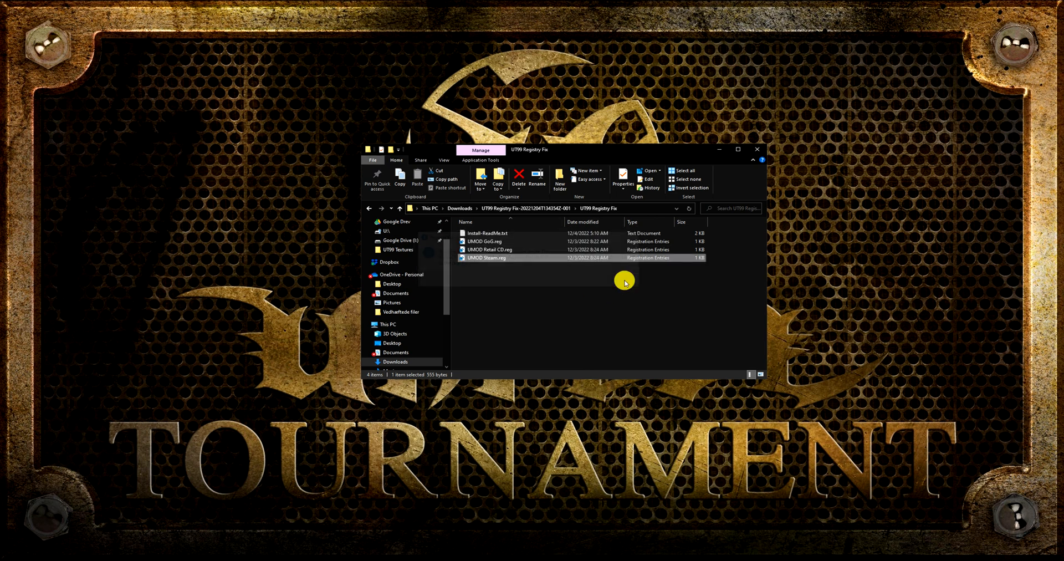
Install Bonus Pack 4 and its fix to the default folder, then launch the Assault bonus pack module.
{"action": "left_click", "coordinate": [369, 208]}
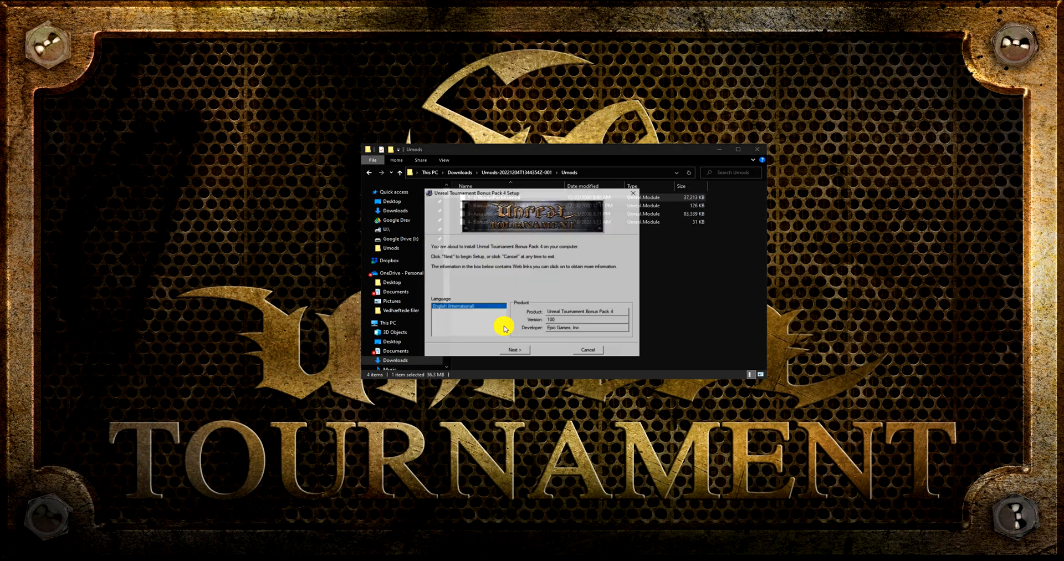
{"action": "left_click", "coordinate": [515, 349]}
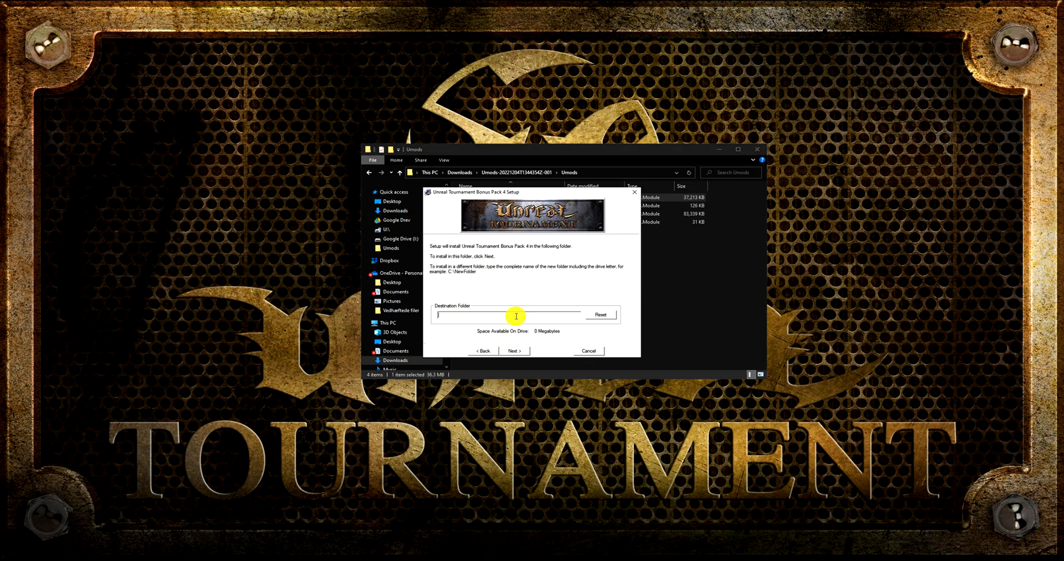
{"action": "left_click", "coordinate": [513, 350]}
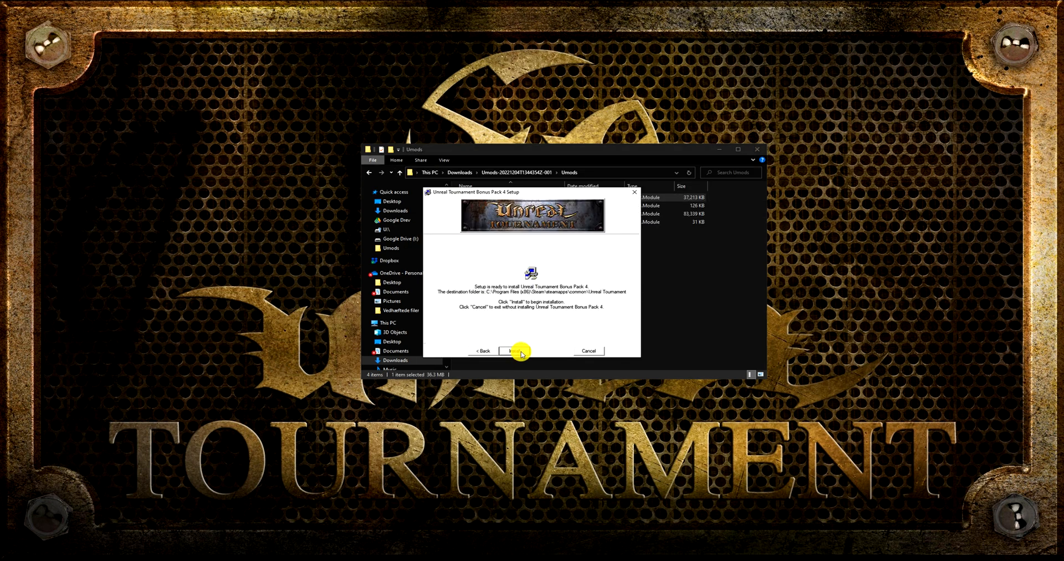
{"action": "left_click", "coordinate": [513, 350]}
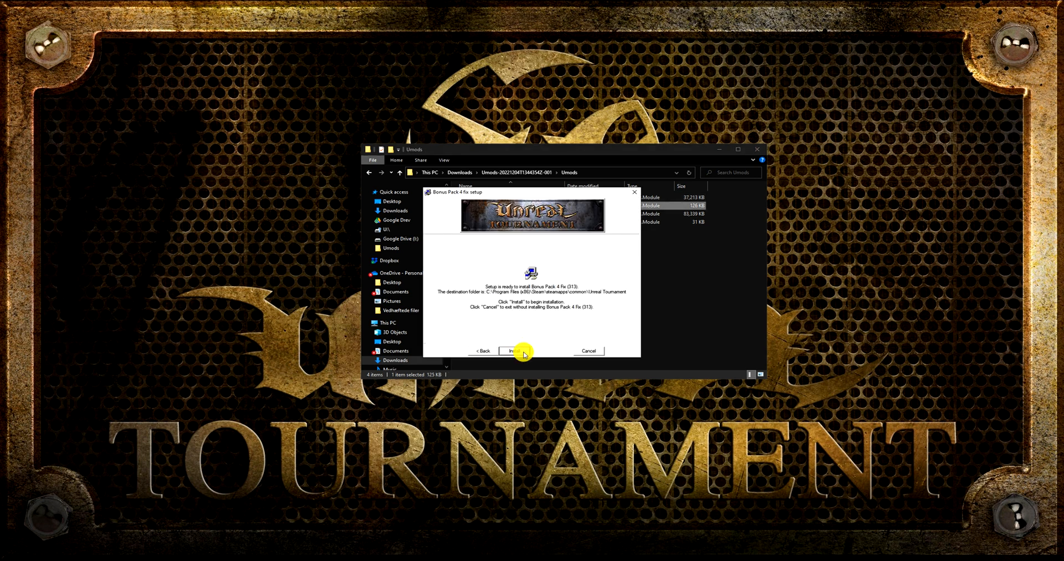
{"action": "left_click", "coordinate": [512, 350]}
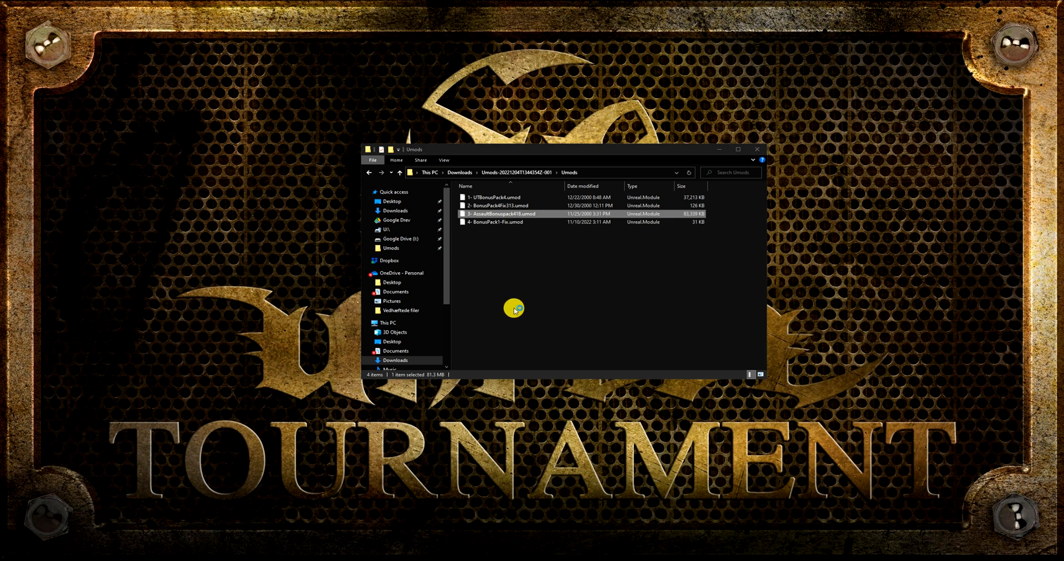
{"action": "double_click", "coordinate": [504, 213]}
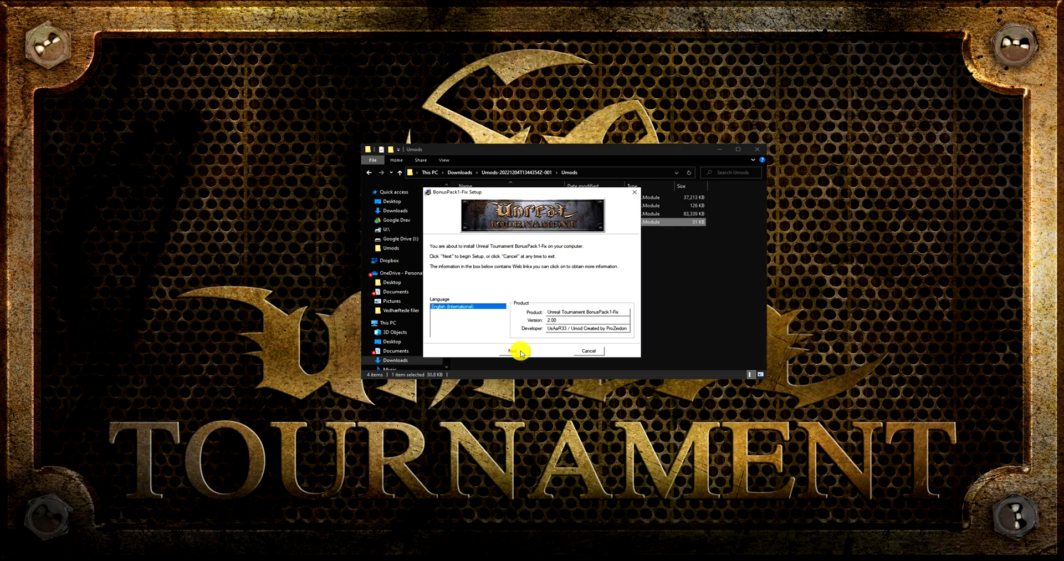
{"action": "left_click", "coordinate": [514, 351]}
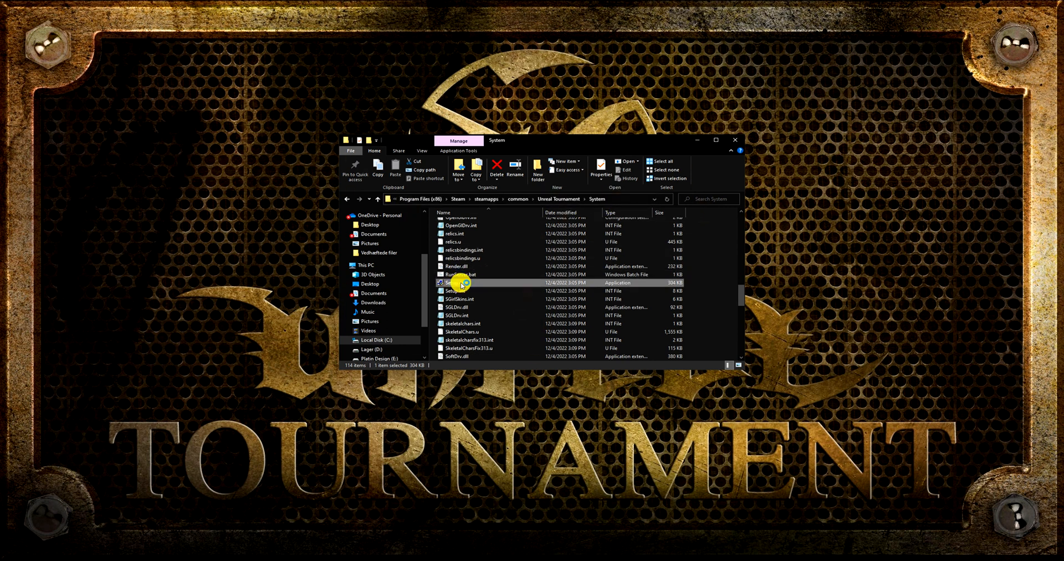
Untick the AssaultBonusPack component in the uninstall components list.
{"action": "scroll", "scroll_direction": "up", "scroll_amount": 3}
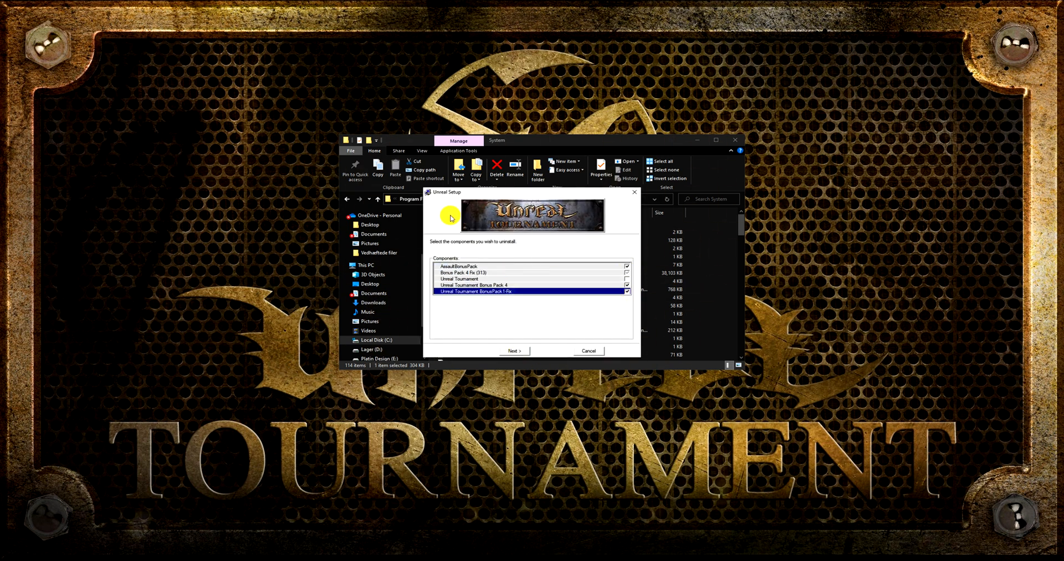
{"action": "left_click", "coordinate": [617, 265]}
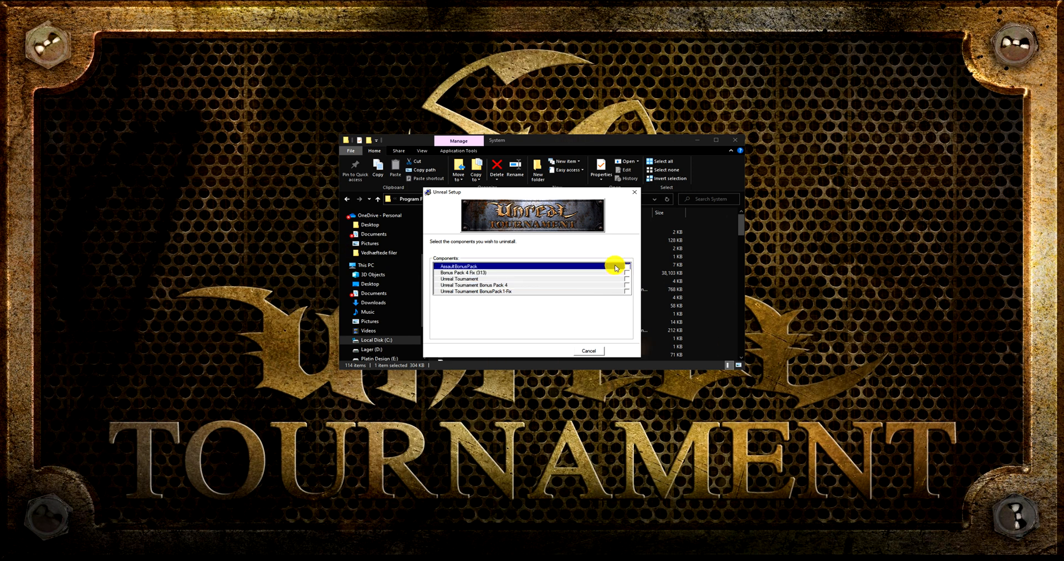
{"action": "left_click", "coordinate": [589, 351]}
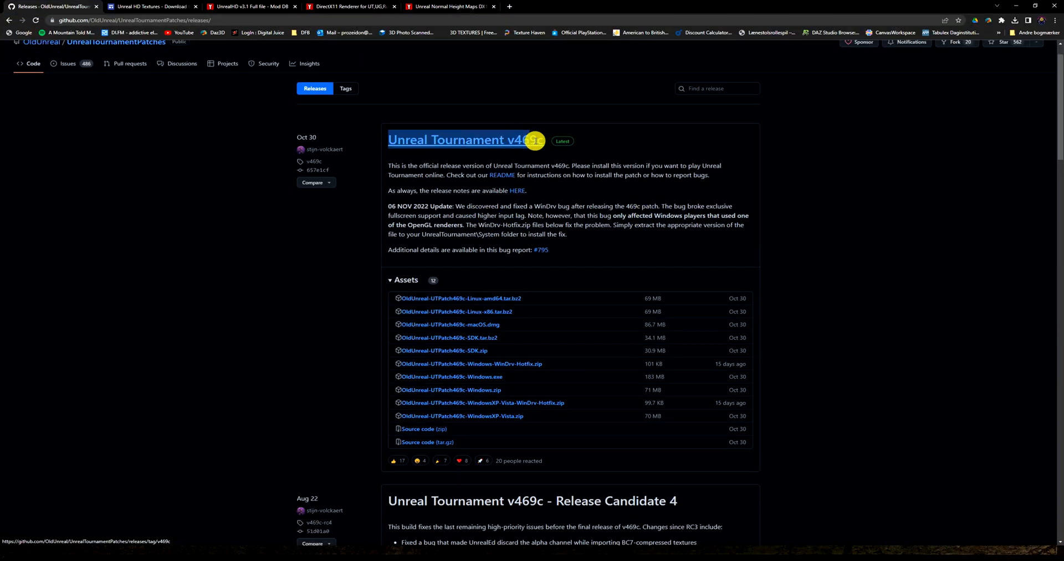
Download OldUnreal-UTPatch469c-Windows.exe from the v469c release assets.
{"action": "scroll", "scroll_direction": "down", "scroll_amount": 3}
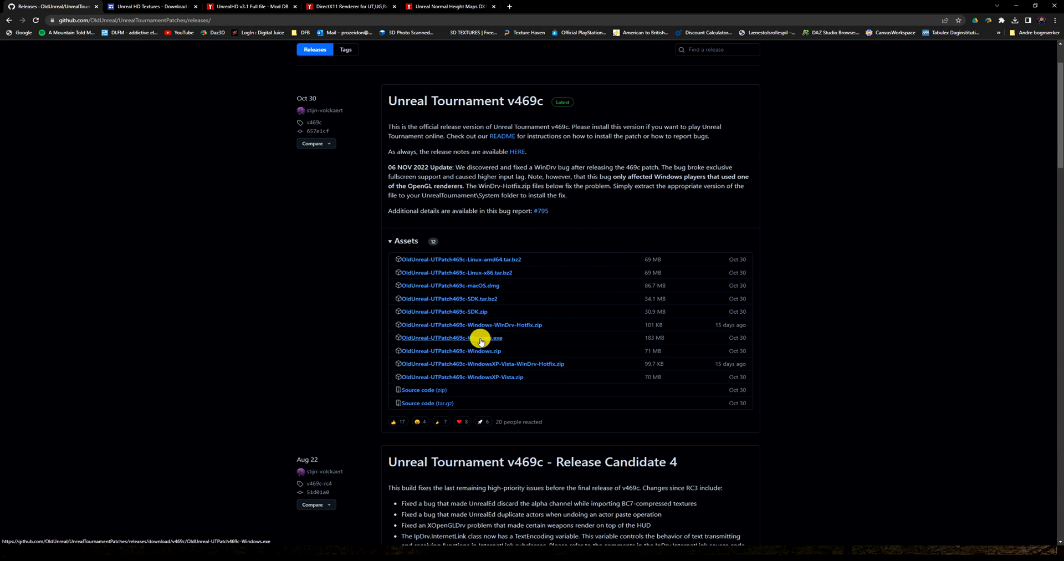
{"action": "left_click", "coordinate": [450, 337]}
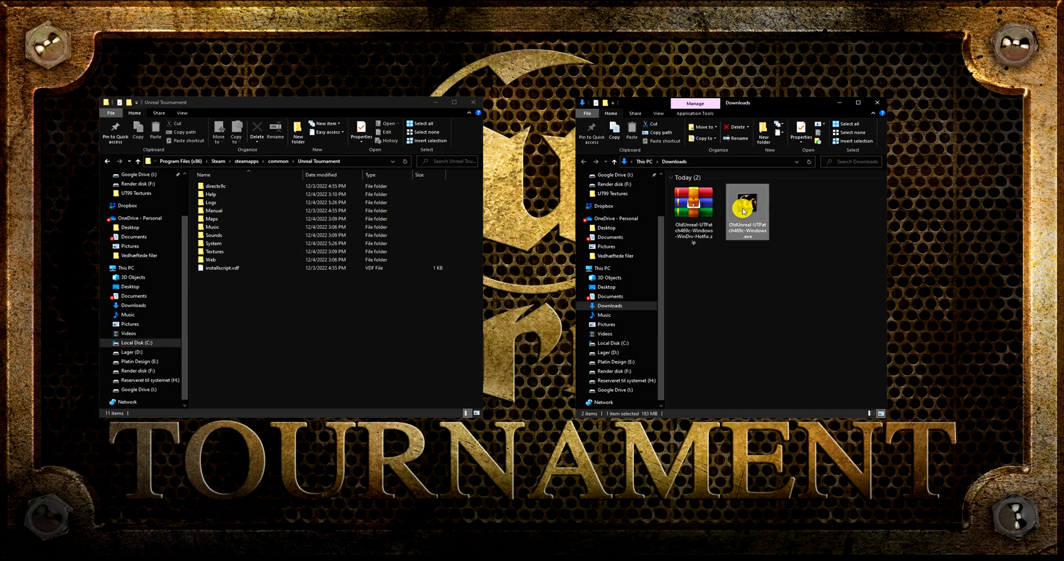
Install the v469c patch into the Unreal Tournament folder, then open the WinDrv hotfix archive's file.
{"action": "double_click", "coordinate": [746, 204]}
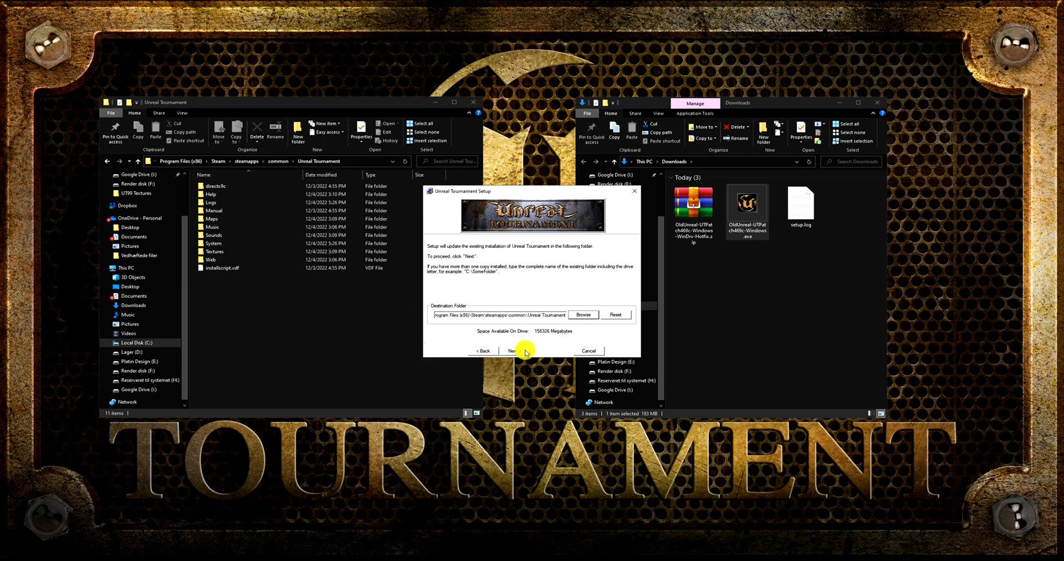
{"action": "left_click", "coordinate": [510, 350]}
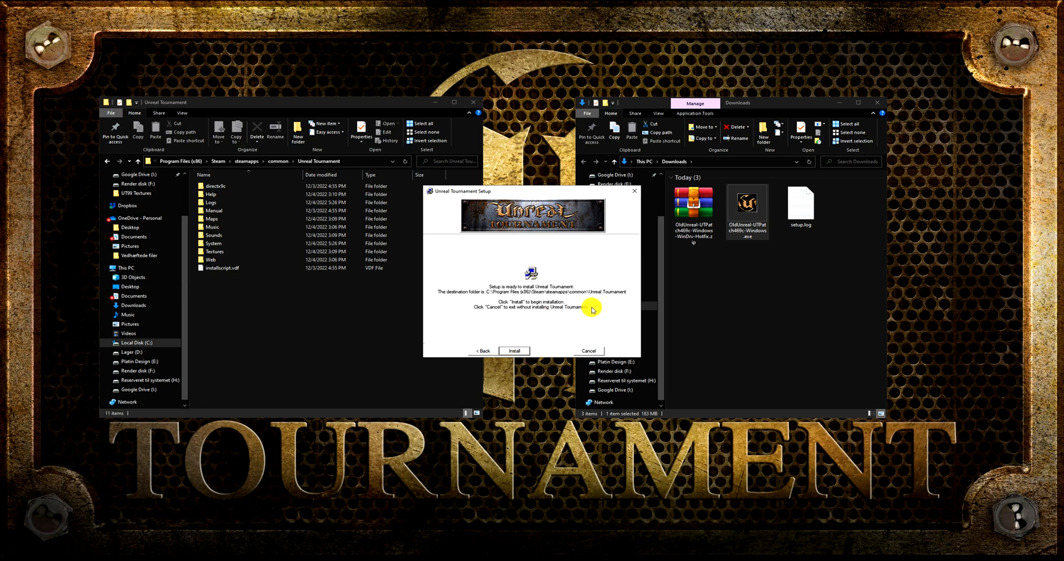
{"action": "left_click", "coordinate": [514, 351]}
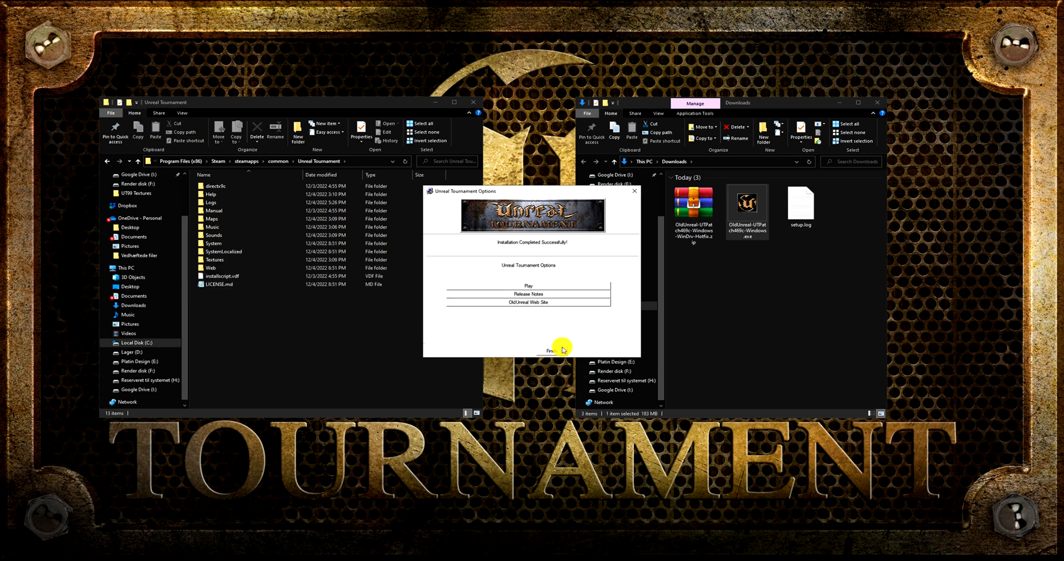
{"action": "left_click", "coordinate": [529, 350]}
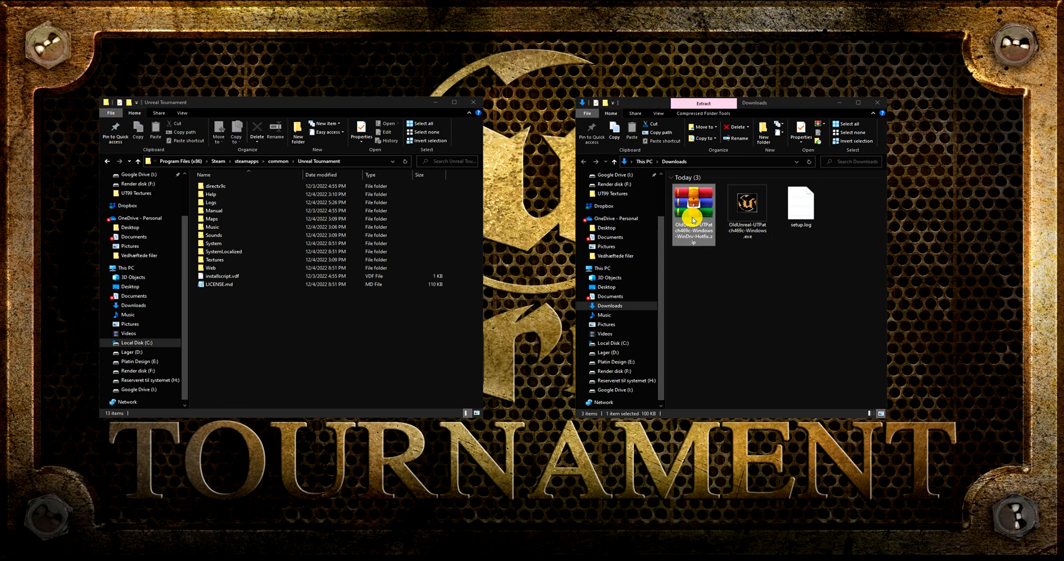
{"action": "double_click", "coordinate": [692, 211]}
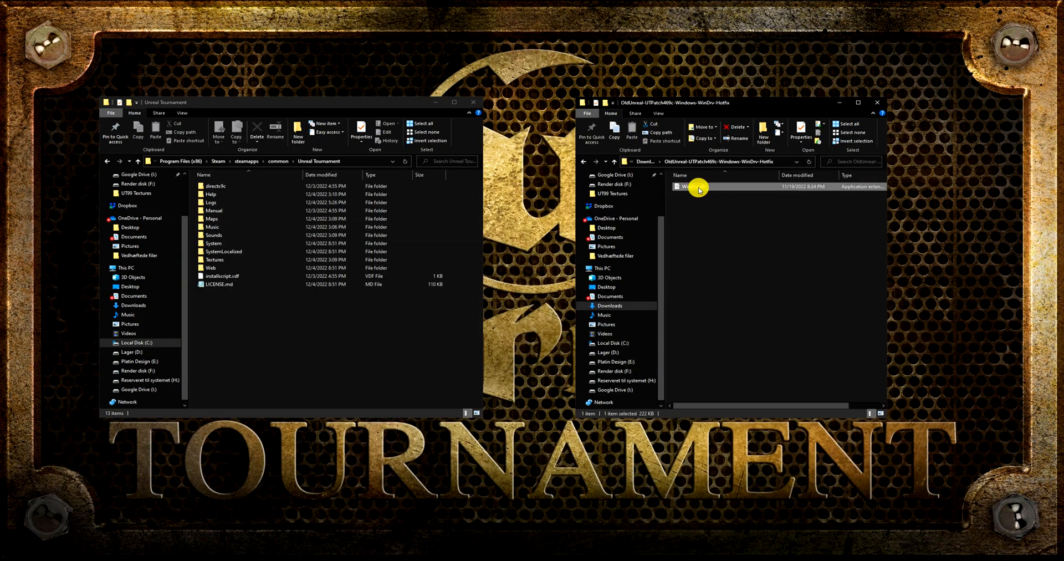
{"action": "double_click", "coordinate": [214, 244]}
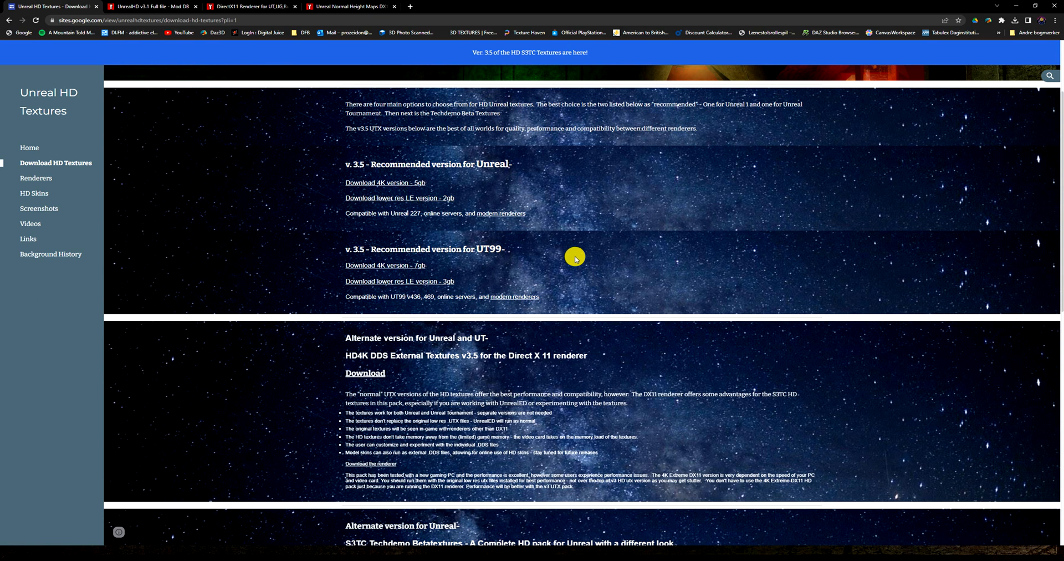
{"action": "mouse_move", "coordinate": [345, 248]}
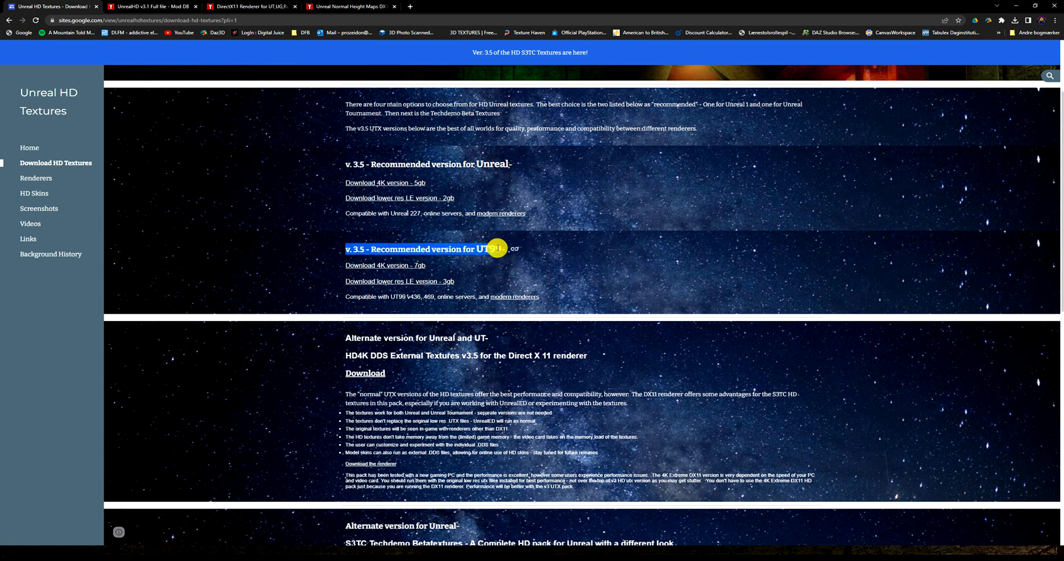
{"action": "mouse_move", "coordinate": [370, 271]}
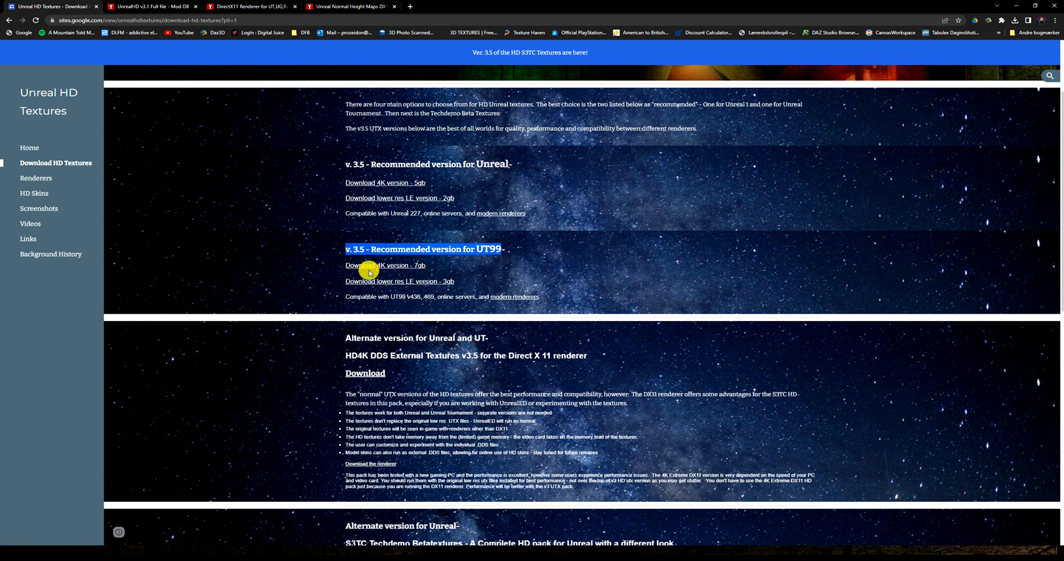
{"action": "mouse_move", "coordinate": [353, 290]}
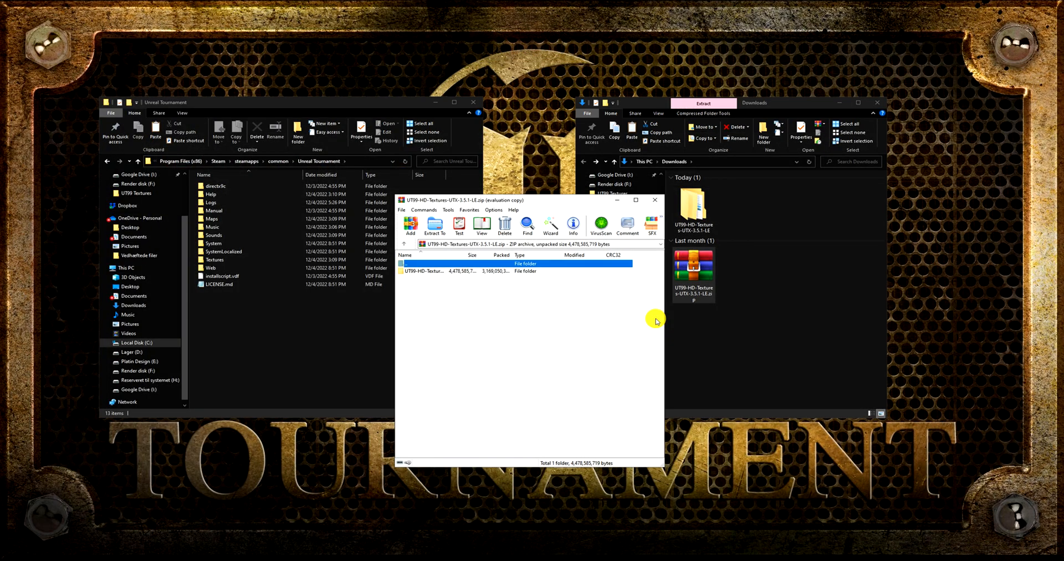
Close the textures archive and open the extracted UT99 HD textures folder in Downloads.
{"action": "left_click", "coordinate": [653, 200]}
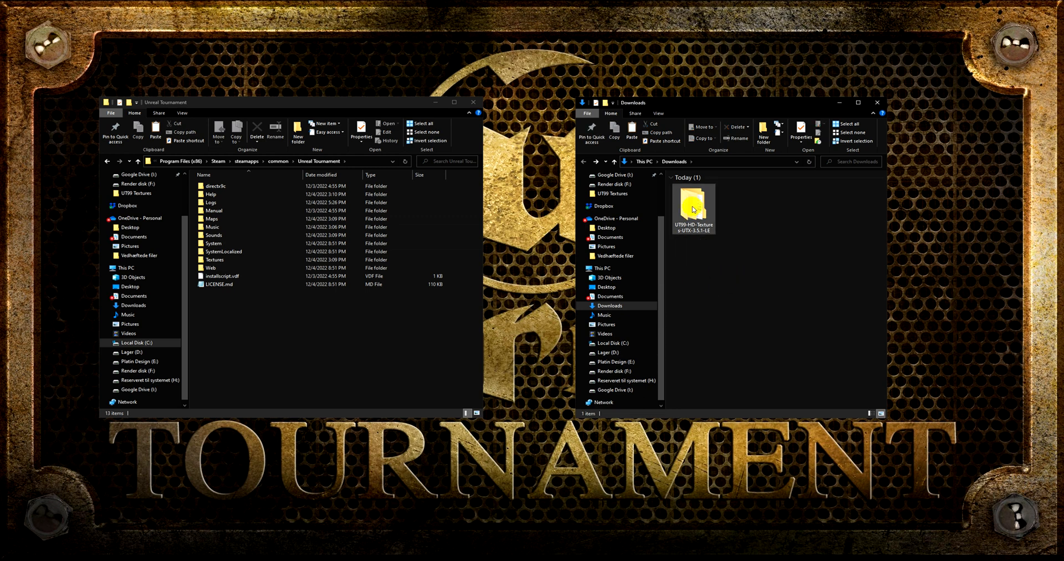
{"action": "double_click", "coordinate": [693, 208]}
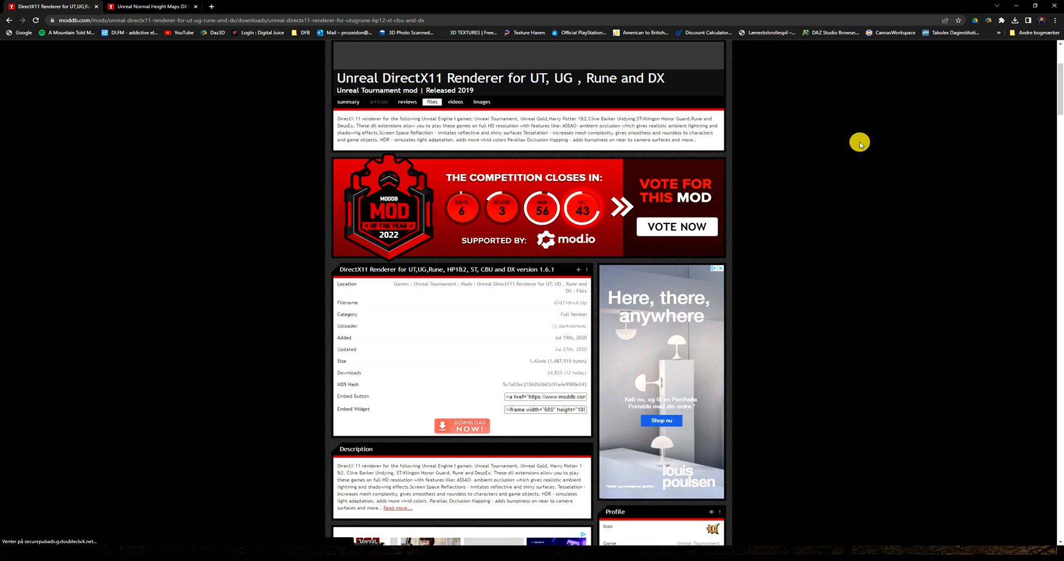
{"action": "scroll", "scroll_direction": "up", "scroll_amount": 3}
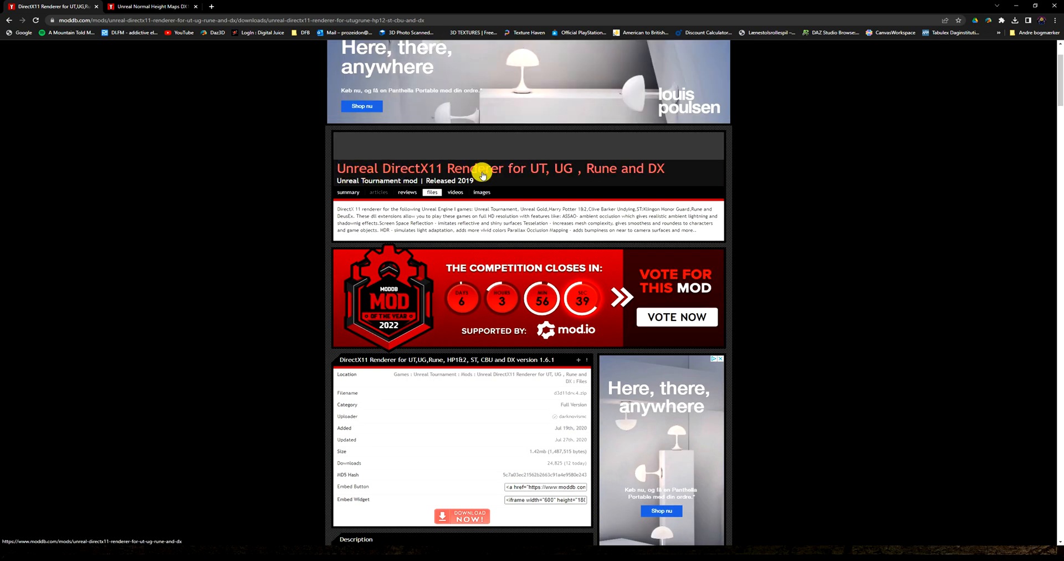
{"action": "scroll", "scroll_direction": "down", "scroll_amount": 3}
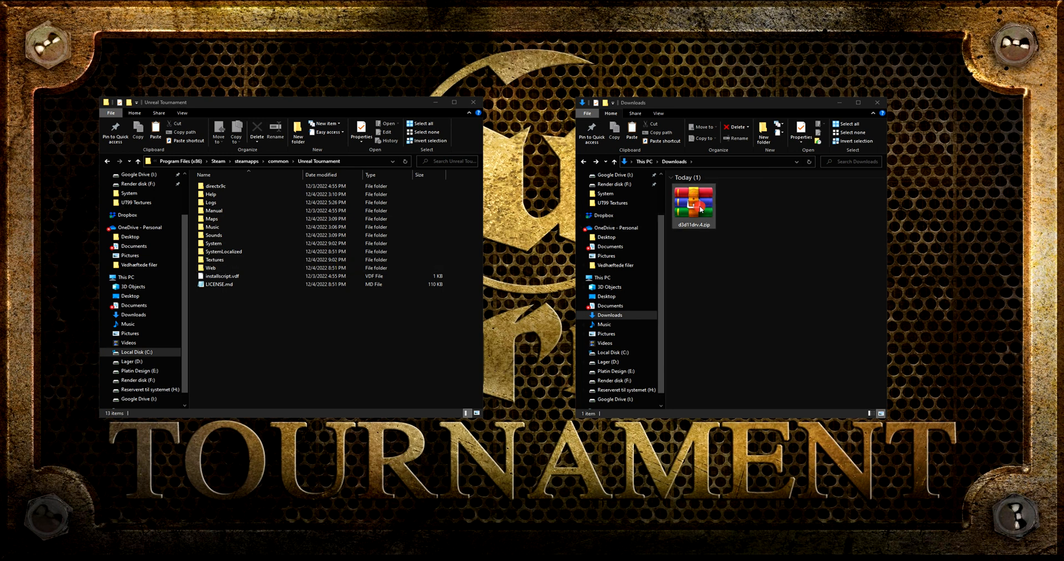
Extract the d3d11drv-4 renderer archive into Downloads and open the extracted folder.
{"action": "double_click", "coordinate": [693, 204]}
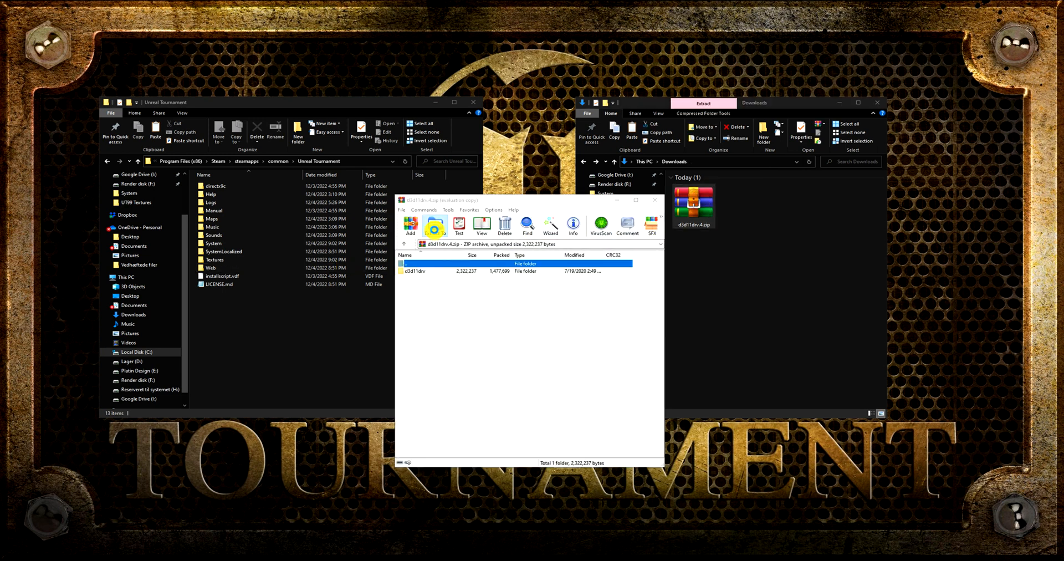
{"action": "left_click", "coordinate": [434, 224]}
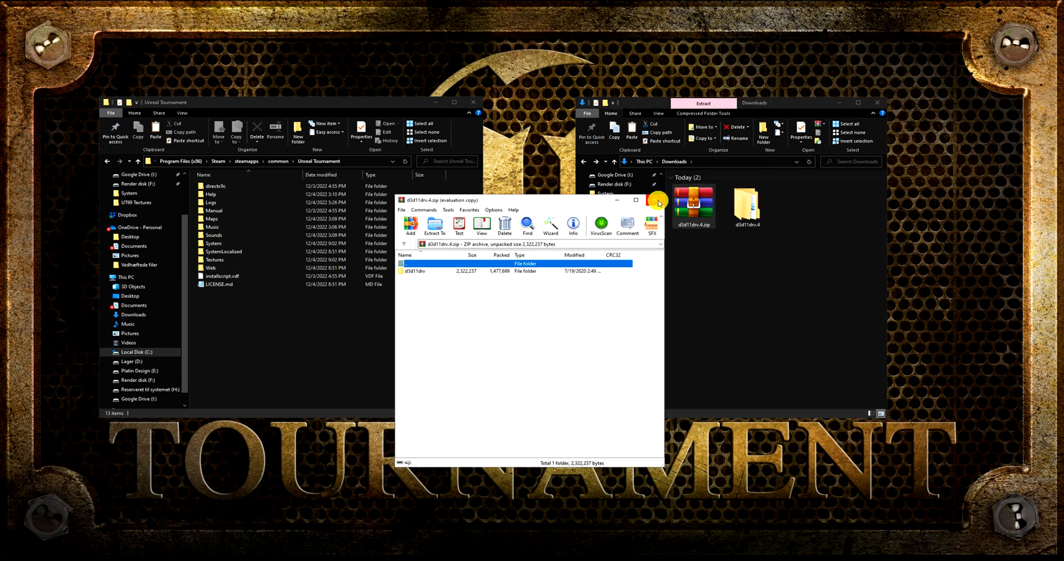
{"action": "left_click", "coordinate": [657, 200]}
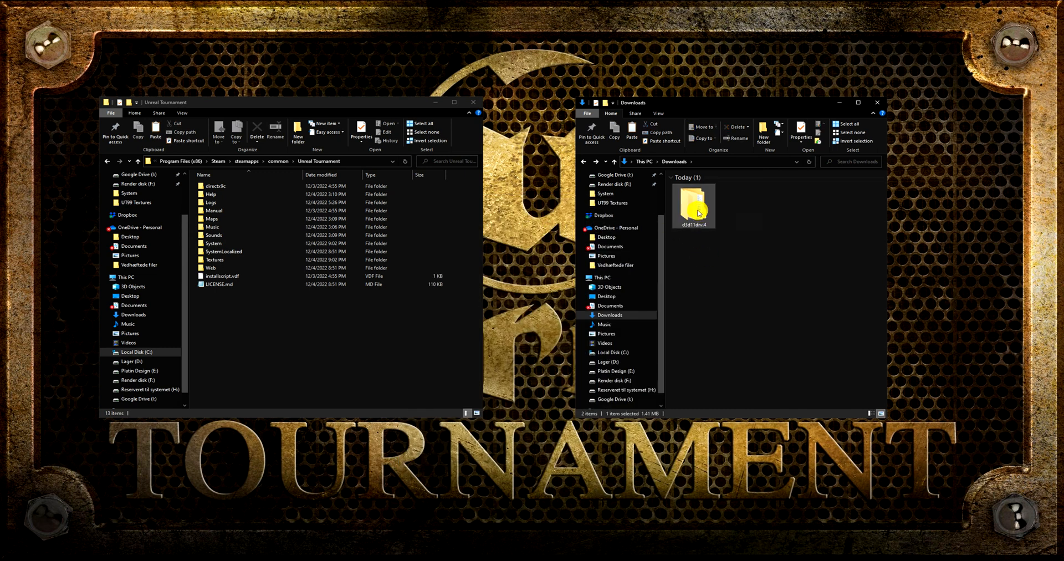
{"action": "double_click", "coordinate": [693, 204]}
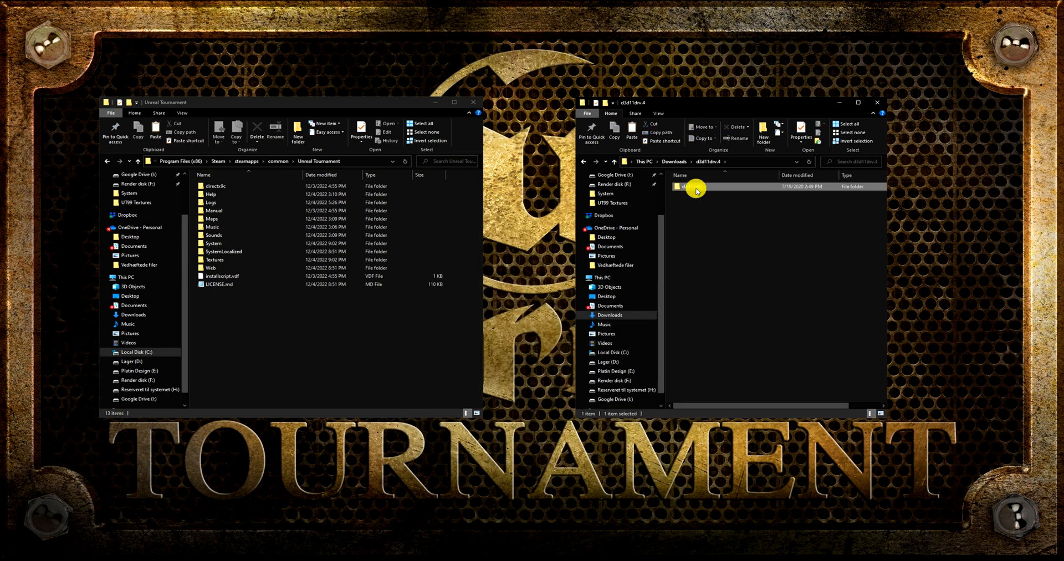
Select all files in d3d11drv > Unreal_Tournament_436, then open the renderer's Common folder.
{"action": "double_click", "coordinate": [693, 186]}
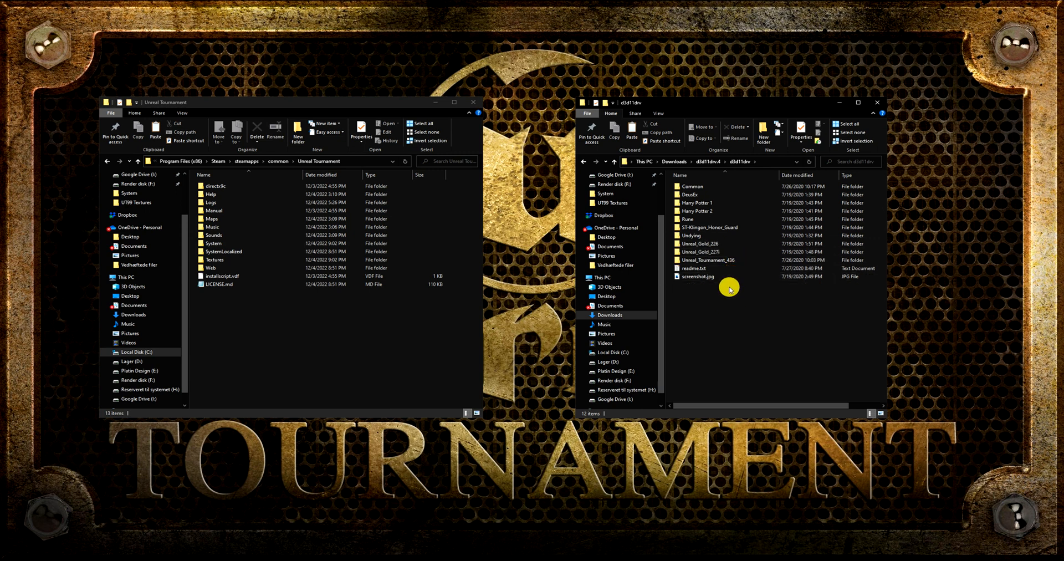
{"action": "mouse_move", "coordinate": [724, 263]}
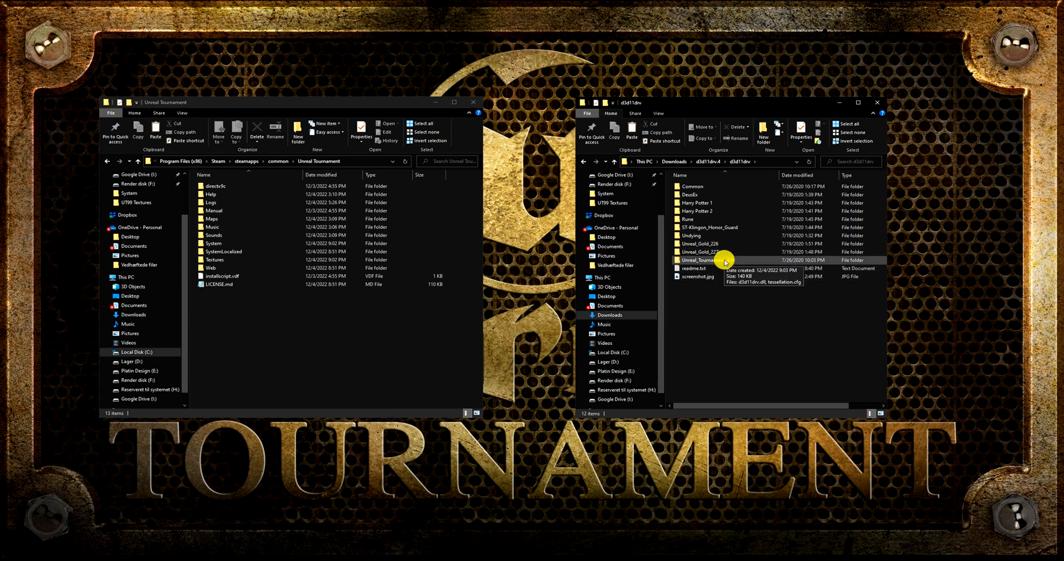
{"action": "double_click", "coordinate": [701, 259]}
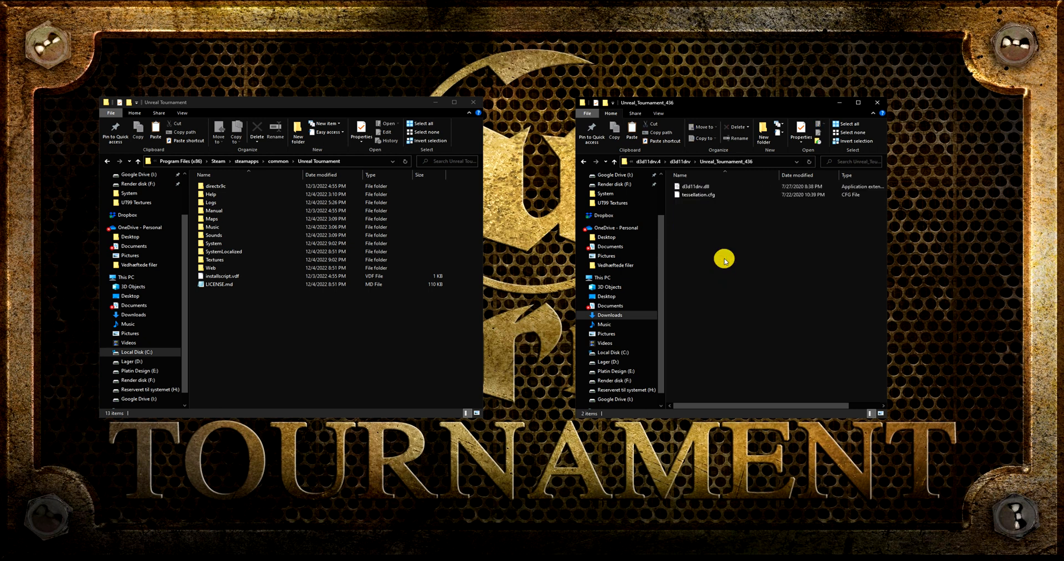
{"action": "key", "text": "ctrl+a"}
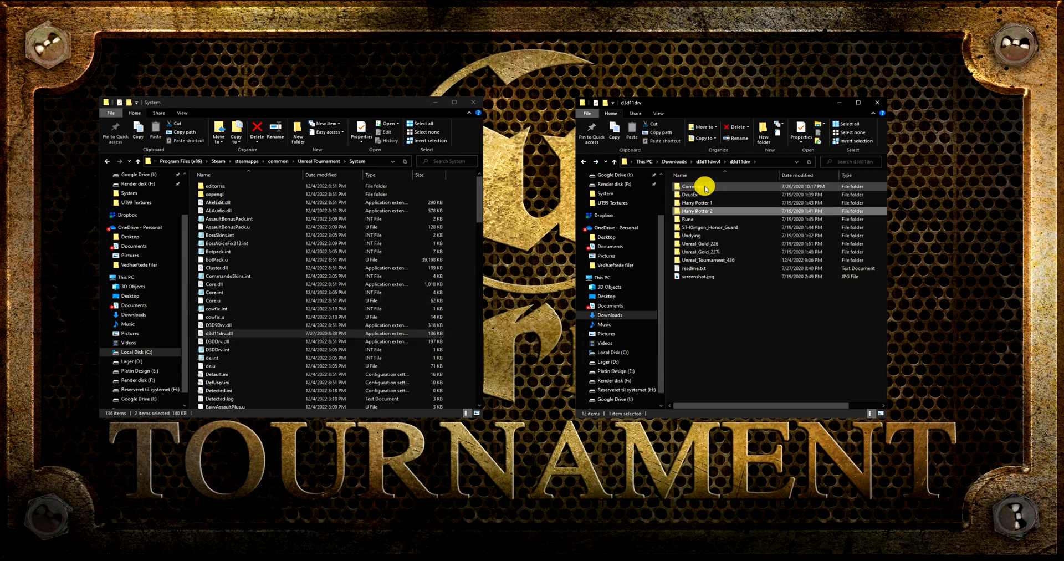
{"action": "double_click", "coordinate": [688, 186]}
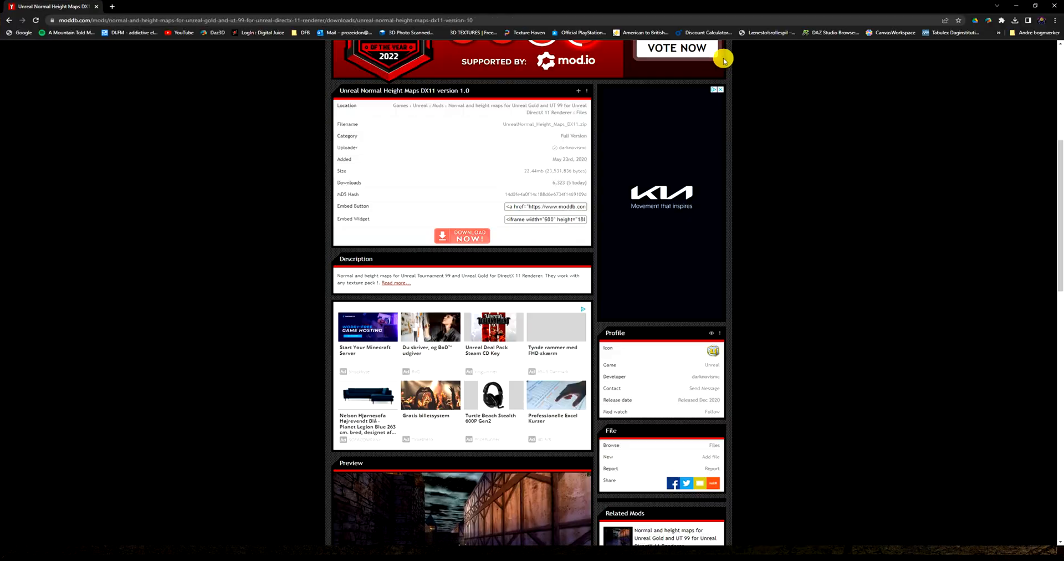
Extract the Normal Height Maps DX11 zip, open its extracted folder, and select Textures.
{"action": "scroll", "scroll_direction": "up", "scroll_amount": 3}
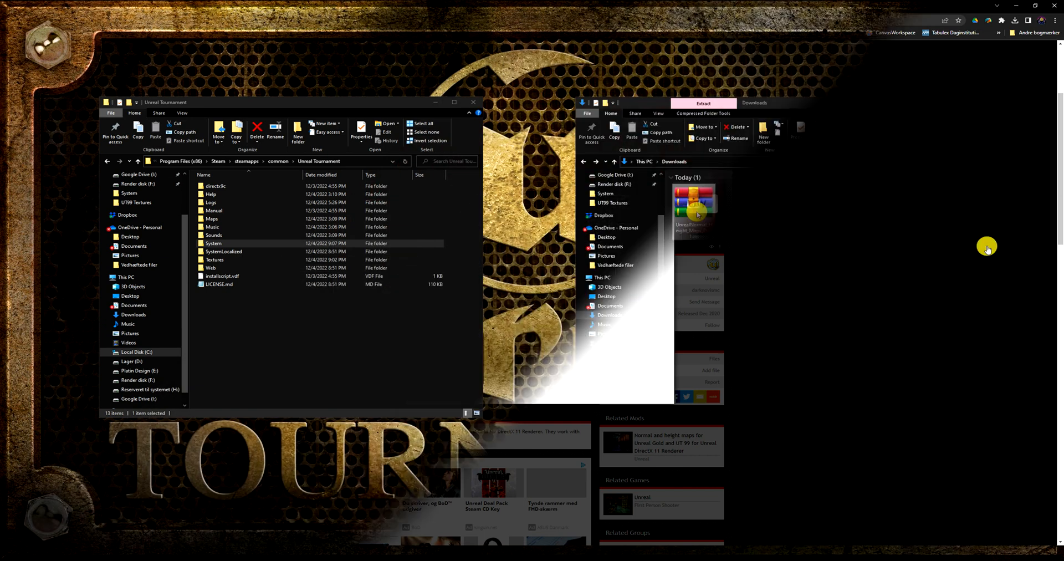
{"action": "double_click", "coordinate": [693, 204]}
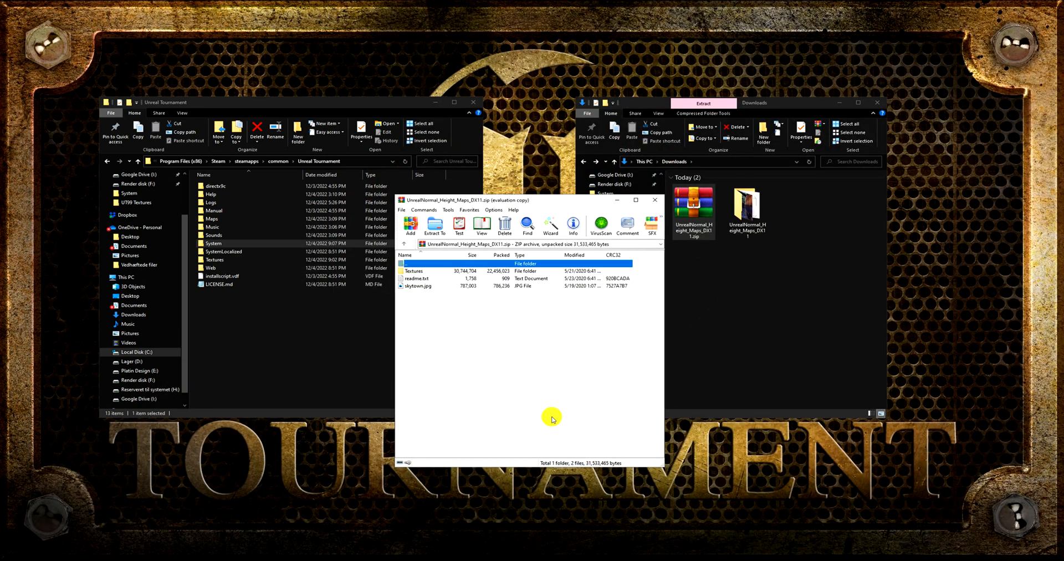
{"action": "left_click", "coordinate": [654, 200]}
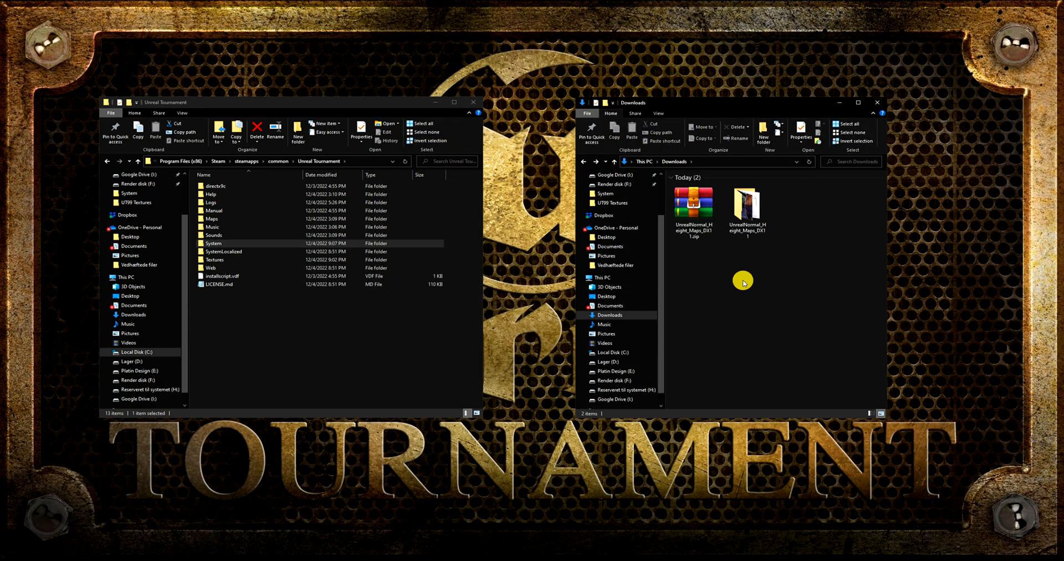
{"action": "double_click", "coordinate": [746, 208]}
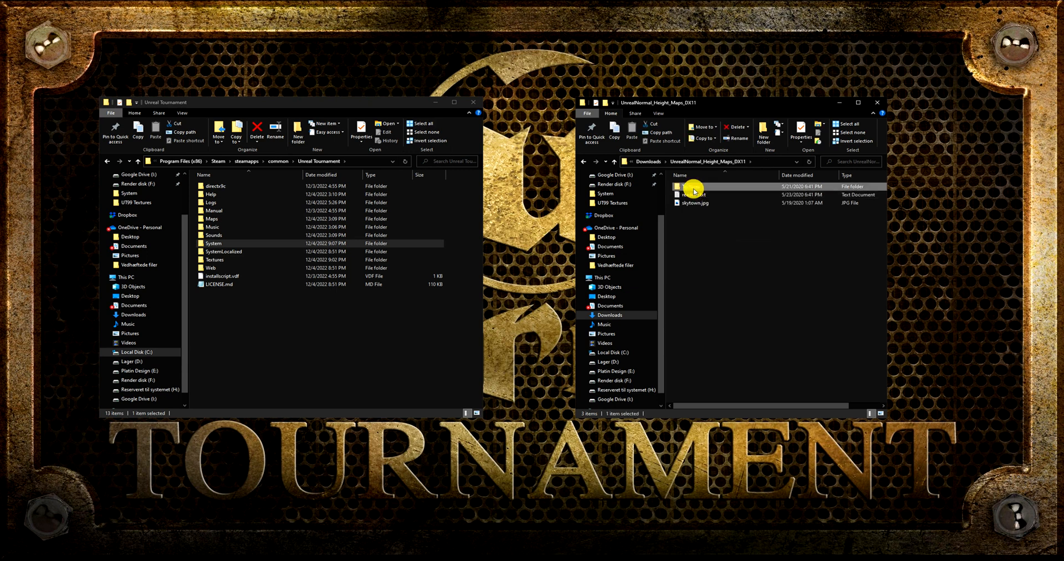
{"action": "left_click", "coordinate": [228, 315]}
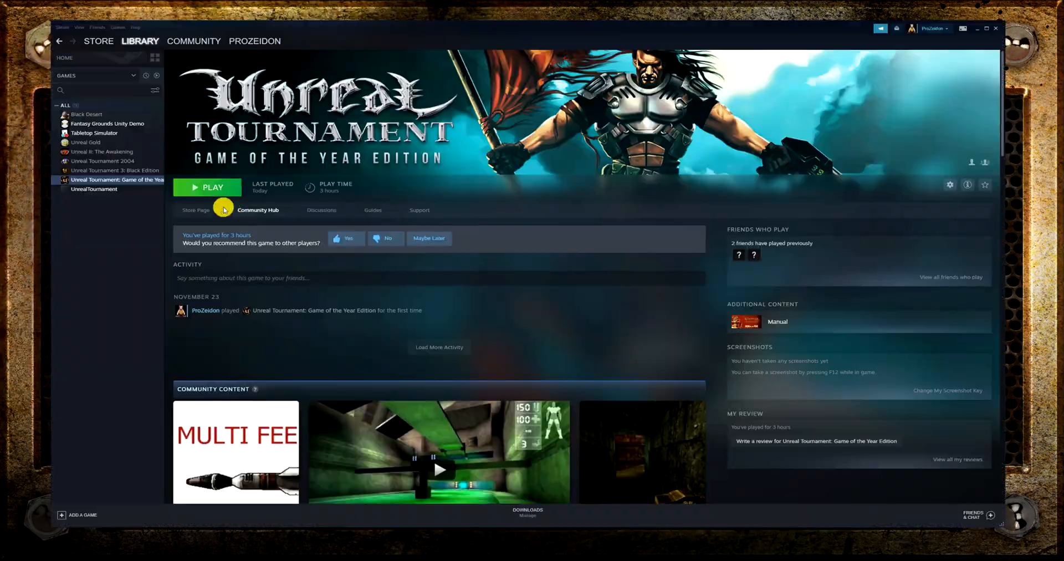
Launch Unreal Tournament: Game of the Year Edition from its Steam library page.
{"action": "left_click", "coordinate": [207, 187]}
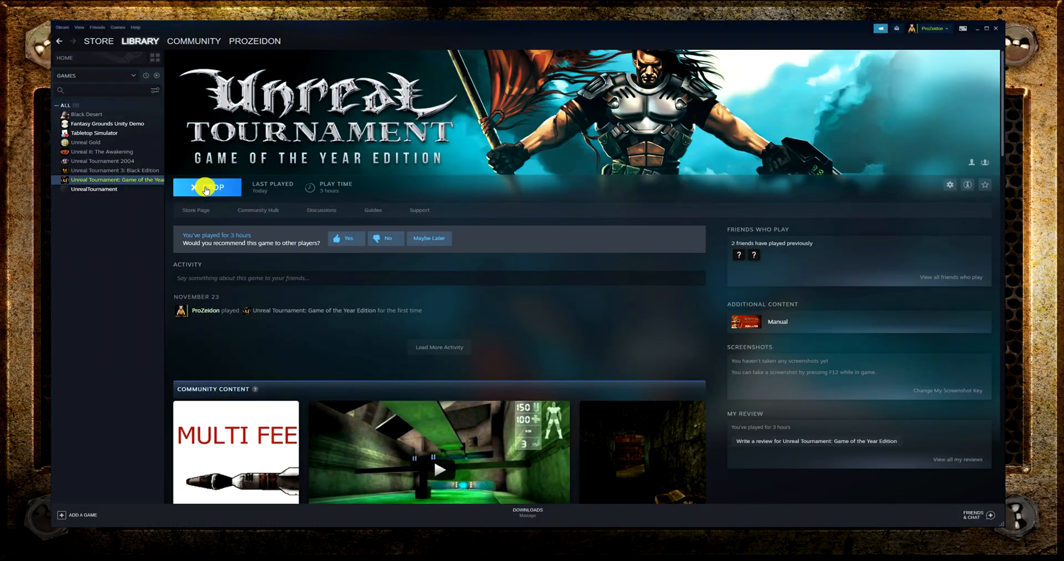
{"action": "left_click", "coordinate": [207, 186]}
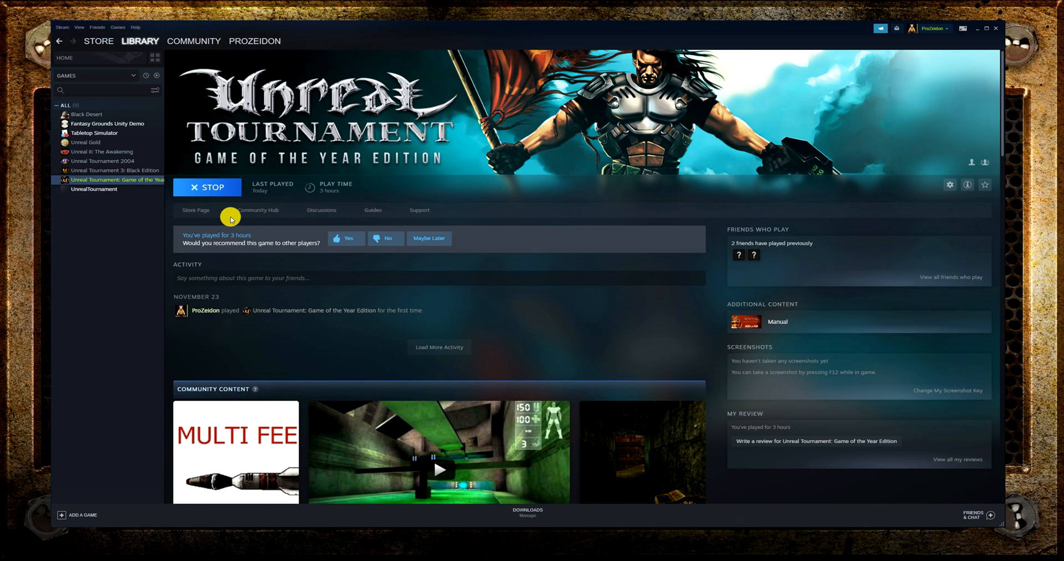
{"action": "mouse_move", "coordinate": [838, 72]}
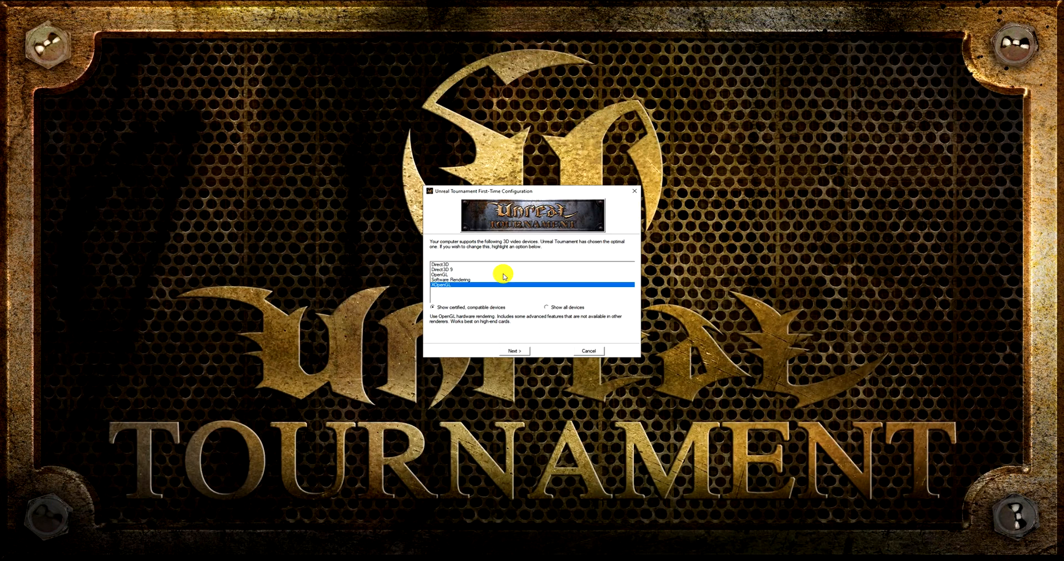
Show all video devices, choose OpenGL, and accept the mouse input and detail defaults.
{"action": "left_click", "coordinate": [547, 307]}
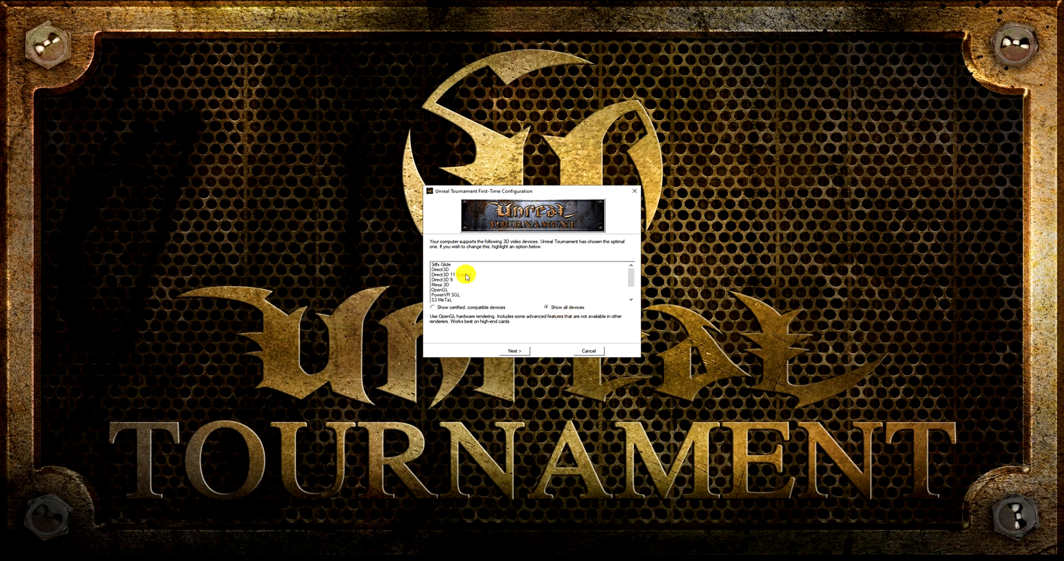
{"action": "left_click", "coordinate": [462, 274]}
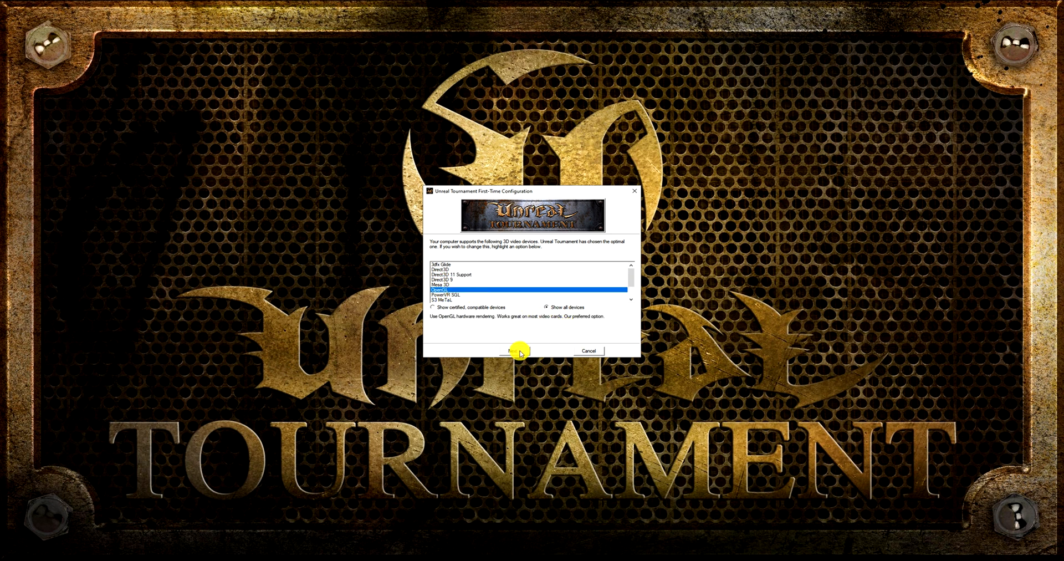
{"action": "left_click", "coordinate": [514, 350]}
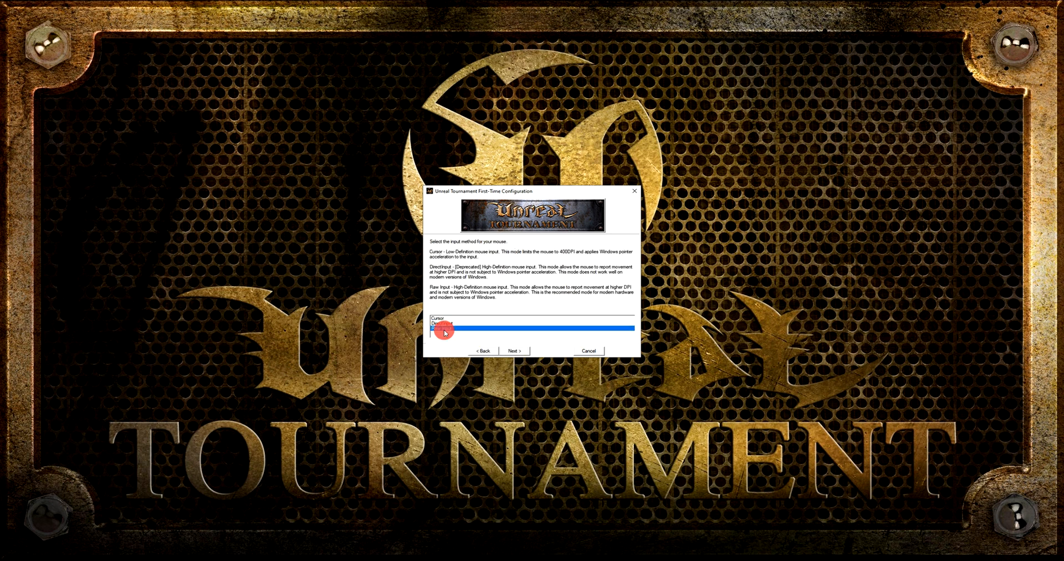
{"action": "left_click", "coordinate": [514, 350]}
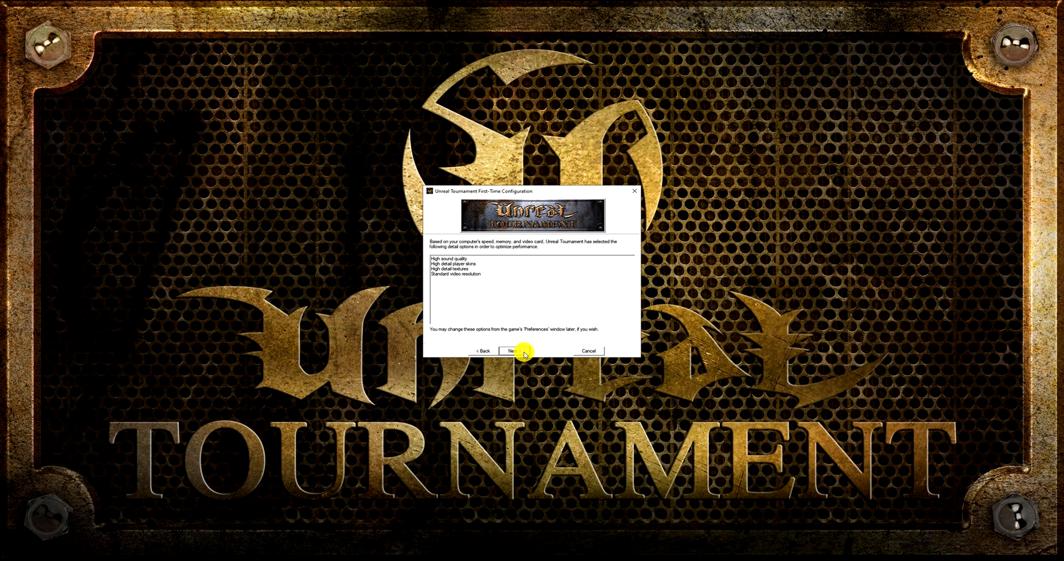
{"action": "left_click", "coordinate": [511, 350]}
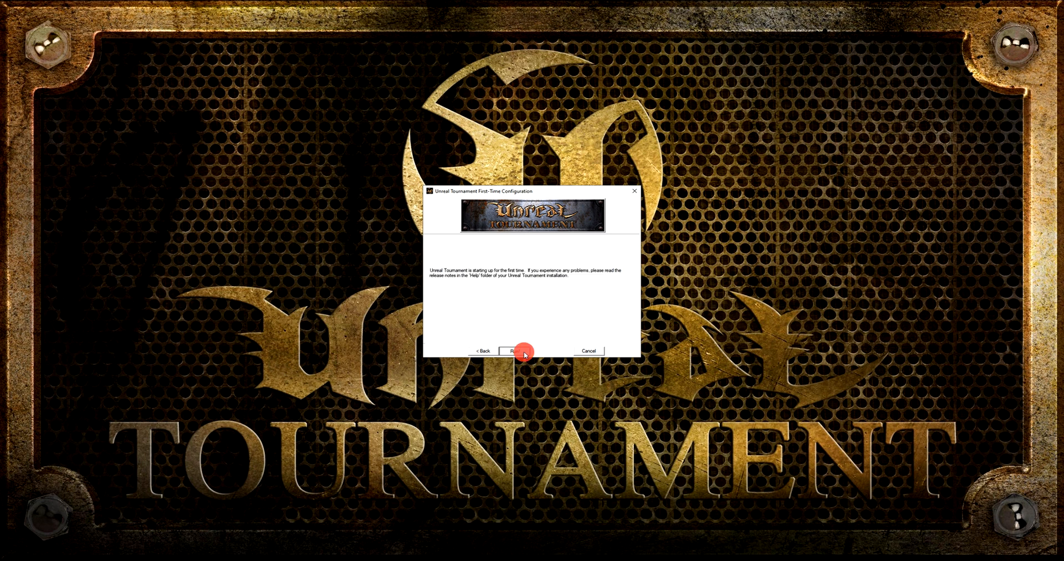
{"action": "left_click", "coordinate": [520, 351]}
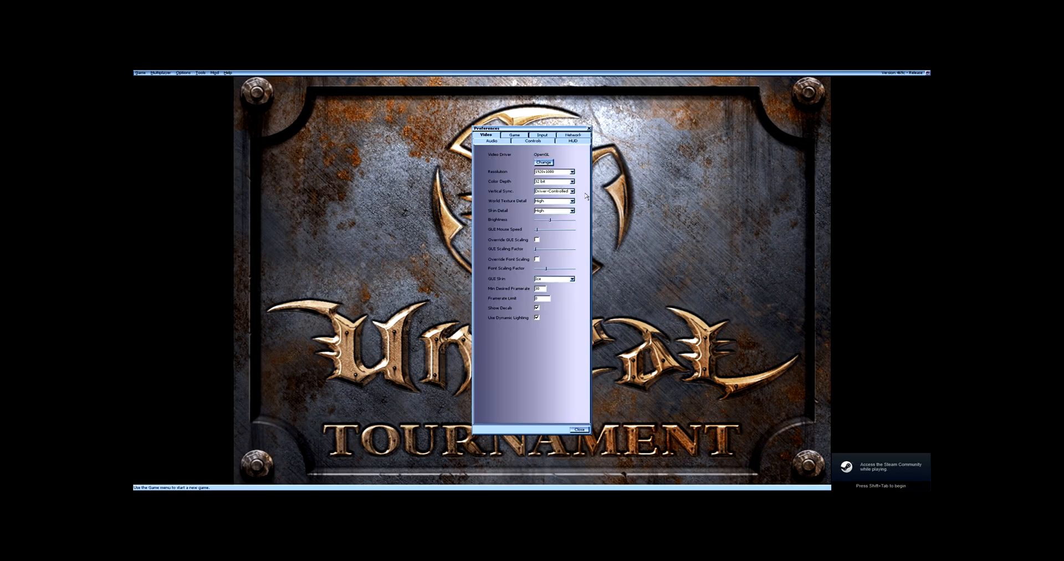
Switch the video resolution to 2560x1440 and keep the new settings.
{"action": "left_click", "coordinate": [572, 171]}
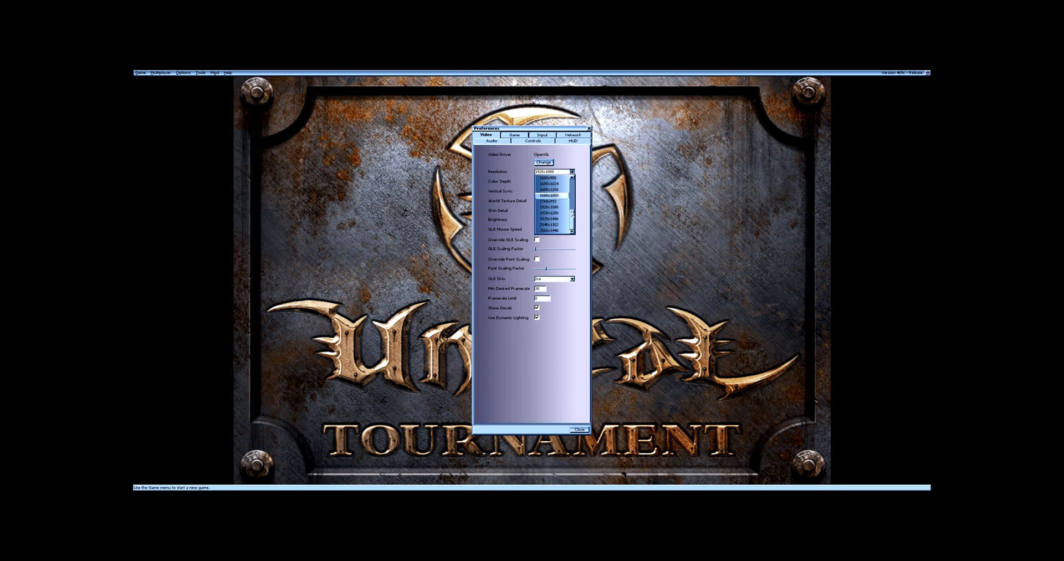
{"action": "left_click", "coordinate": [572, 231]}
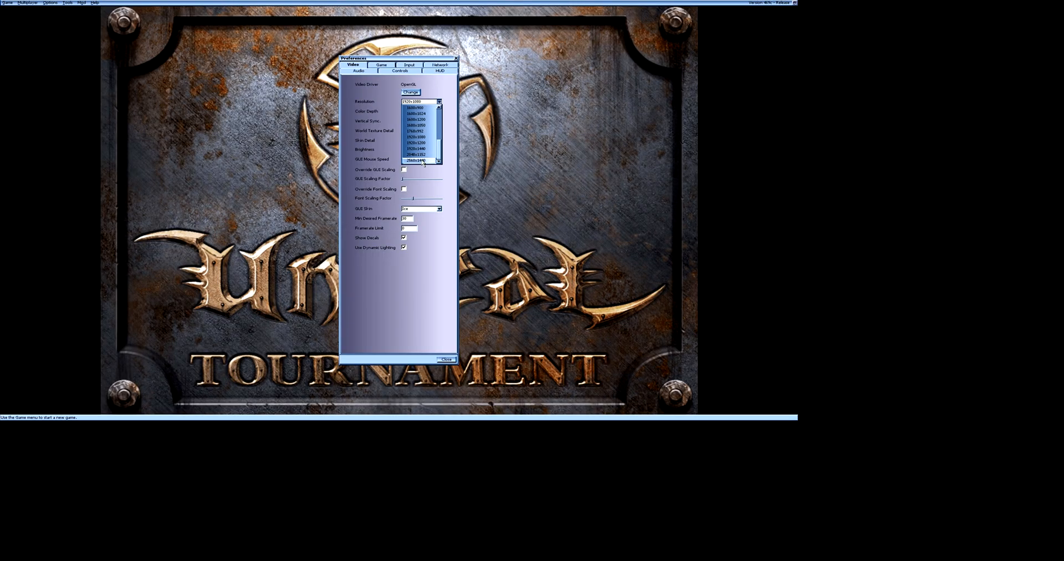
{"action": "left_click", "coordinate": [417, 161]}
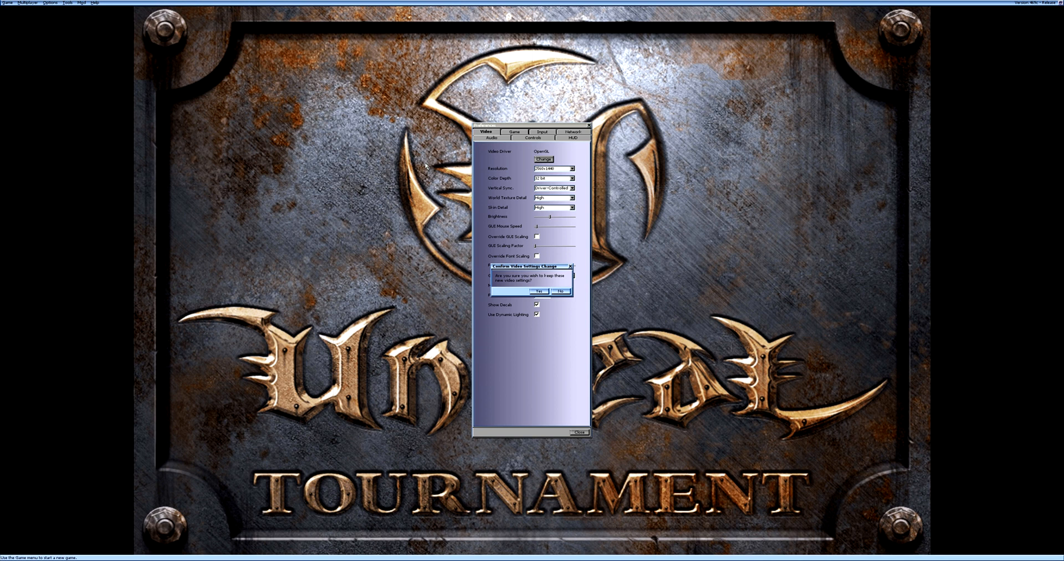
{"action": "left_click", "coordinate": [539, 291]}
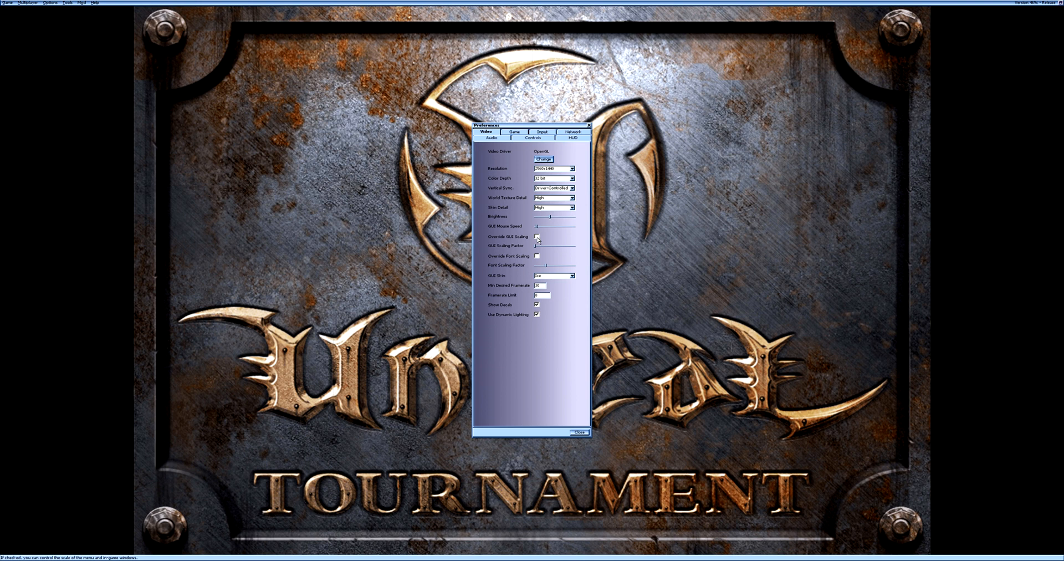
Enable GUI and font scaling overrides, choose the Metal skin, and cap framerate at 120.
{"action": "left_click", "coordinate": [535, 236]}
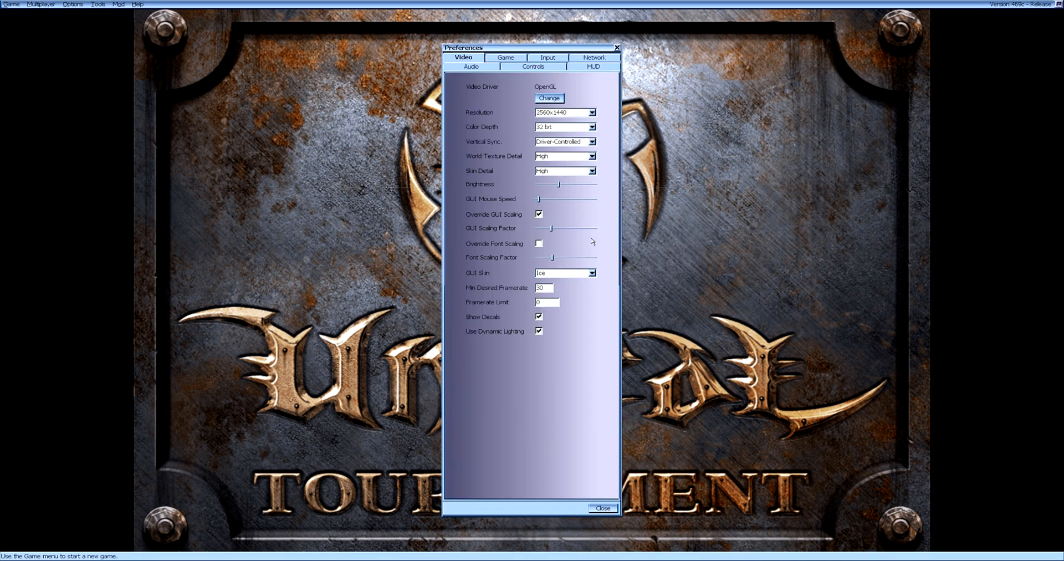
{"action": "left_click_drag", "start_coordinate": [516, 47], "coordinate": [516, 21]}
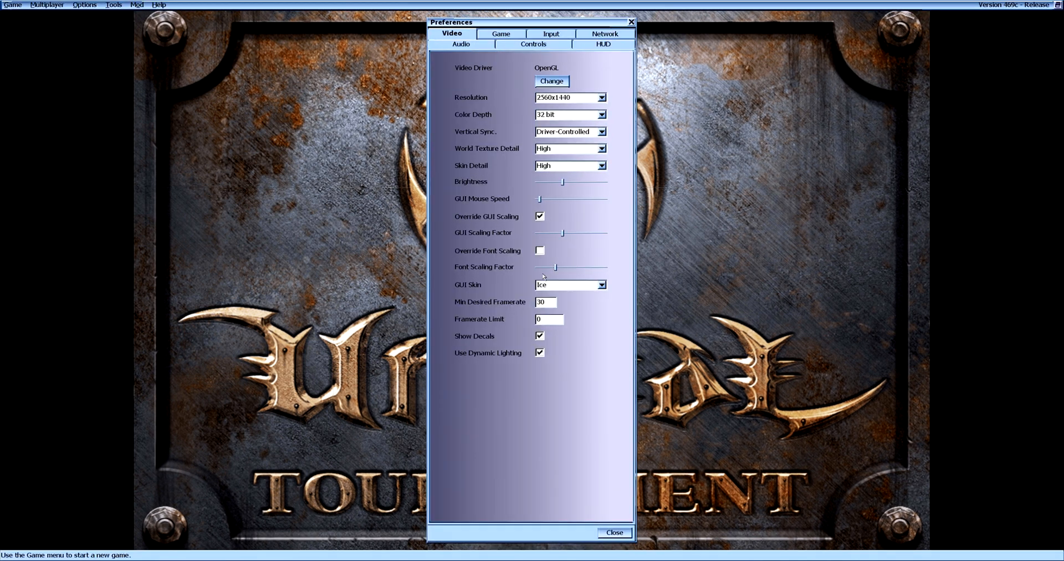
{"action": "left_click", "coordinate": [538, 251]}
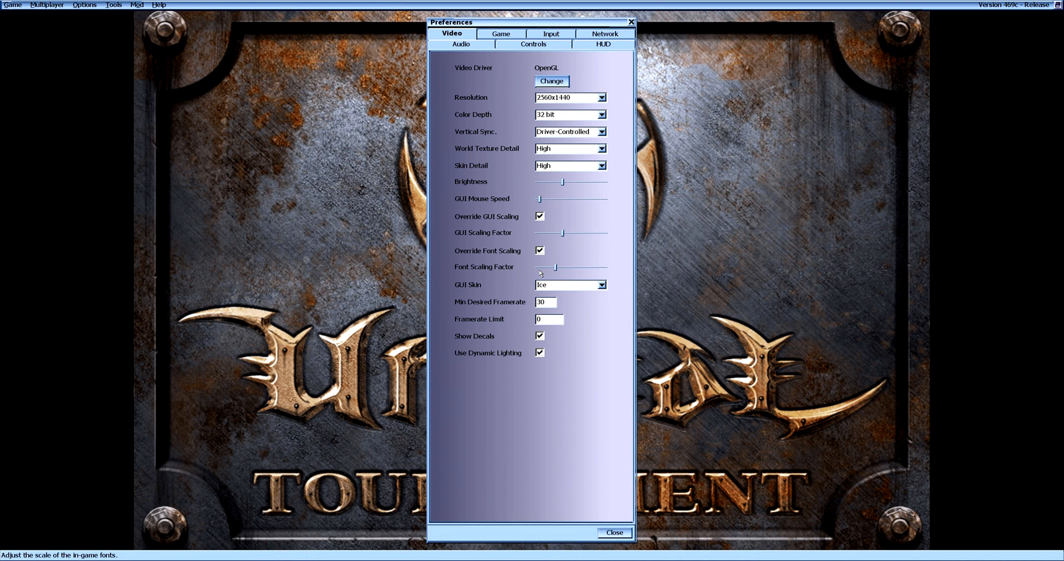
{"action": "mouse_move", "coordinate": [548, 271]}
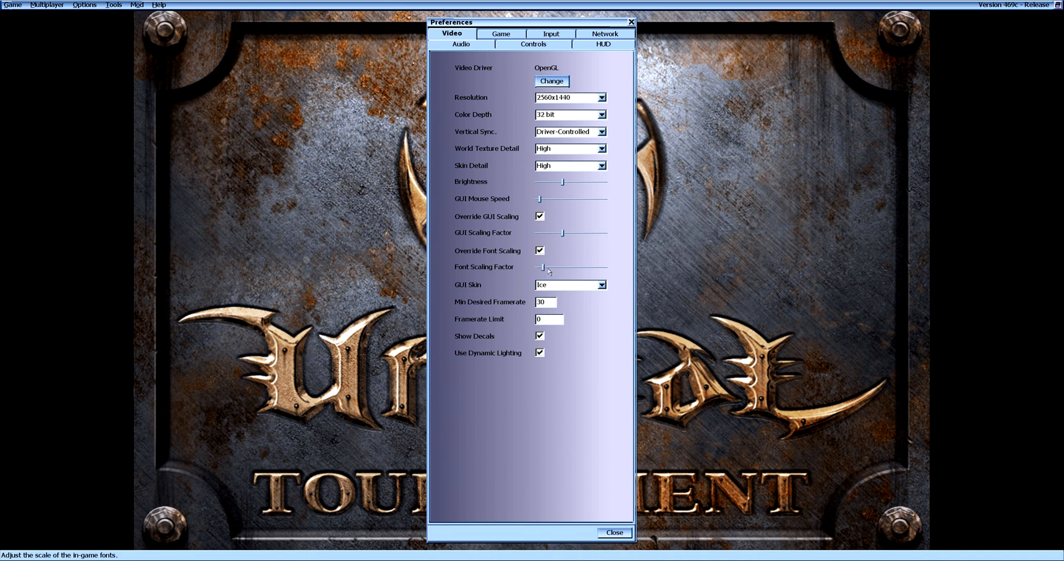
{"action": "left_click", "coordinate": [599, 283]}
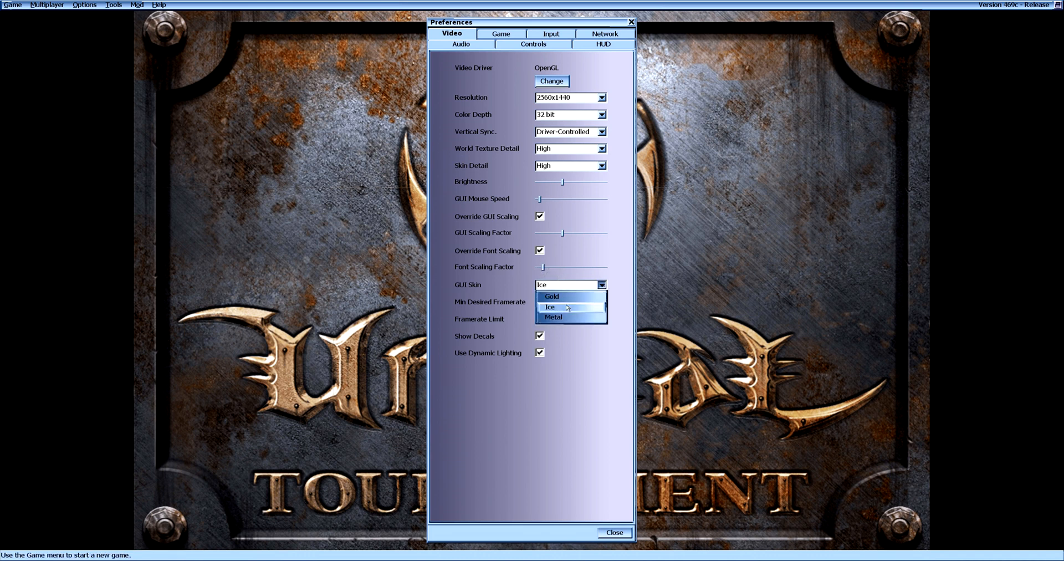
{"action": "left_click", "coordinate": [554, 317]}
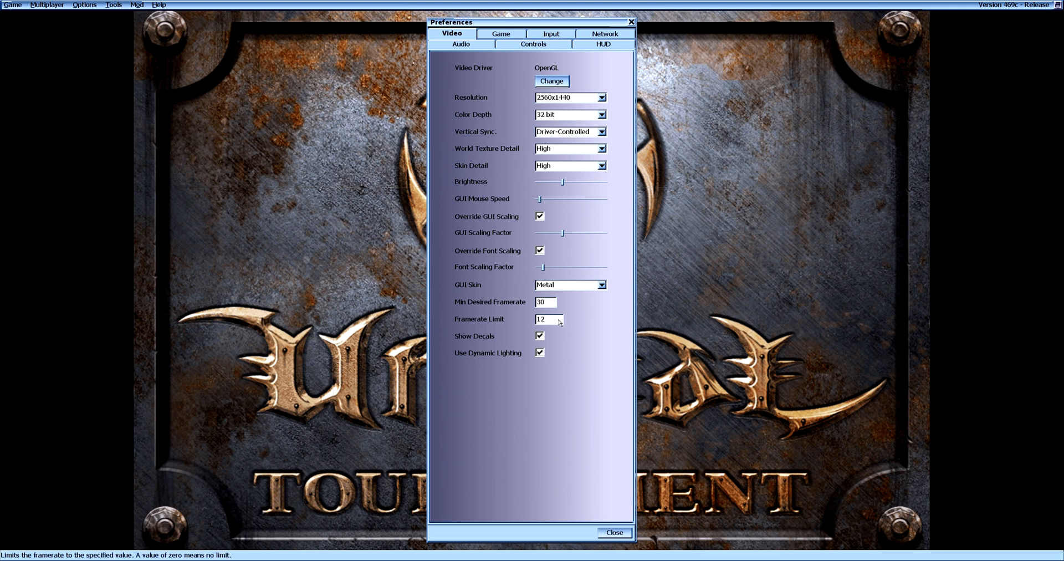
{"action": "type", "text": "120"}
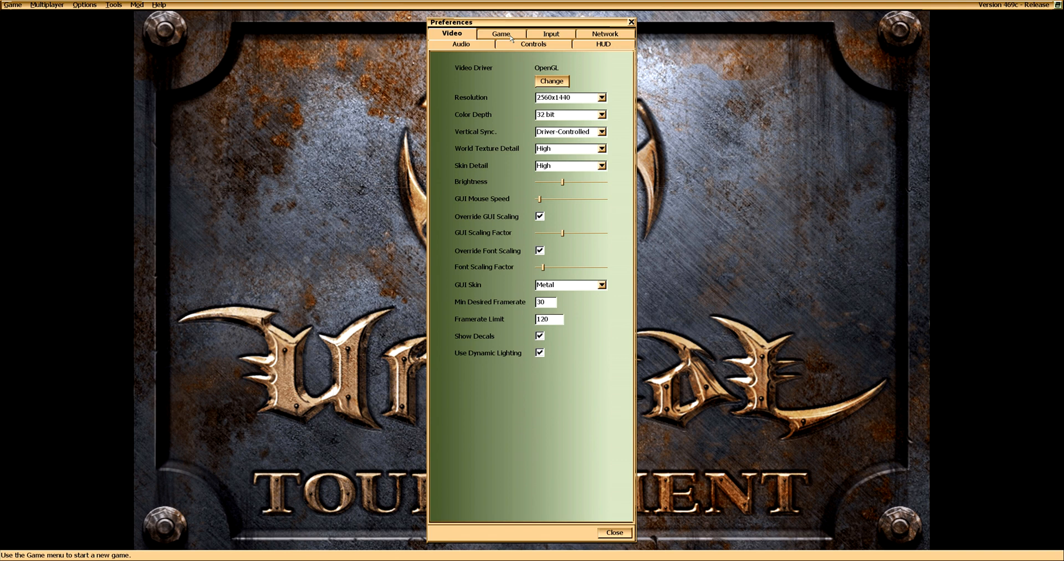
Go through the Game and Input preferences for 1.5 mouse sensitivity, then Network settings.
{"action": "left_click", "coordinate": [501, 34]}
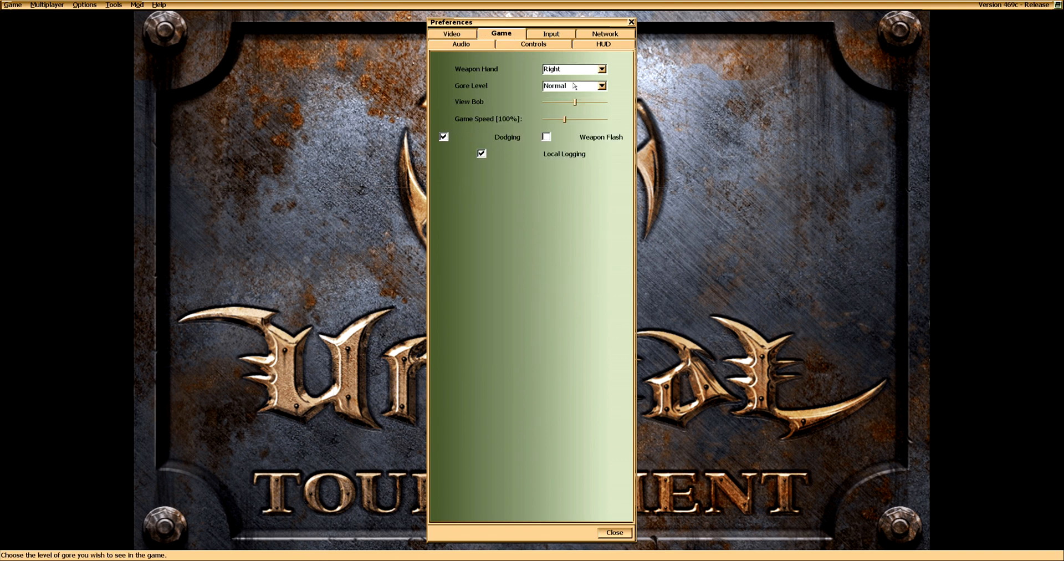
{"action": "mouse_move", "coordinate": [536, 70]}
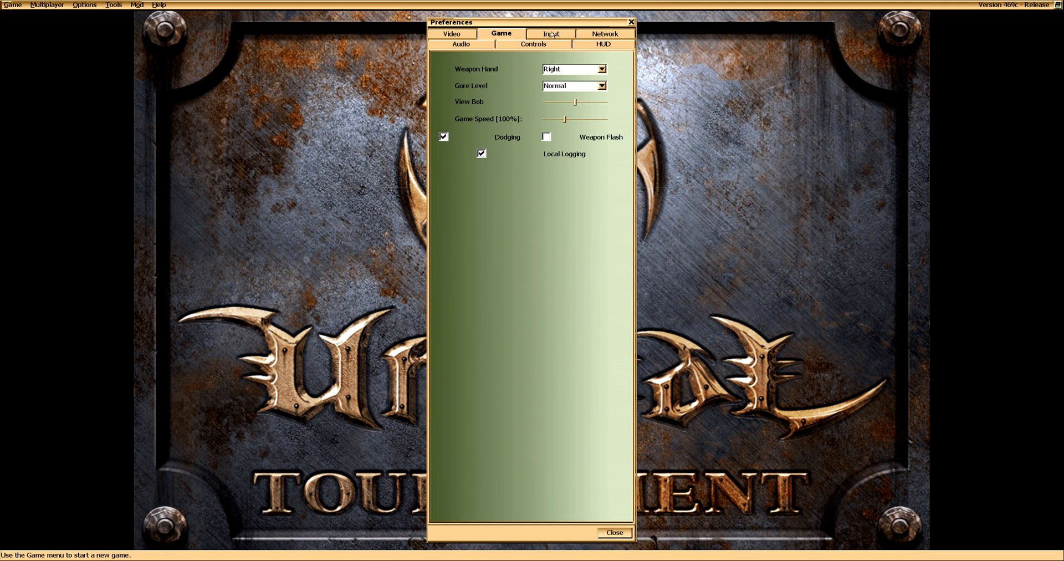
{"action": "mouse_move", "coordinate": [463, 121]}
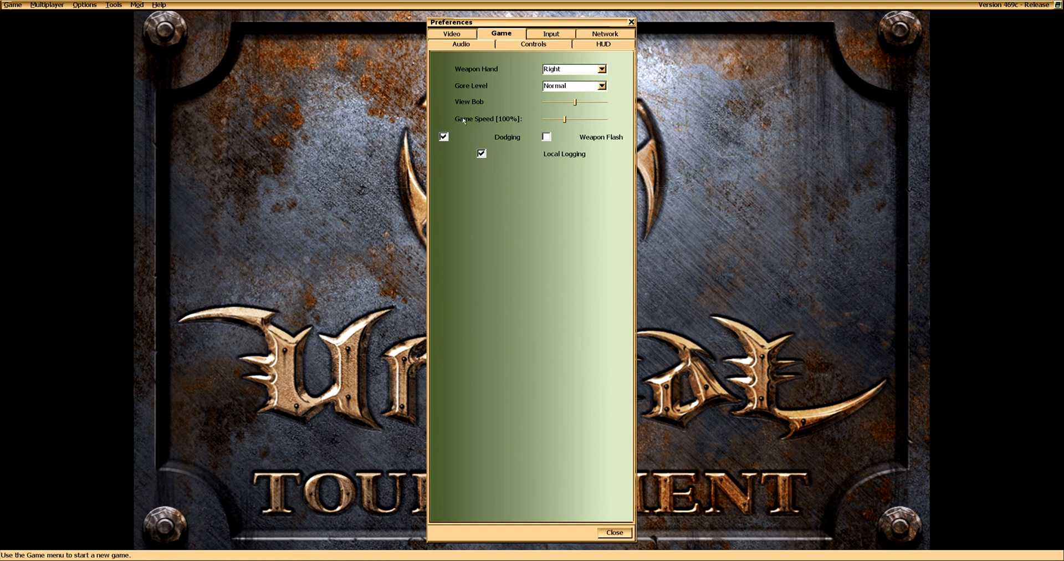
{"action": "left_click", "coordinate": [551, 33]}
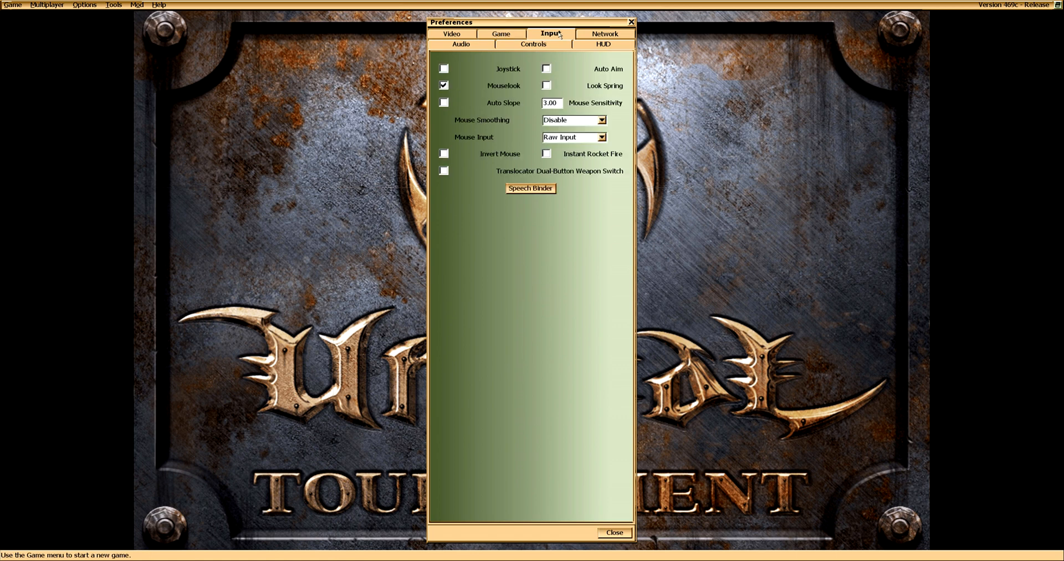
{"action": "mouse_move", "coordinate": [571, 85]}
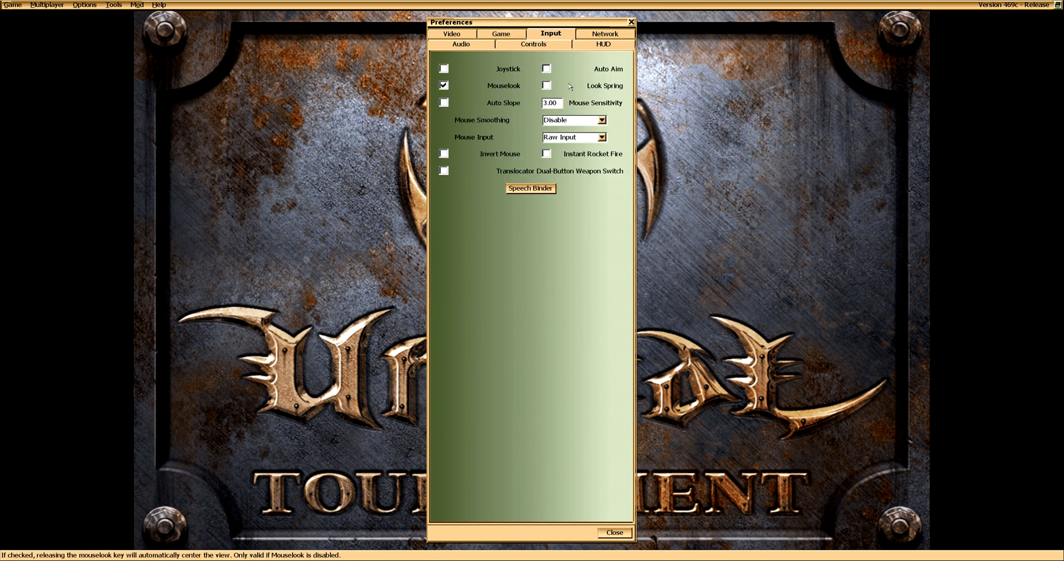
{"action": "mouse_move", "coordinate": [546, 69]}
{"action": "type", "text": "1.5"}
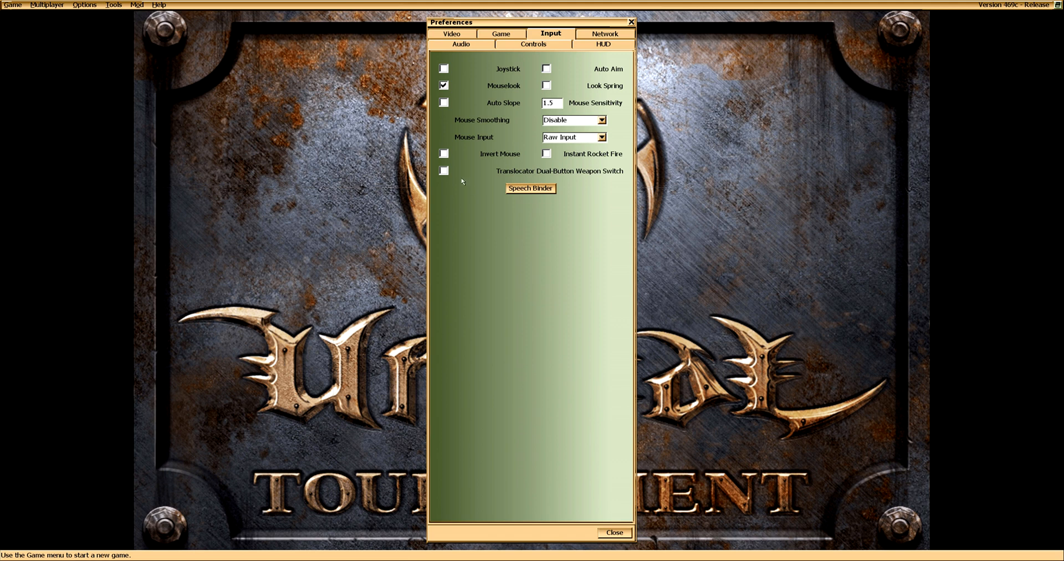
{"action": "mouse_move", "coordinate": [444, 171]}
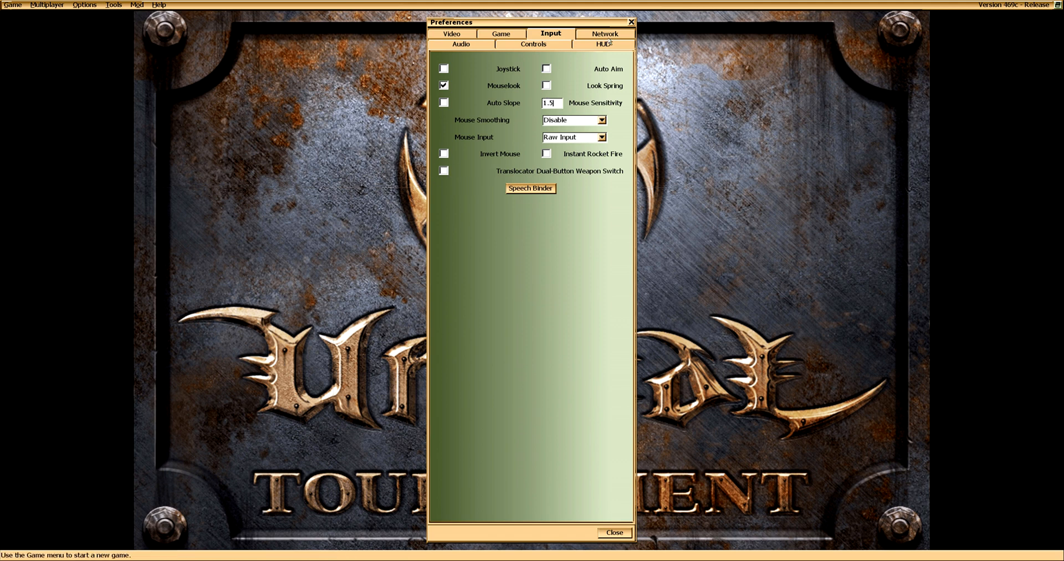
{"action": "left_click", "coordinate": [603, 34]}
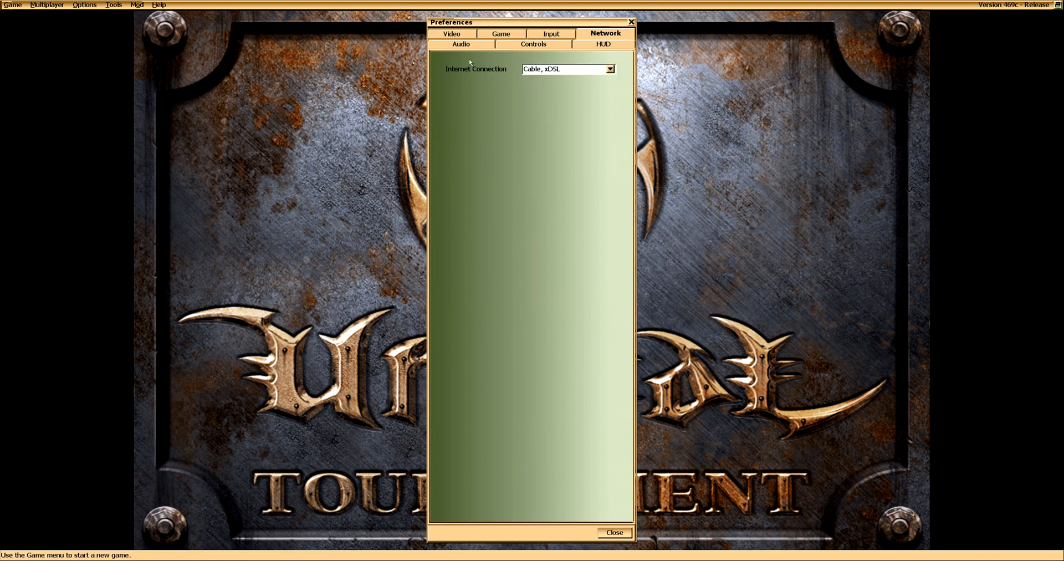
Check audio settings and scroll the Controls bindings for Next Weapon and Console Key.
{"action": "left_click", "coordinate": [460, 43]}
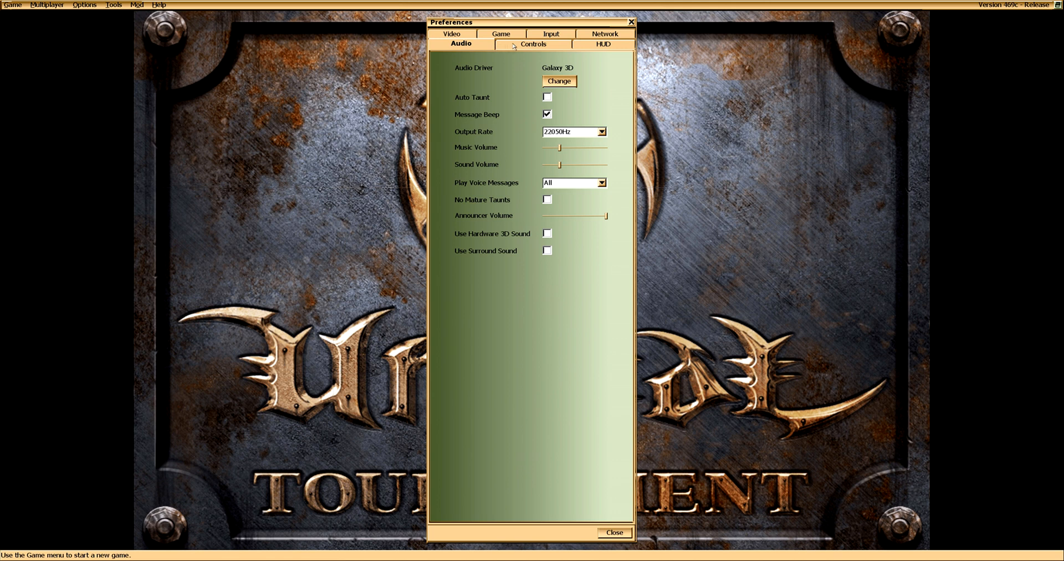
{"action": "left_click", "coordinate": [533, 44]}
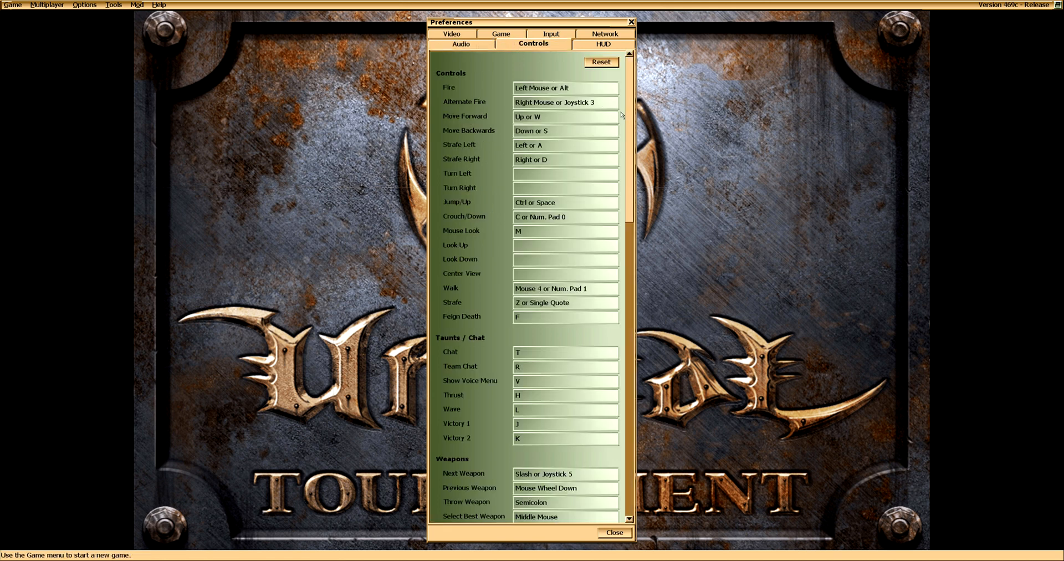
{"action": "mouse_move", "coordinate": [629, 125]}
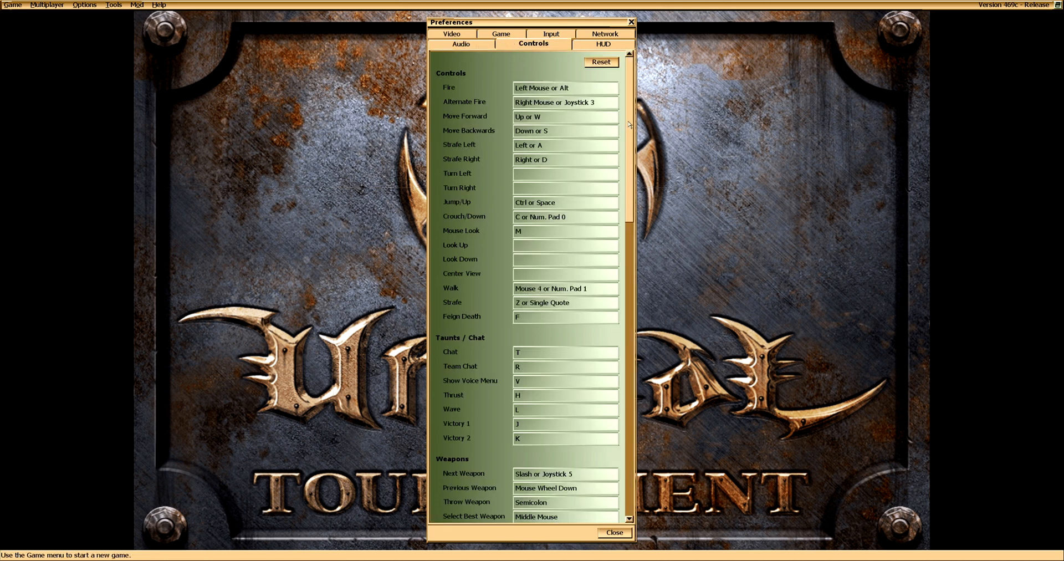
{"action": "scroll", "scroll_direction": "down", "scroll_amount": 3}
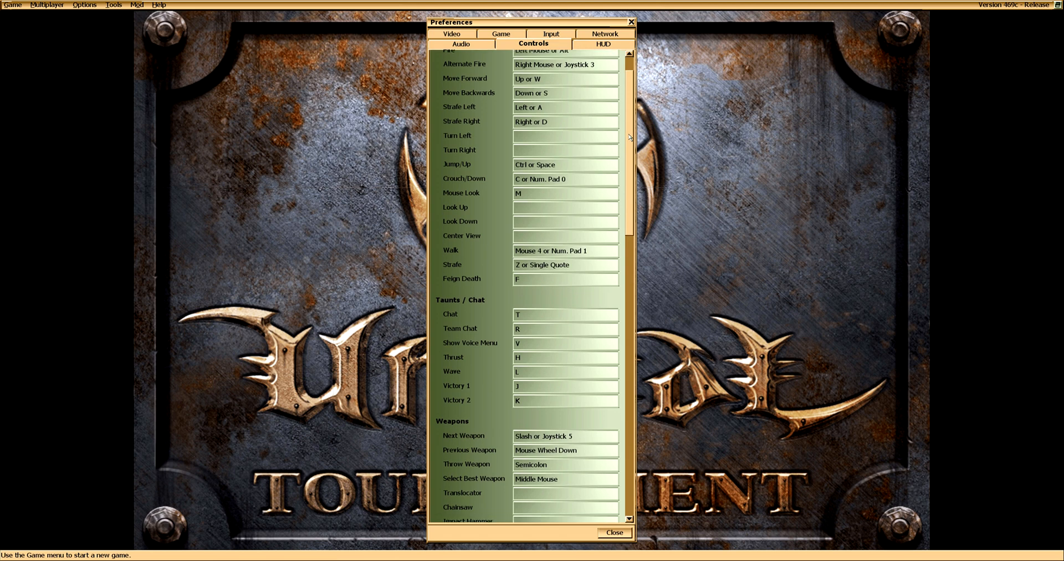
{"action": "scroll", "scroll_direction": "down", "scroll_amount": 3}
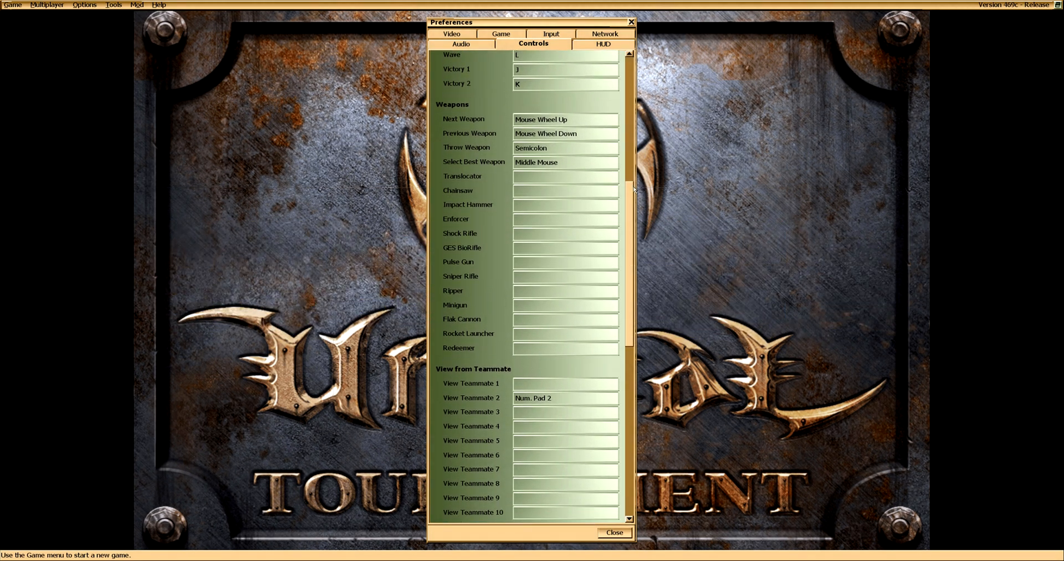
{"action": "scroll", "scroll_direction": "down", "scroll_amount": 3}
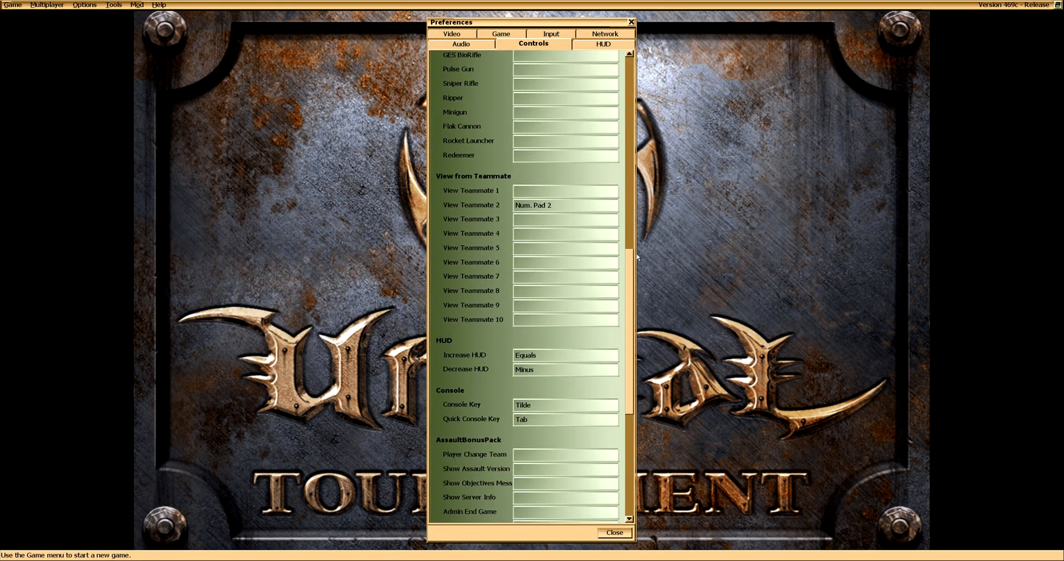
{"action": "scroll", "scroll_direction": "down", "scroll_amount": 3}
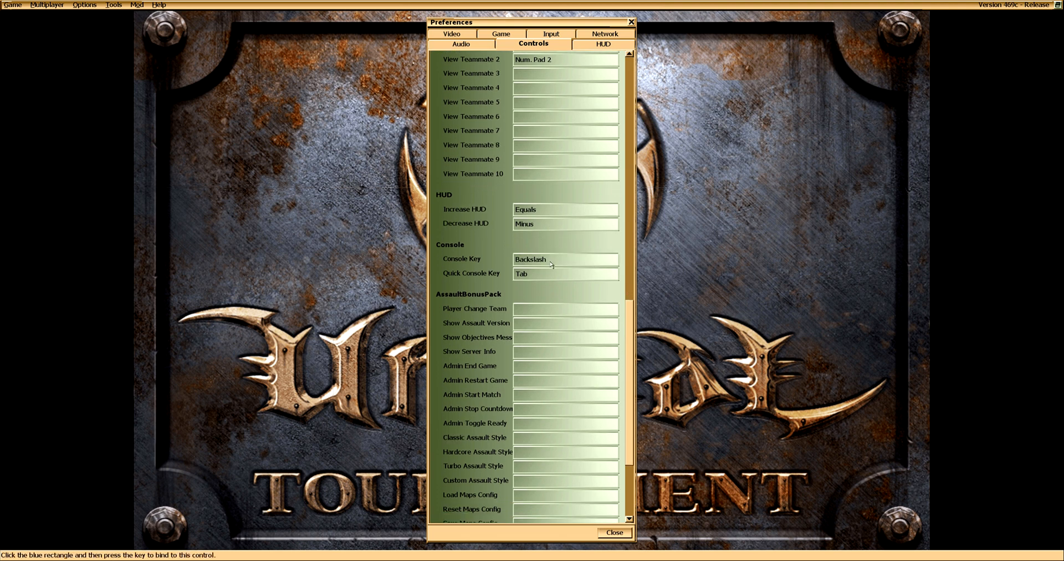
{"action": "scroll", "scroll_direction": "down", "scroll_amount": 3}
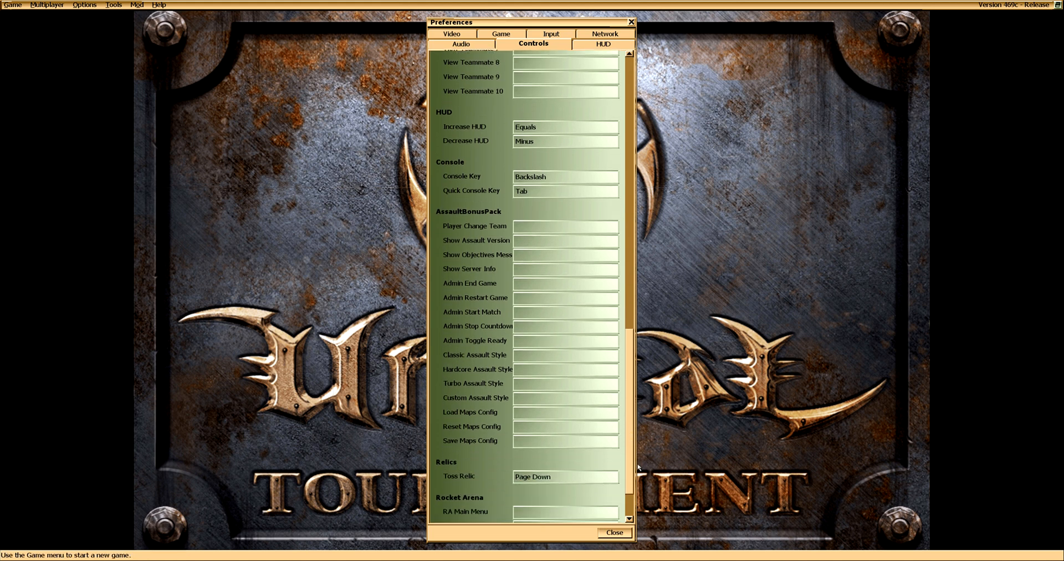
{"action": "scroll", "scroll_direction": "down", "scroll_amount": 3}
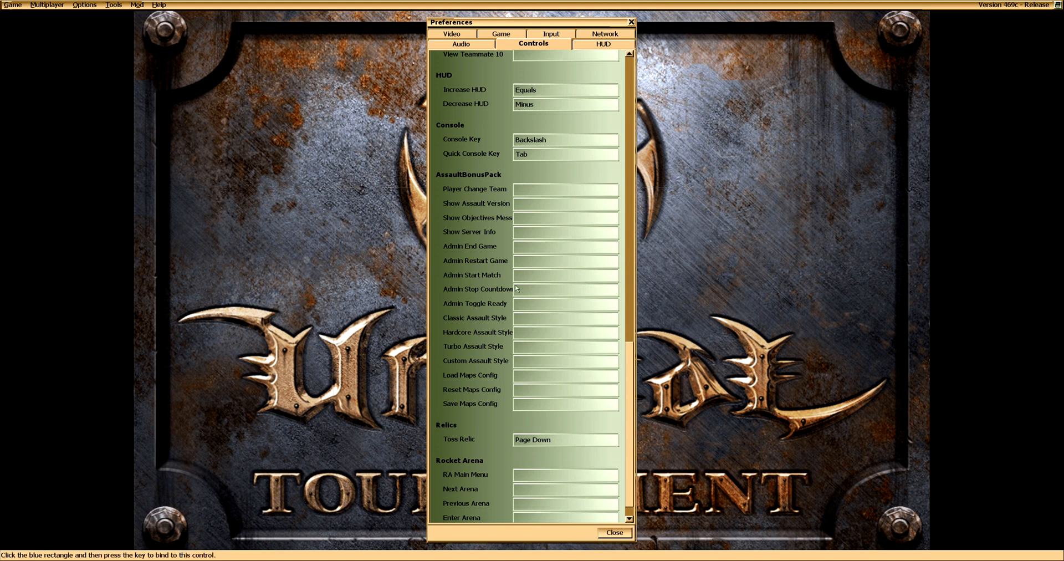
{"action": "scroll", "scroll_direction": "down", "scroll_amount": 3}
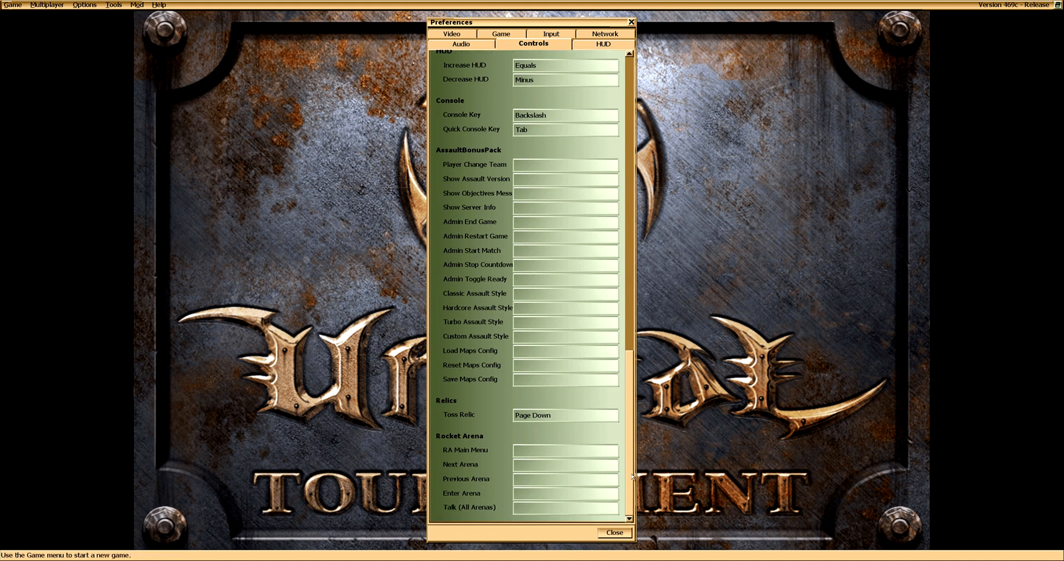
{"action": "left_click", "coordinate": [602, 45]}
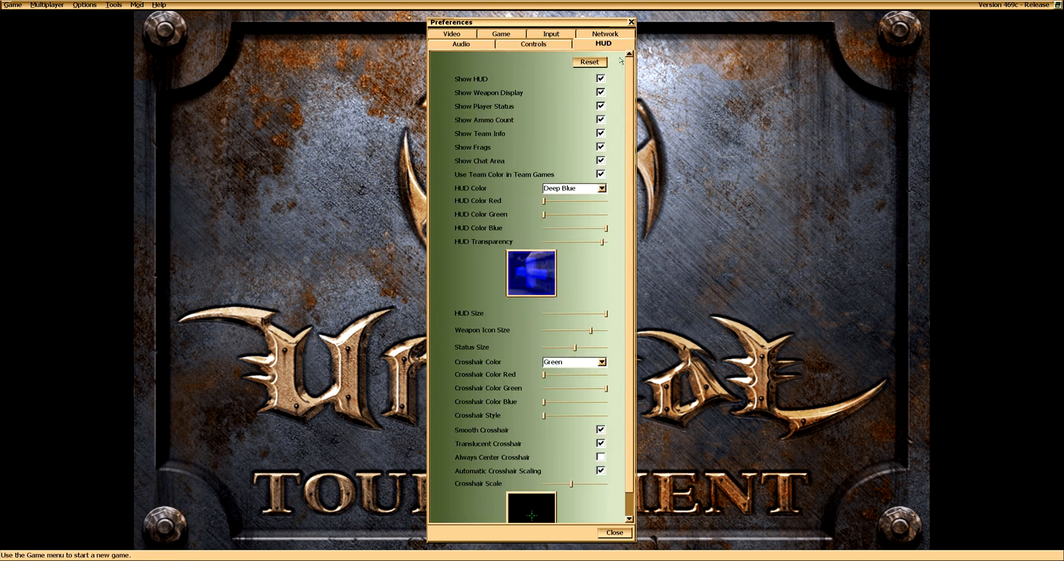
Shrink the HUD size, set the team to Gold, and pick a different character class.
{"action": "scroll", "scroll_direction": "down", "scroll_amount": 3}
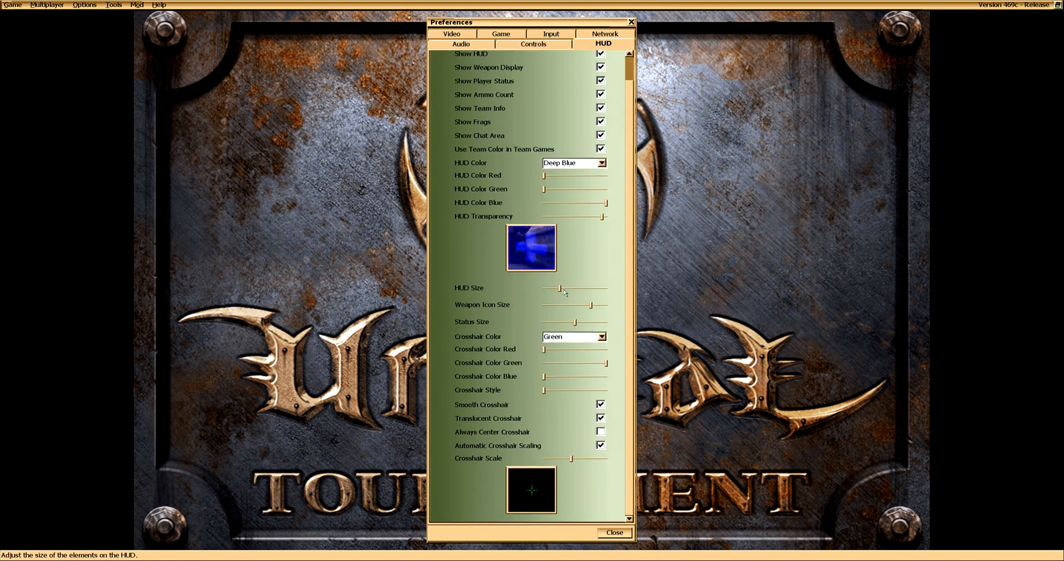
{"action": "left_click_drag", "start_coordinate": [543, 389], "coordinate": [580, 390]}
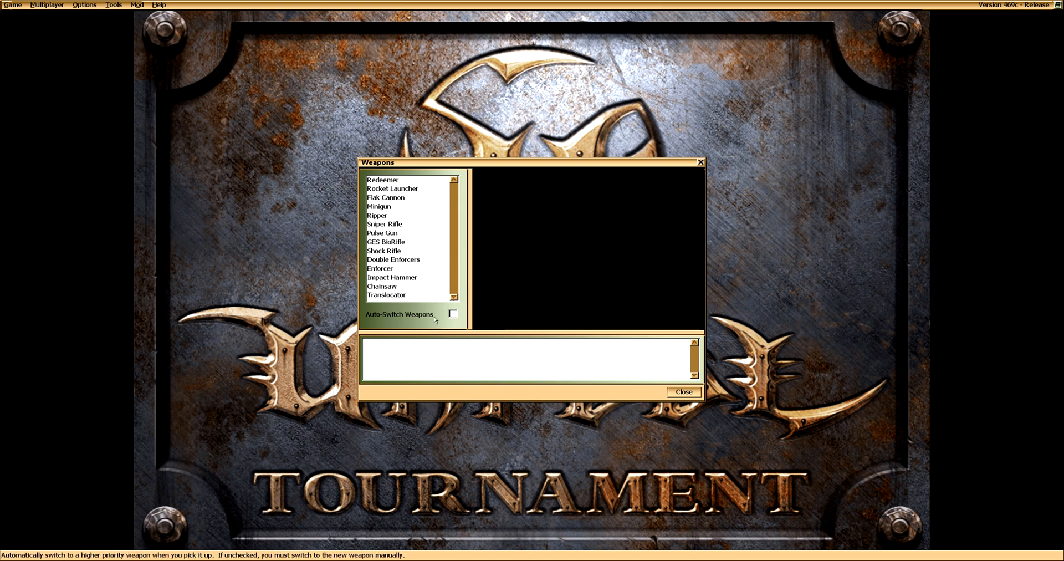
{"action": "mouse_move", "coordinate": [445, 323]}
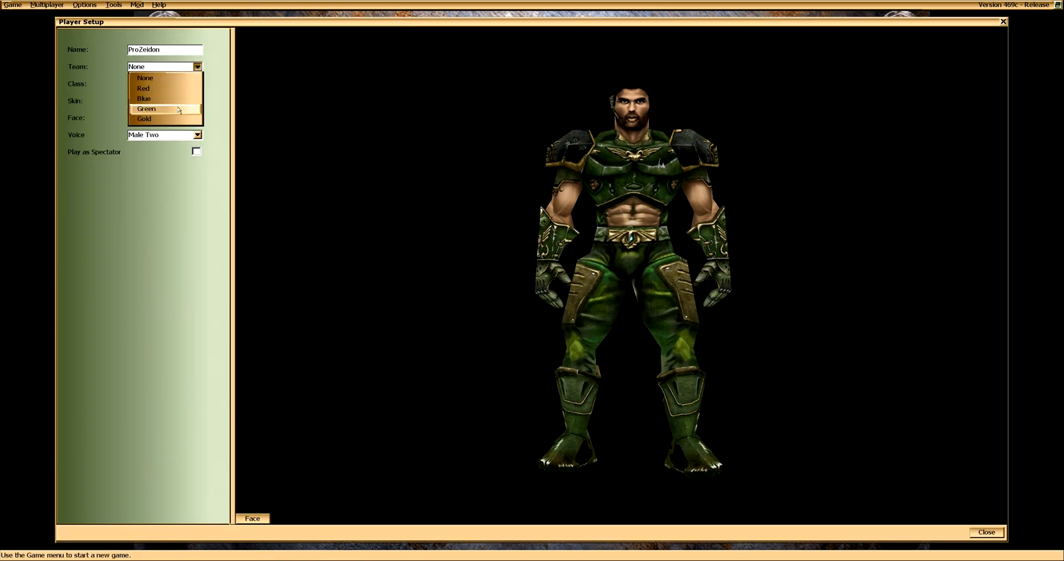
{"action": "left_click", "coordinate": [143, 119]}
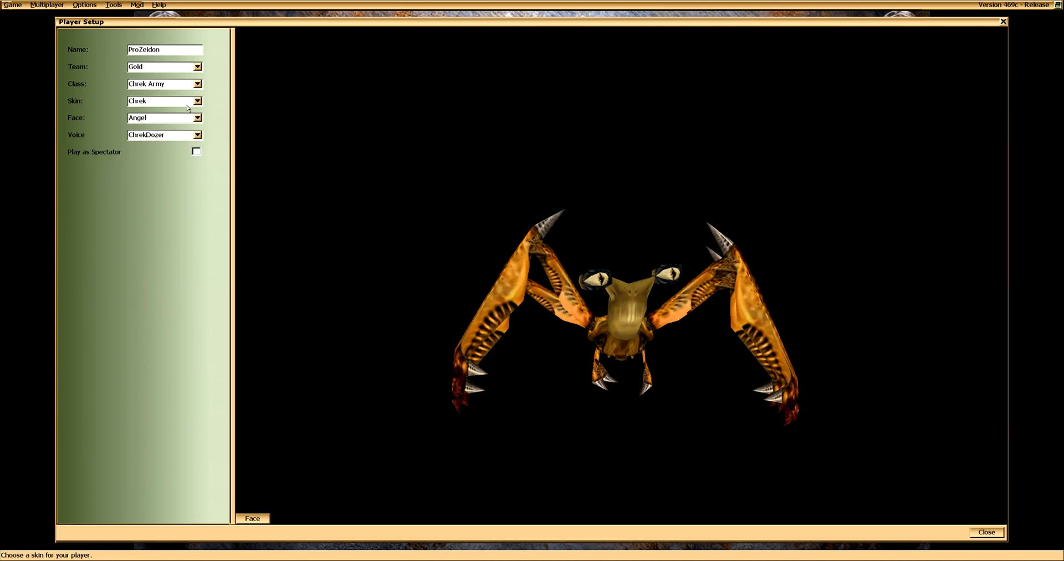
{"action": "left_click", "coordinate": [197, 83]}
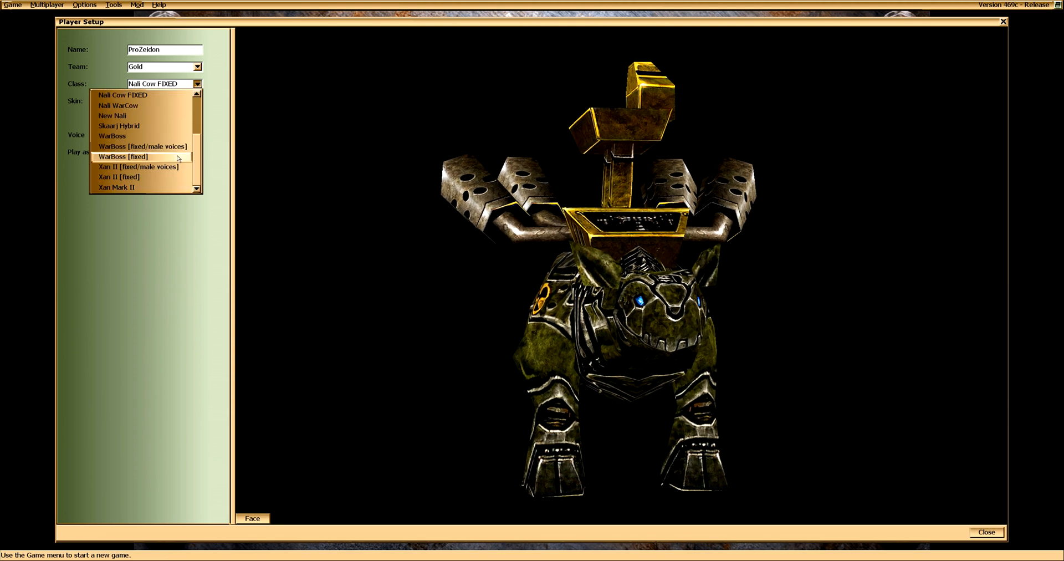
{"action": "left_click", "coordinate": [138, 167]}
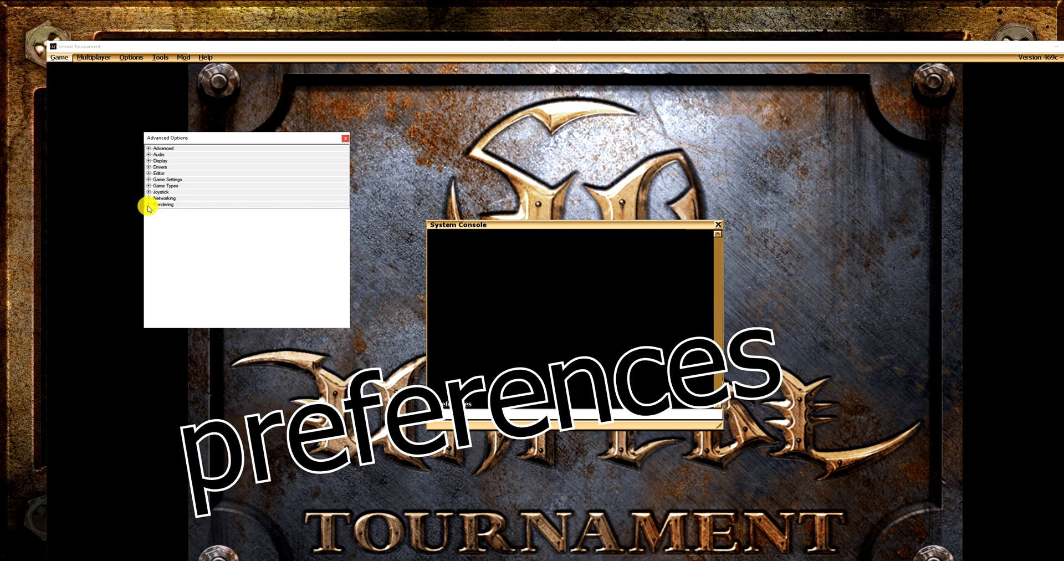
Browse the OpenGL driver settings and VolumetricLighting, then expand and scroll Key Aliases.
{"action": "left_click", "coordinate": [148, 204]}
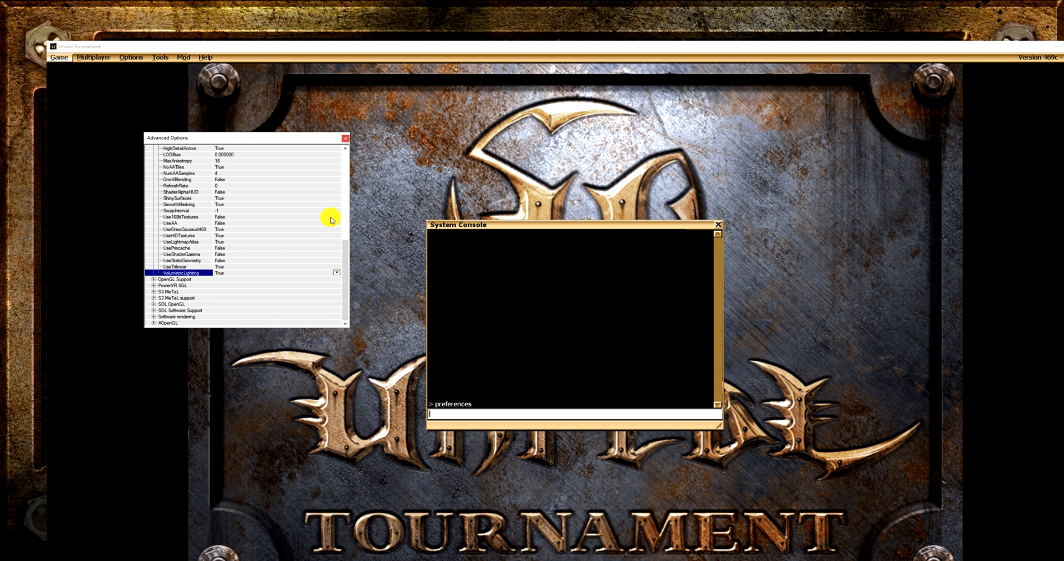
{"action": "mouse_move", "coordinate": [345, 142]}
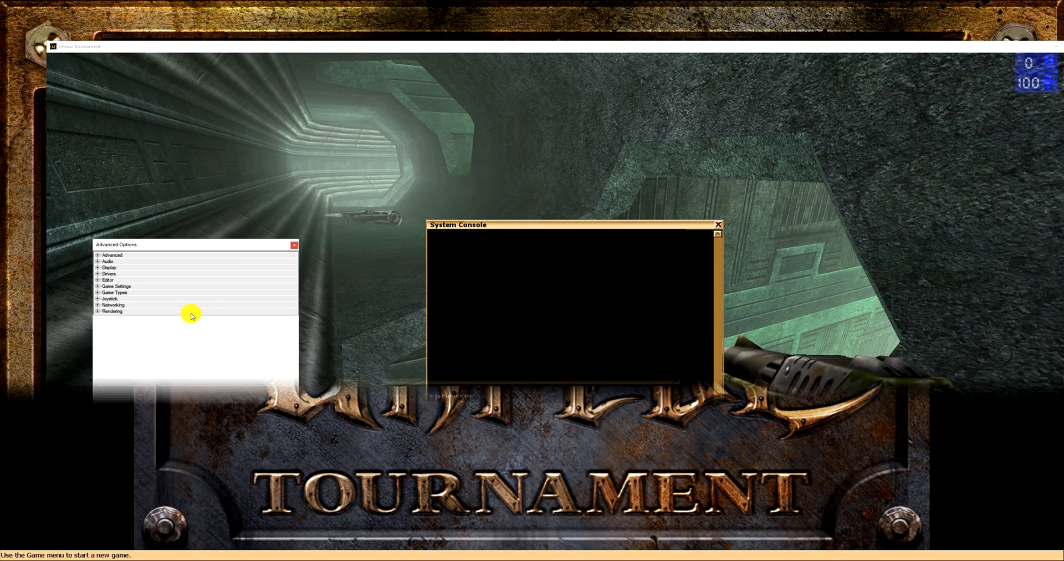
{"action": "left_click", "coordinate": [99, 311]}
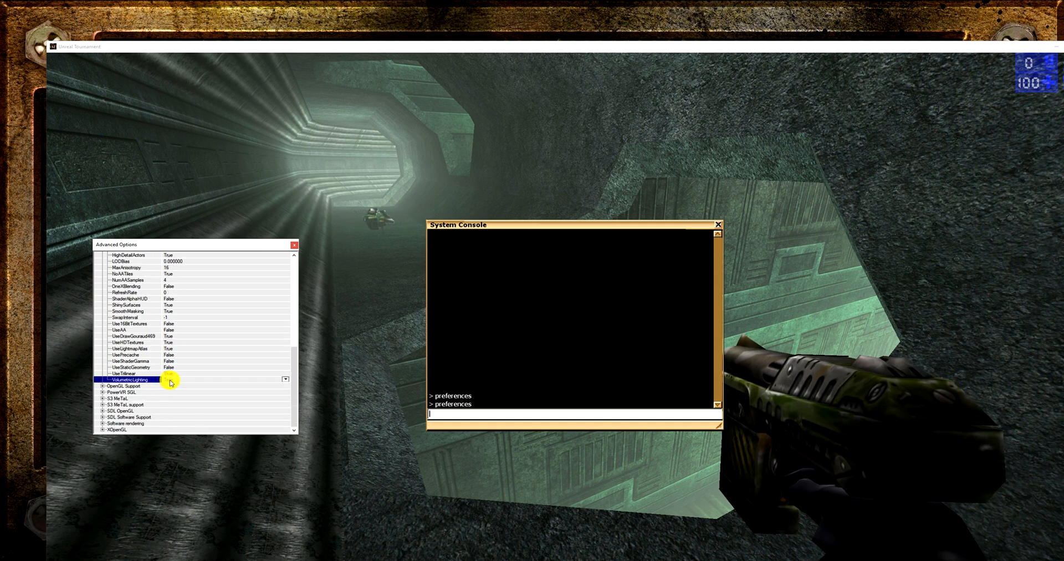
{"action": "left_click", "coordinate": [285, 380]}
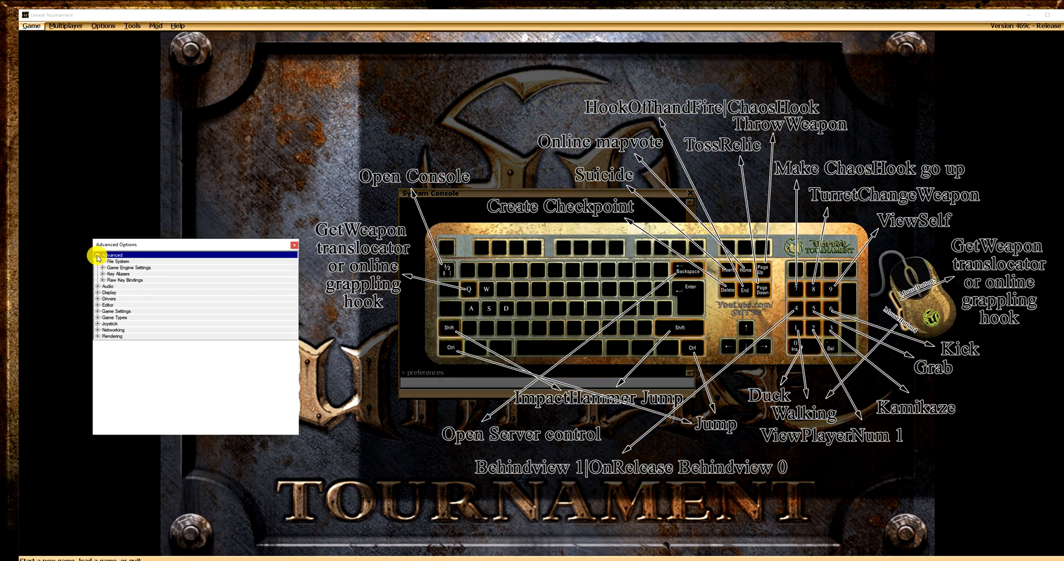
{"action": "left_click", "coordinate": [99, 278]}
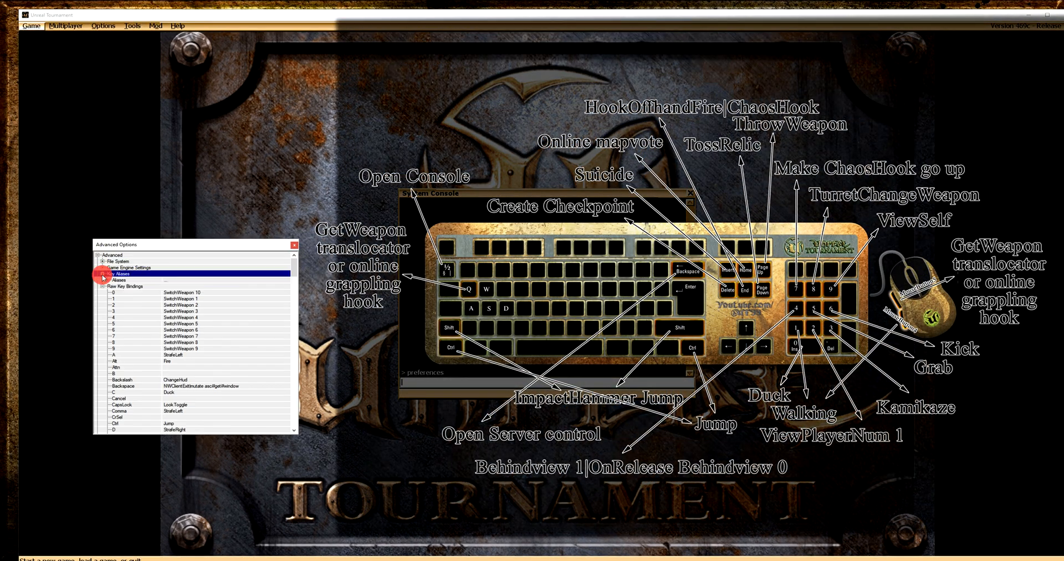
{"action": "left_click", "coordinate": [102, 275]}
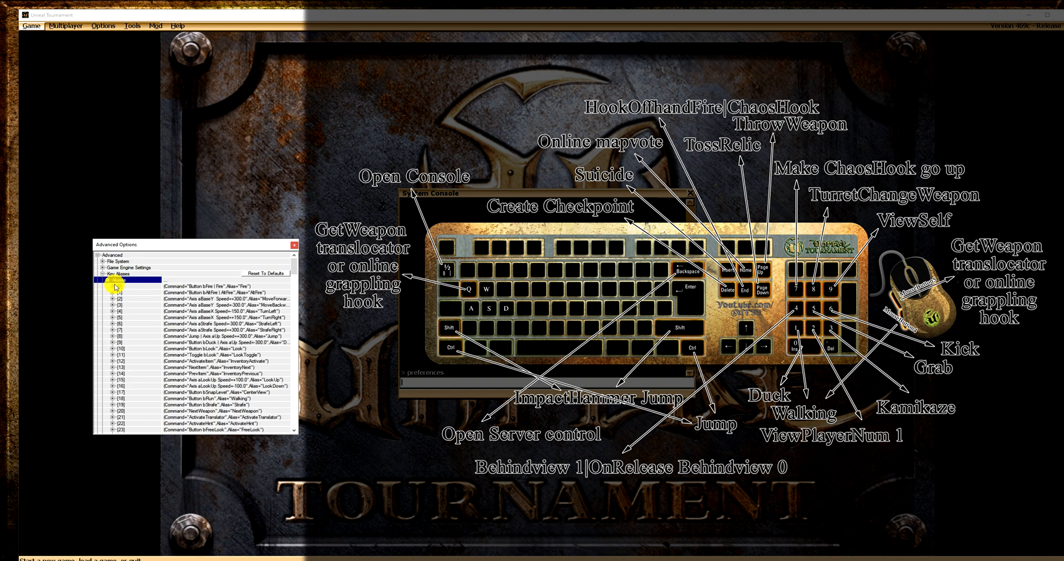
{"action": "scroll", "scroll_direction": "down", "scroll_amount": 3}
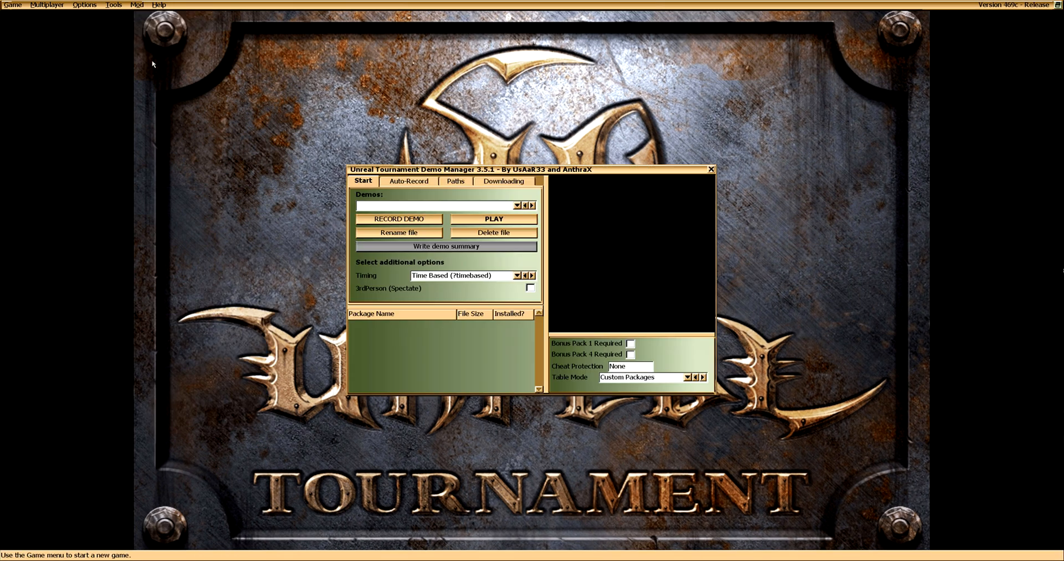
{"action": "mouse_move", "coordinate": [382, 172]}
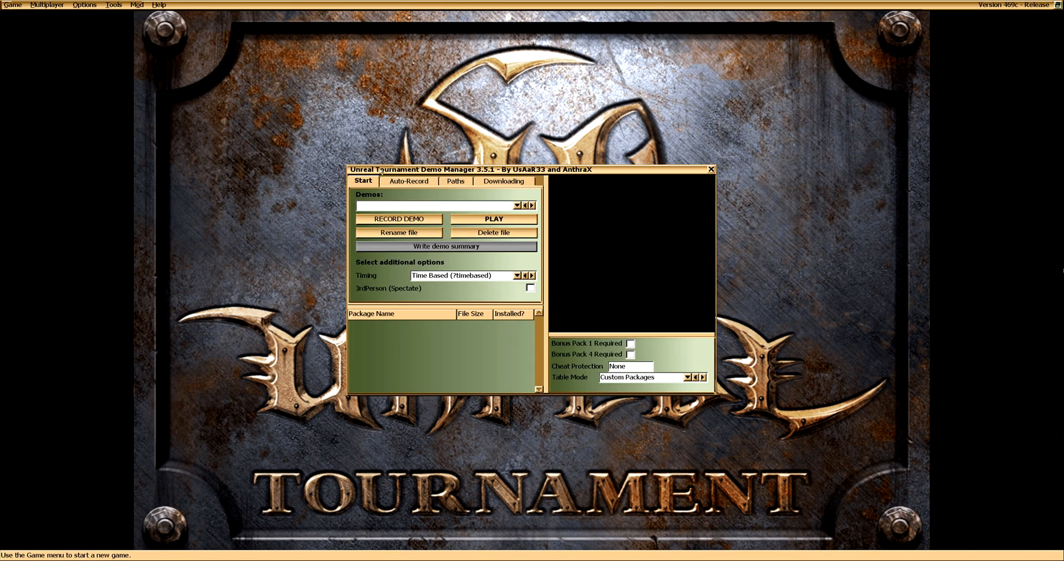
Open the demo Paths tab and select the C:\UnrealTournament\Demos\ first path field.
{"action": "left_click", "coordinate": [456, 180]}
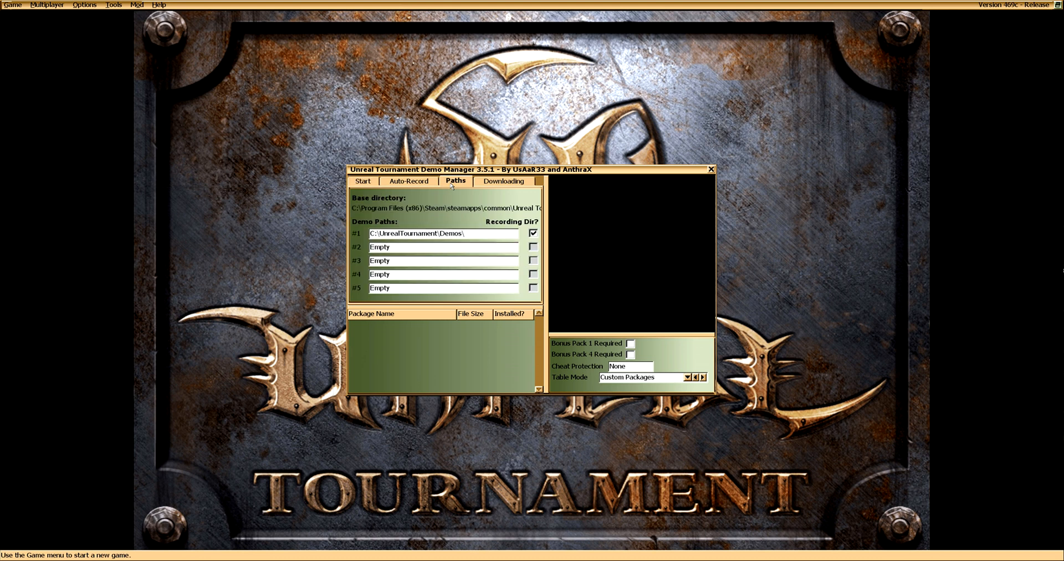
{"action": "mouse_move", "coordinate": [485, 234]}
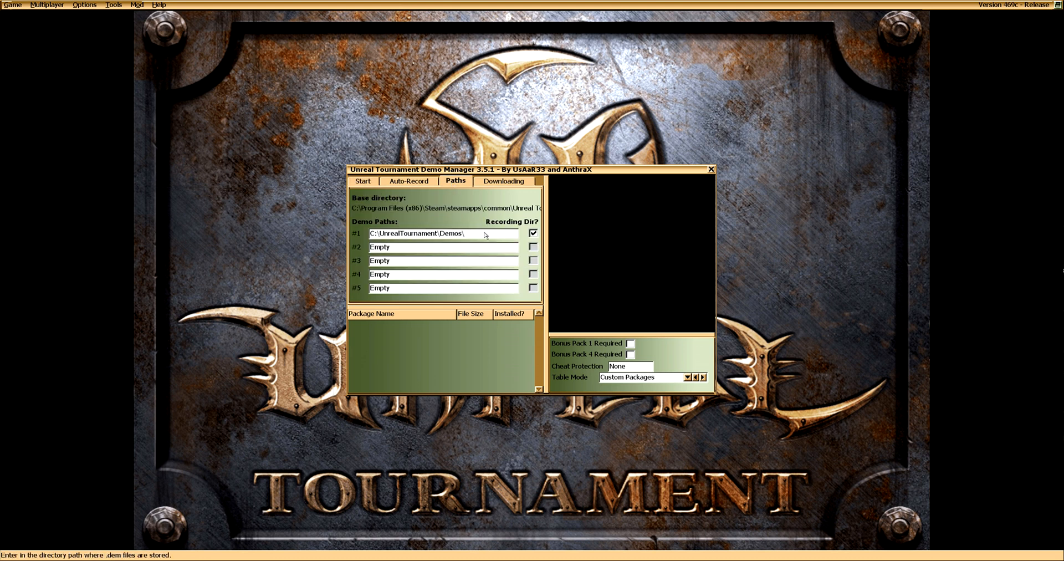
{"action": "triple_click", "coordinate": [442, 232]}
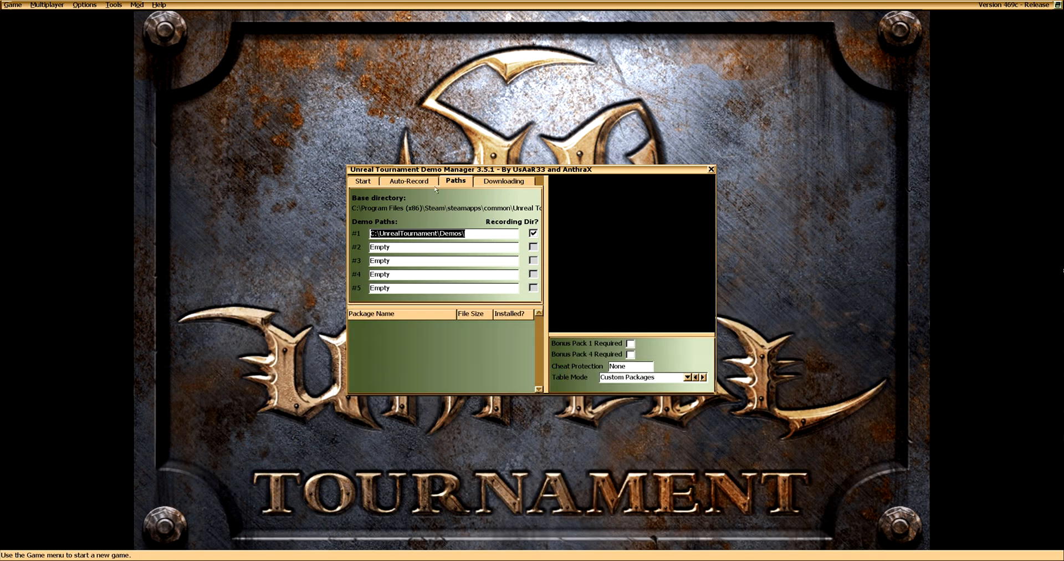
{"action": "left_click", "coordinate": [363, 180]}
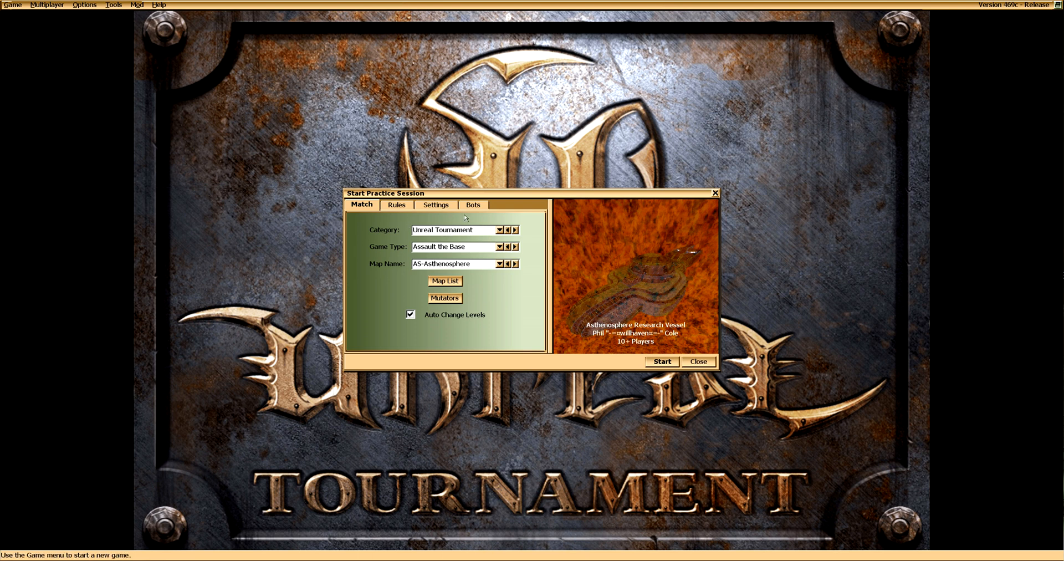
Choose the CUT: King Of The Hill game type and the KOTH_Dungeon map.
{"action": "left_click", "coordinate": [472, 204]}
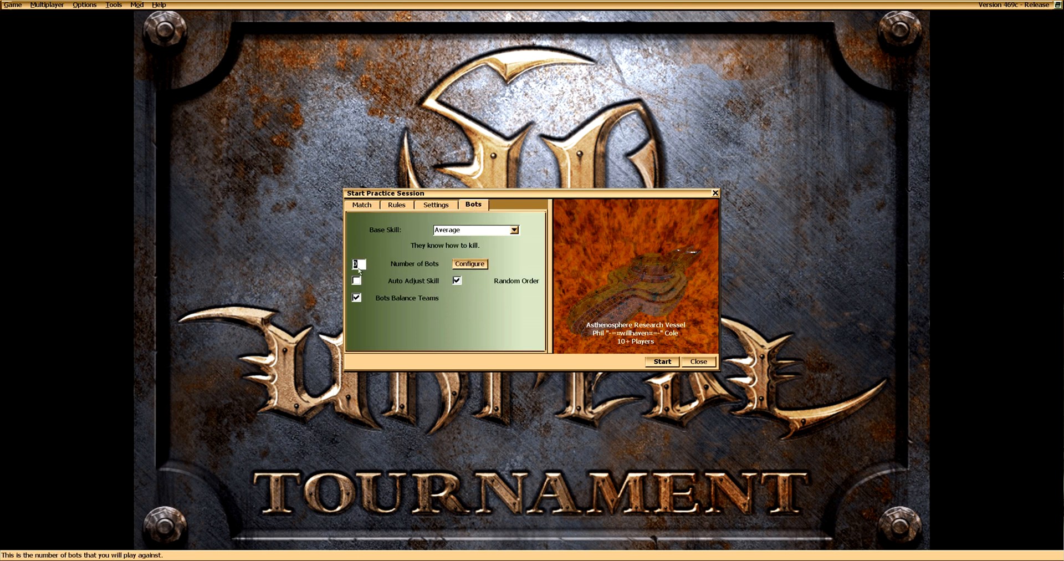
{"action": "left_click", "coordinate": [361, 204]}
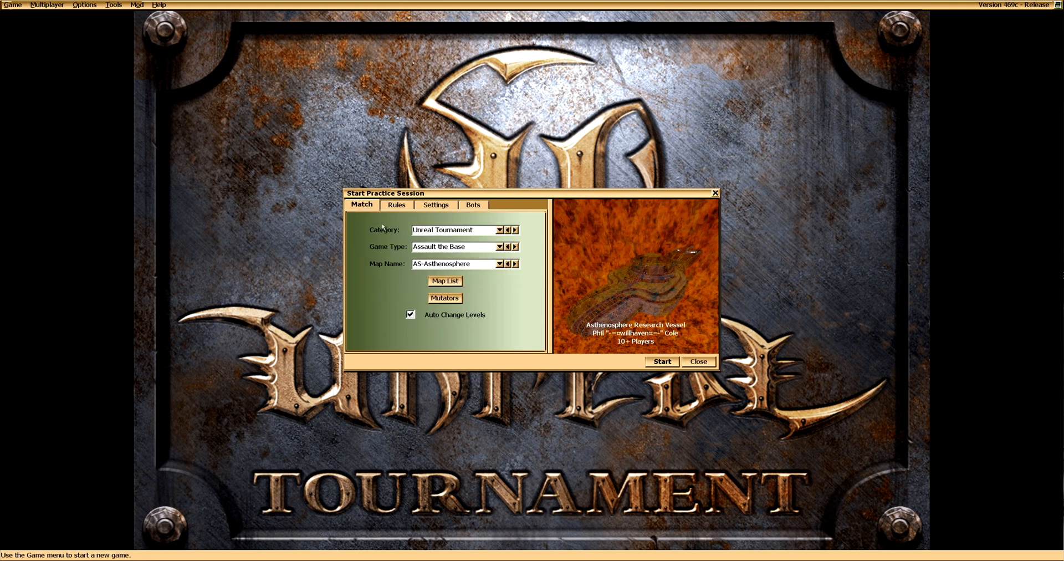
{"action": "left_click", "coordinate": [499, 247]}
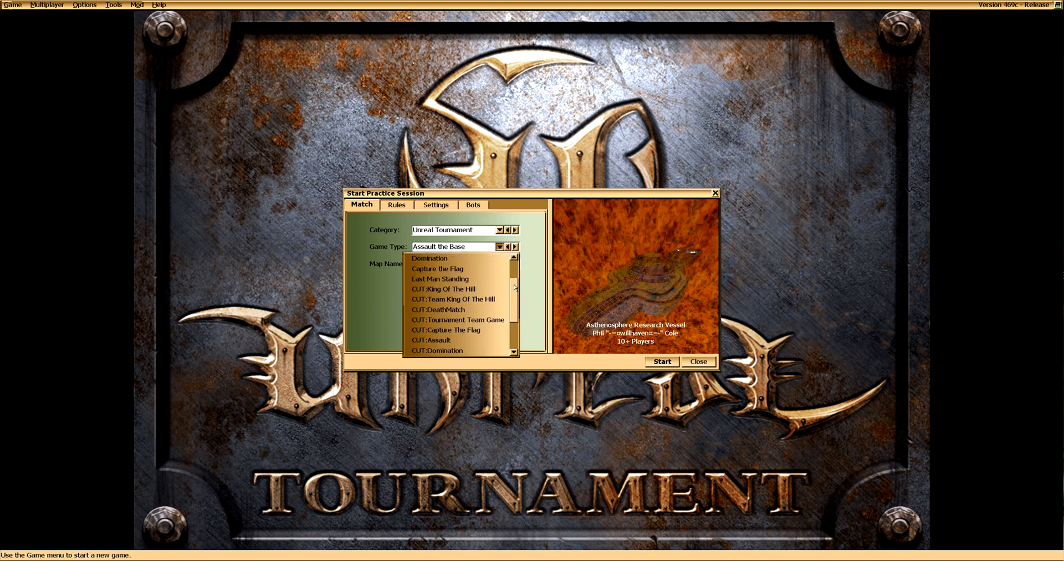
{"action": "left_click", "coordinate": [454, 299]}
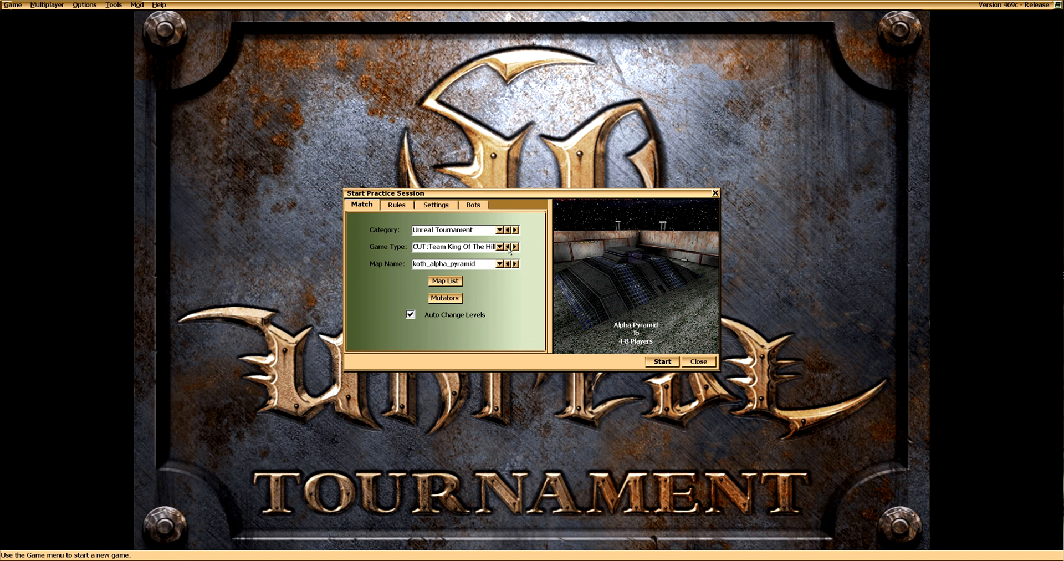
{"action": "left_click", "coordinate": [397, 205]}
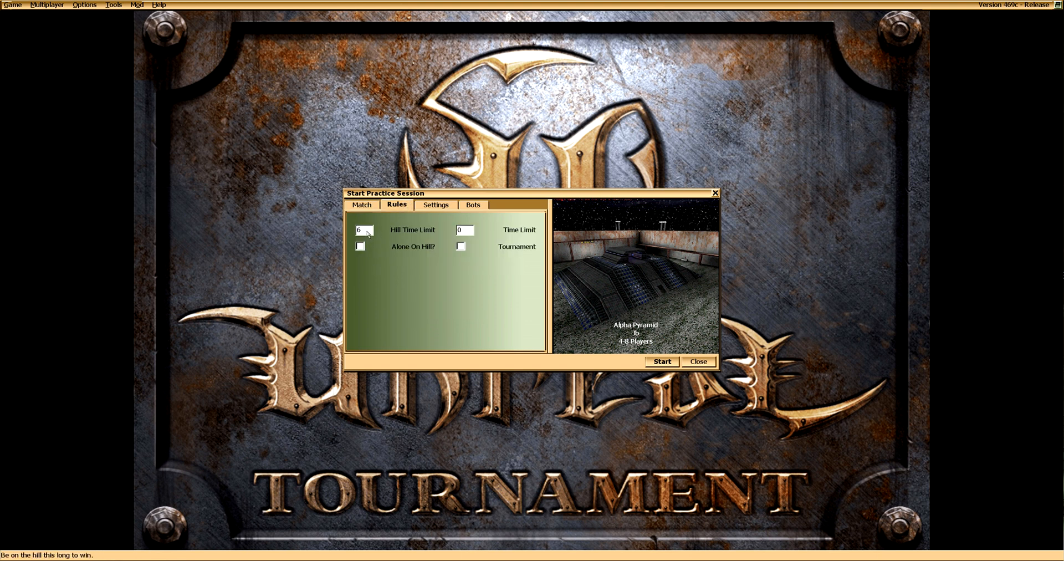
{"action": "left_click", "coordinate": [361, 204]}
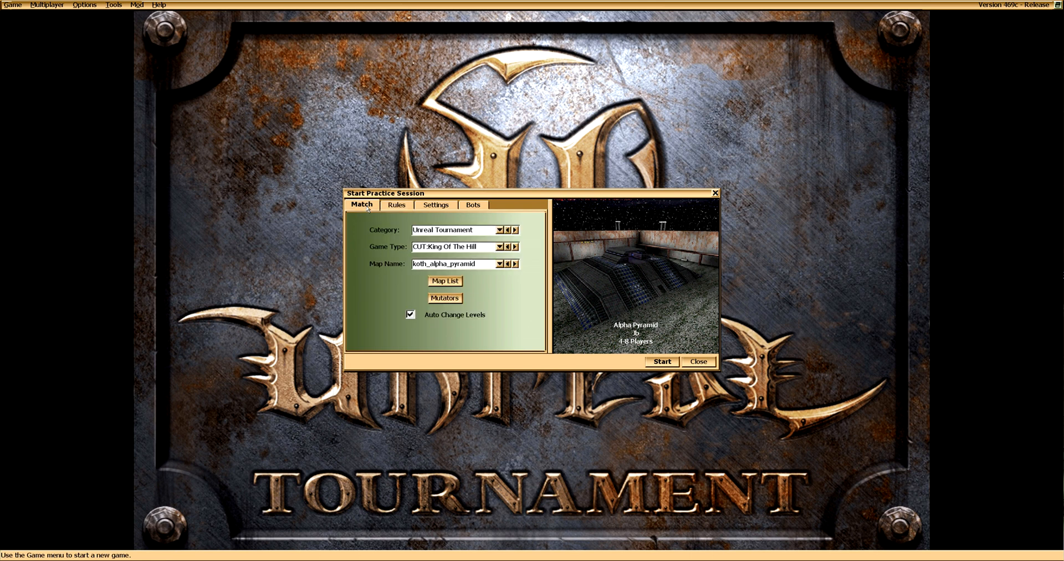
{"action": "mouse_move", "coordinate": [481, 281]}
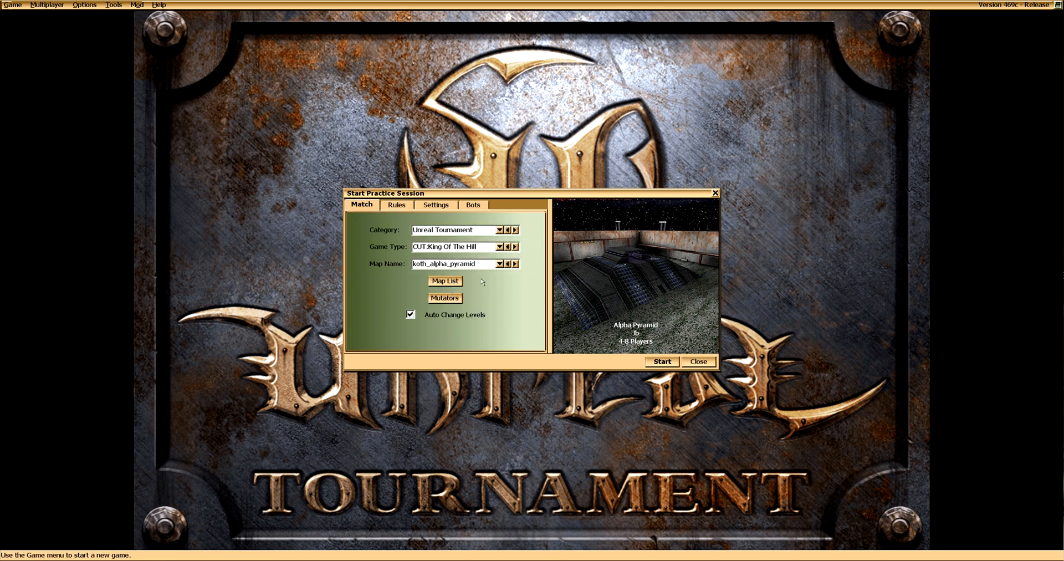
{"action": "left_click", "coordinate": [516, 263]}
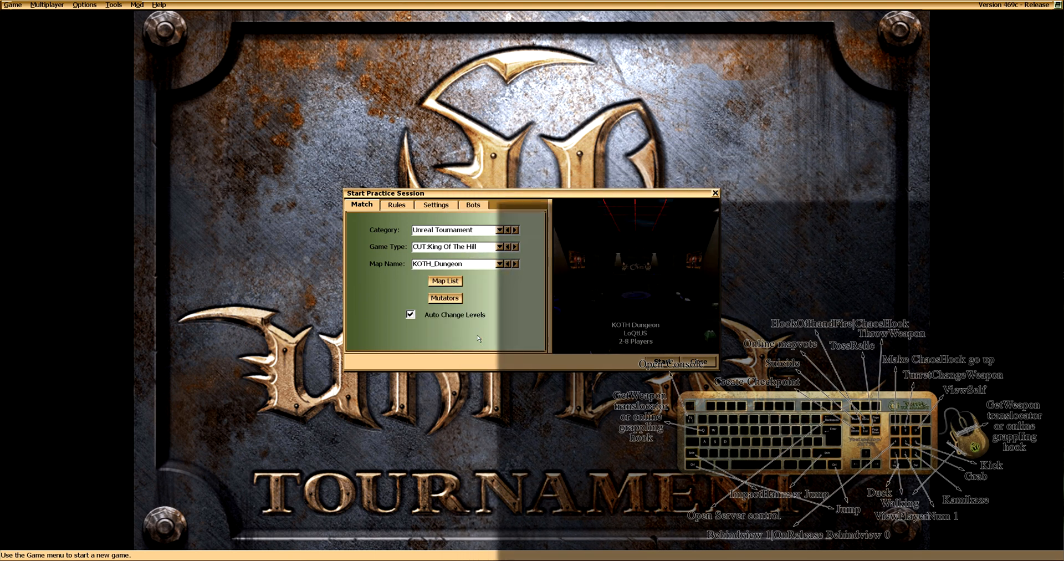
Add ChaosUT V1.1, HD Skins Full and HD armor mutators, then start the match.
{"action": "left_click", "coordinate": [444, 298]}
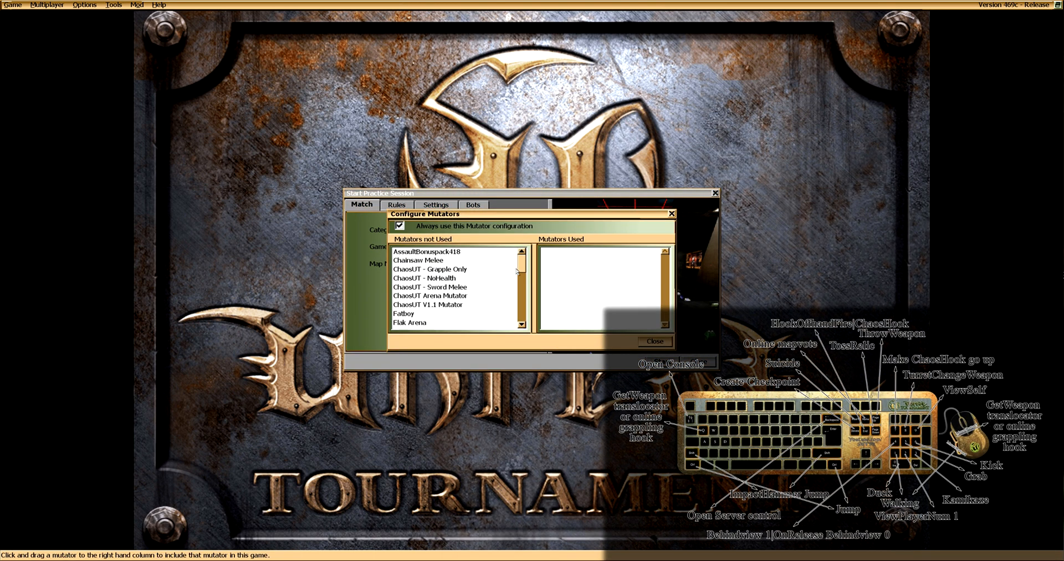
{"action": "left_click", "coordinate": [427, 304]}
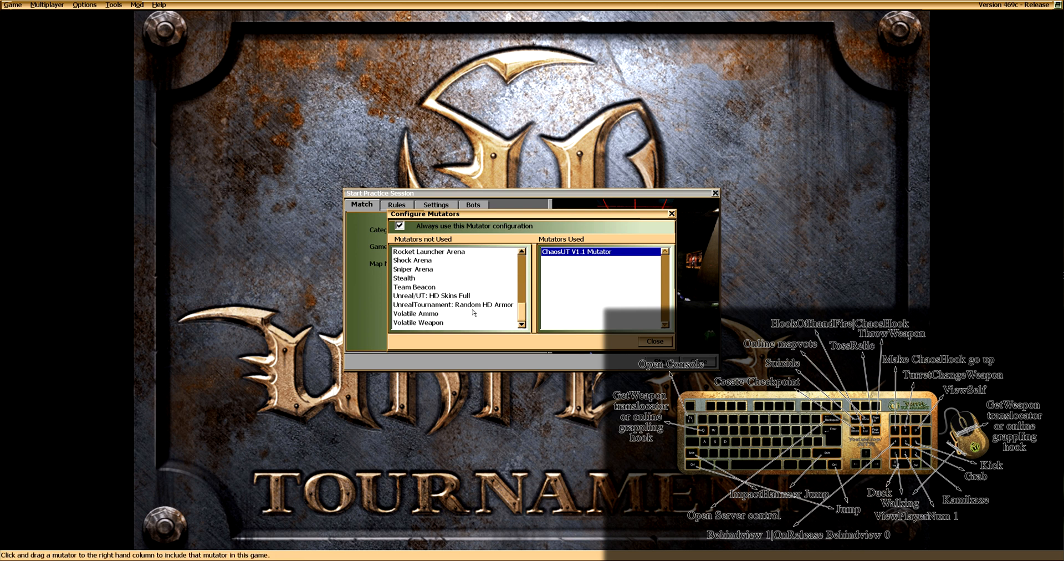
{"action": "left_click", "coordinate": [439, 295]}
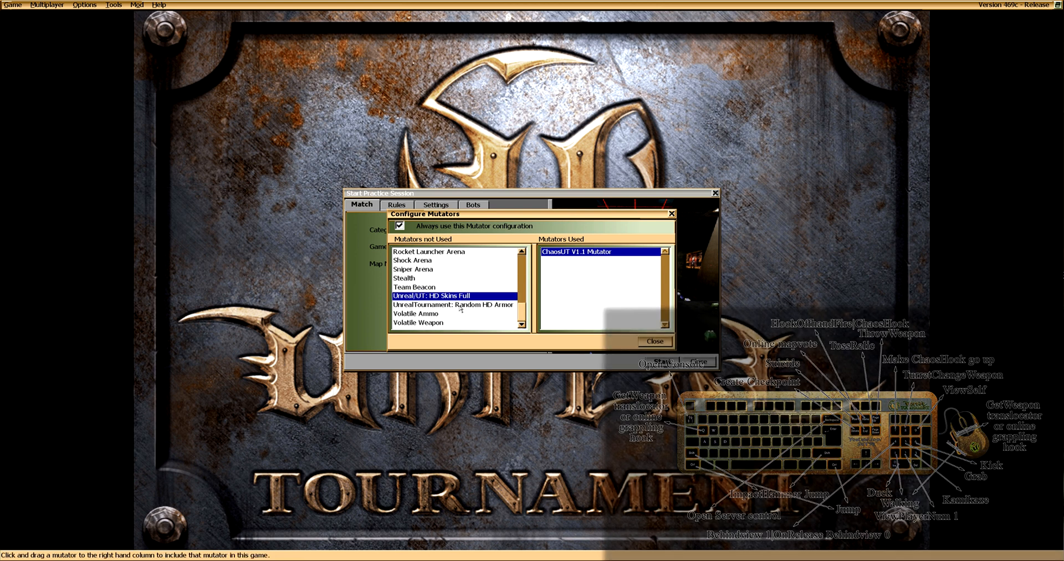
{"action": "left_click_drag", "start_coordinate": [453, 304], "coordinate": [601, 268]}
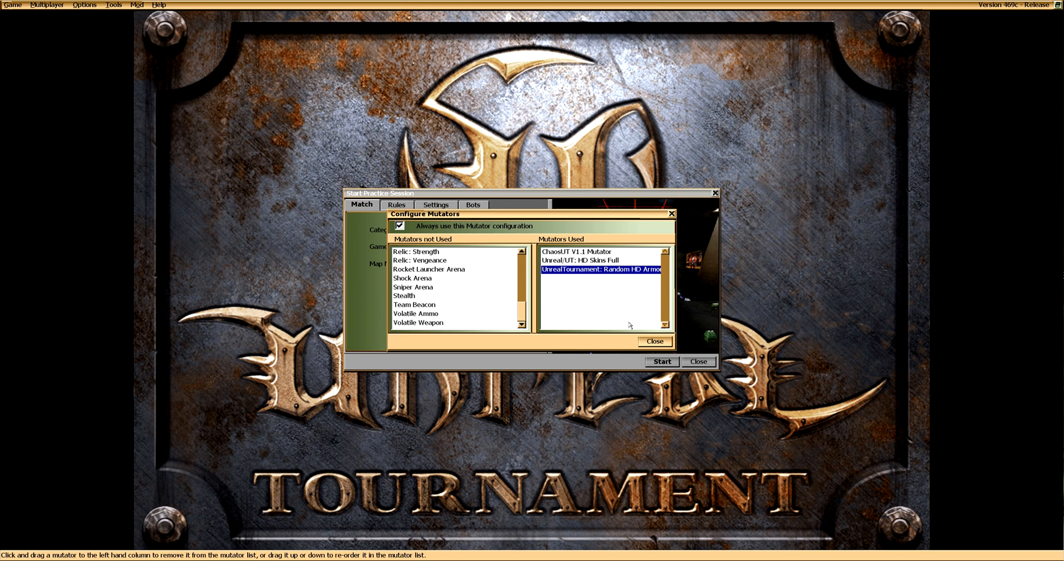
{"action": "left_click", "coordinate": [653, 341]}
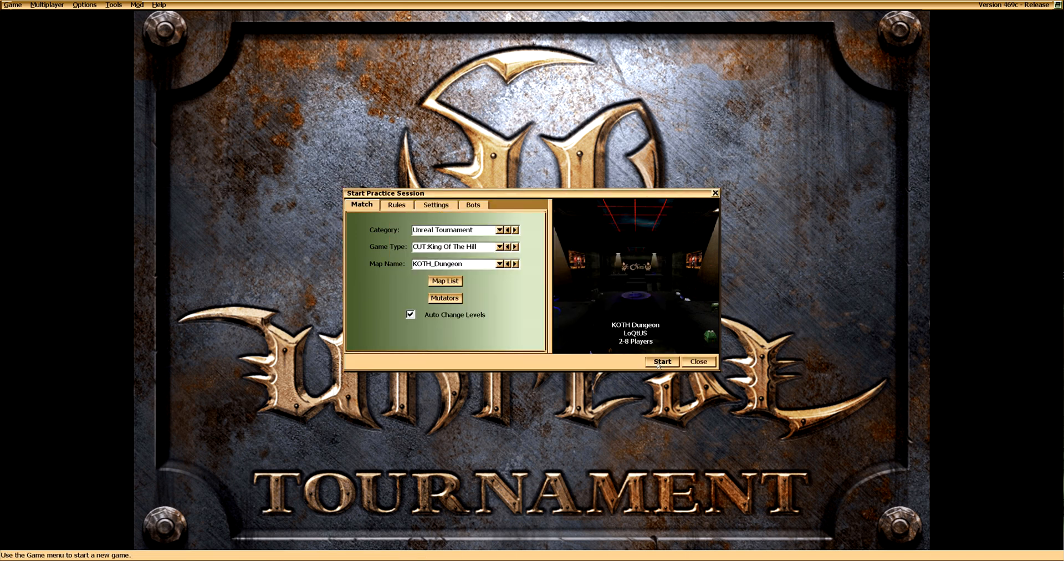
{"action": "left_click", "coordinate": [661, 361]}
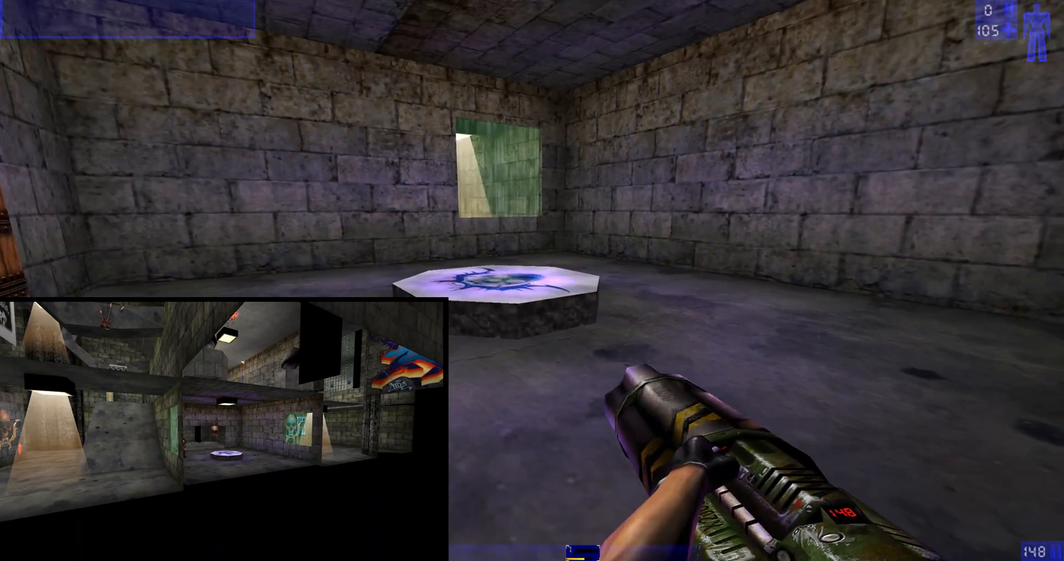
{"action": "mouse_move", "coordinate": [532, 280]}
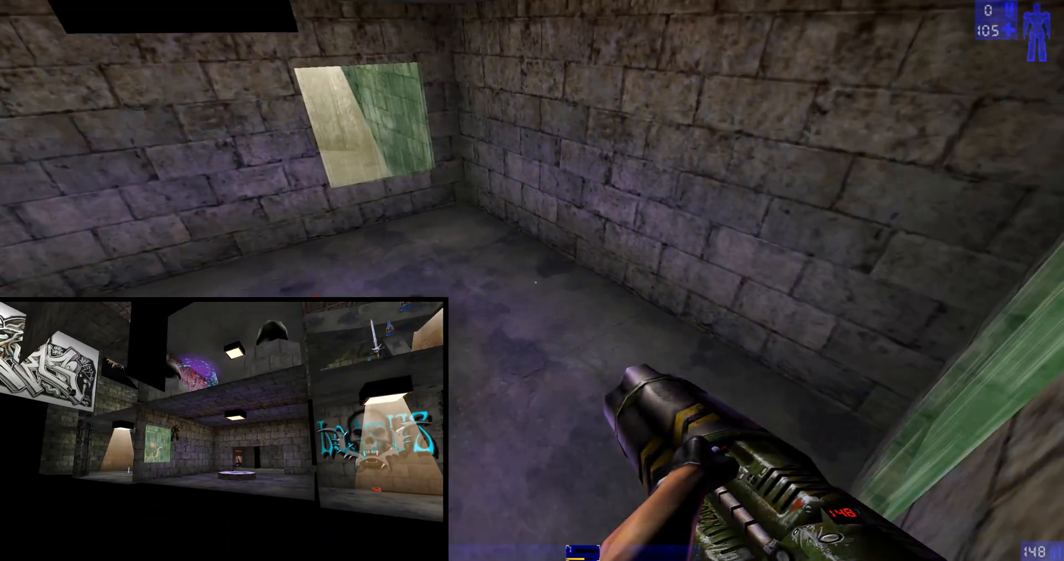
{"action": "mouse_move", "coordinate": [532, 281]}
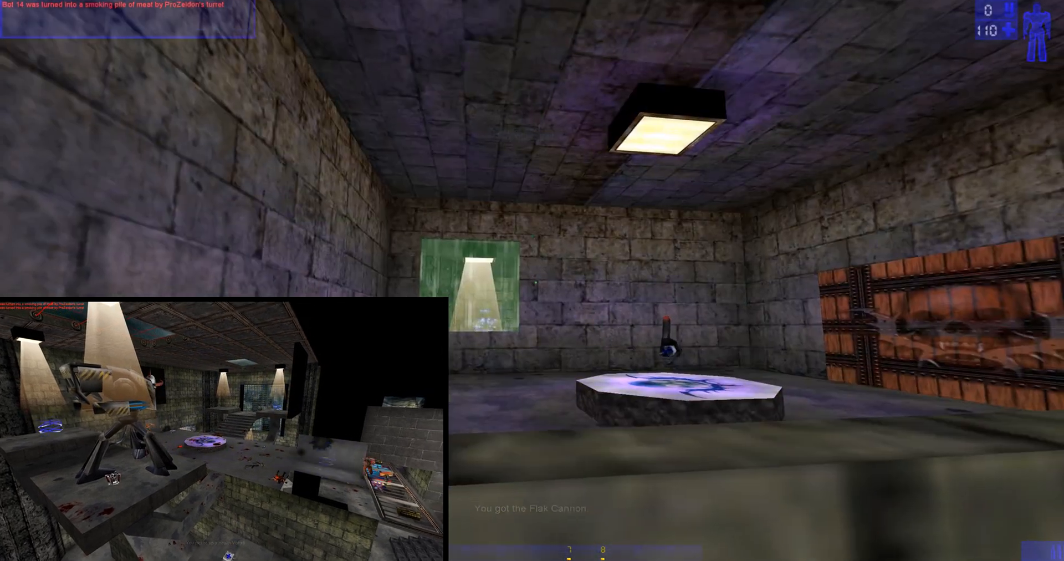
{"action": "mouse_move", "coordinate": [532, 280]}
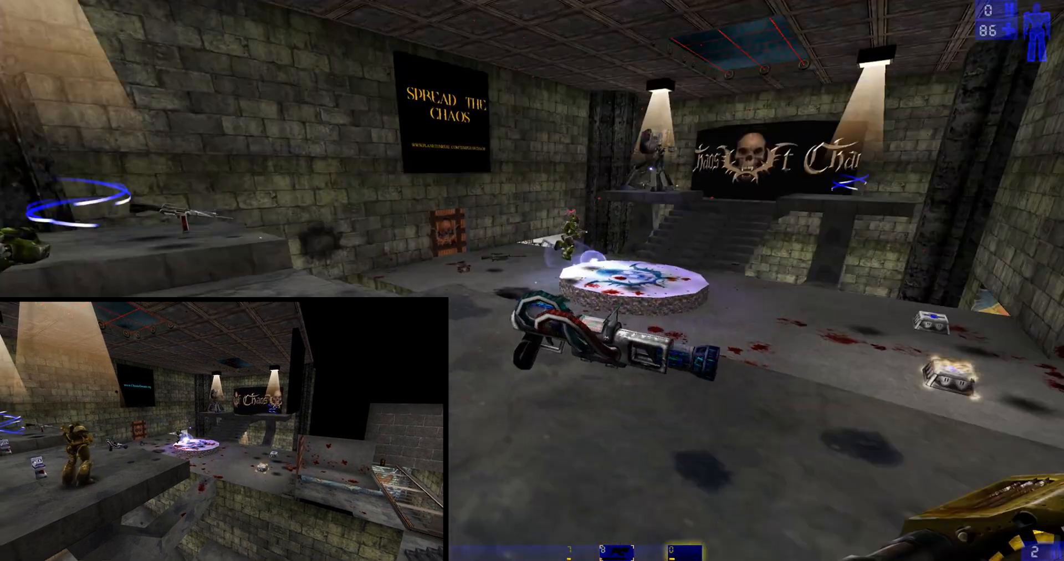
{"action": "mouse_move", "coordinate": [532, 281]}
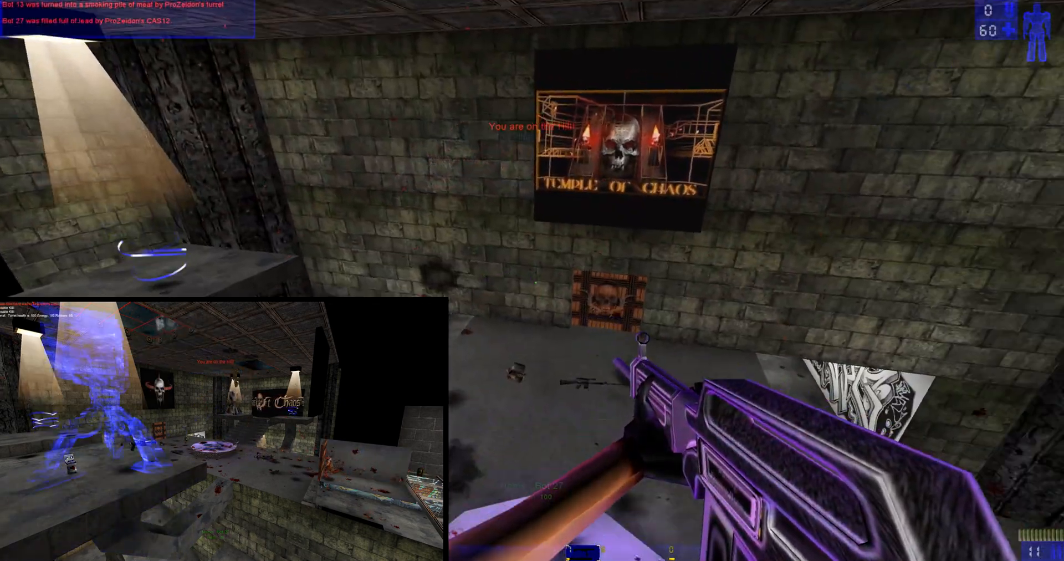
{"action": "mouse_move", "coordinate": [532, 280]}
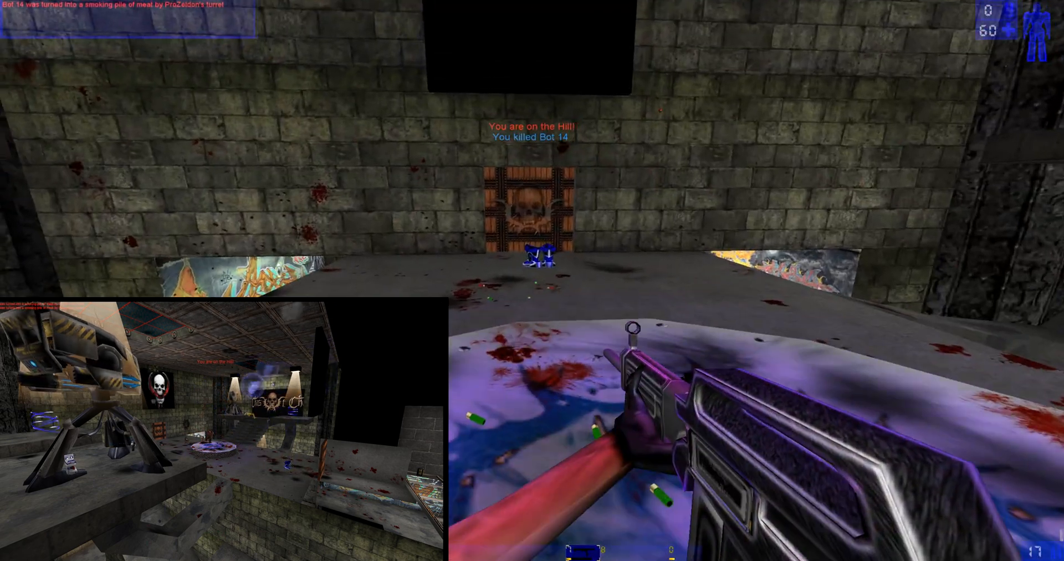
{"action": "mouse_move", "coordinate": [532, 280]}
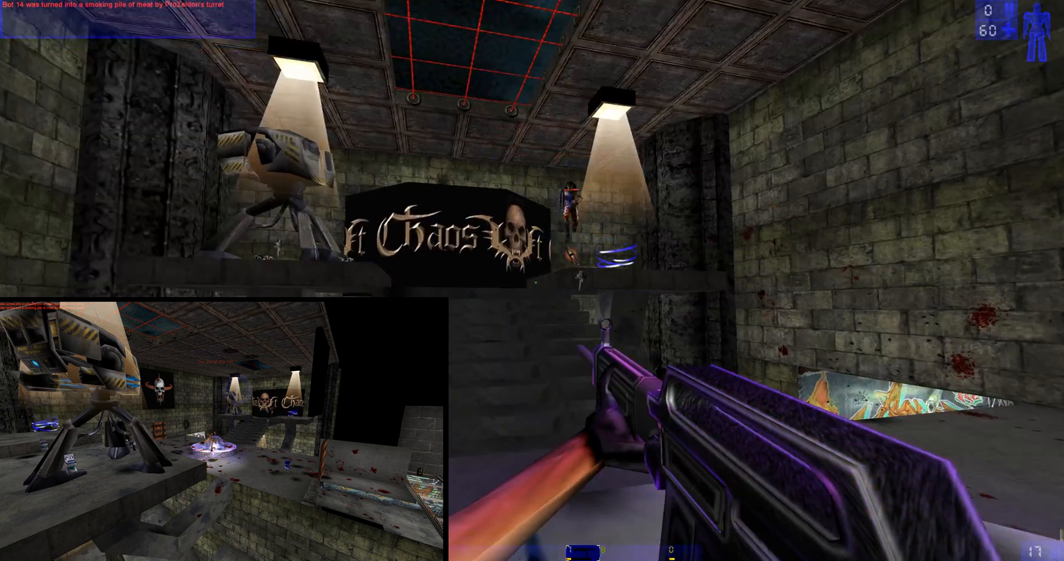